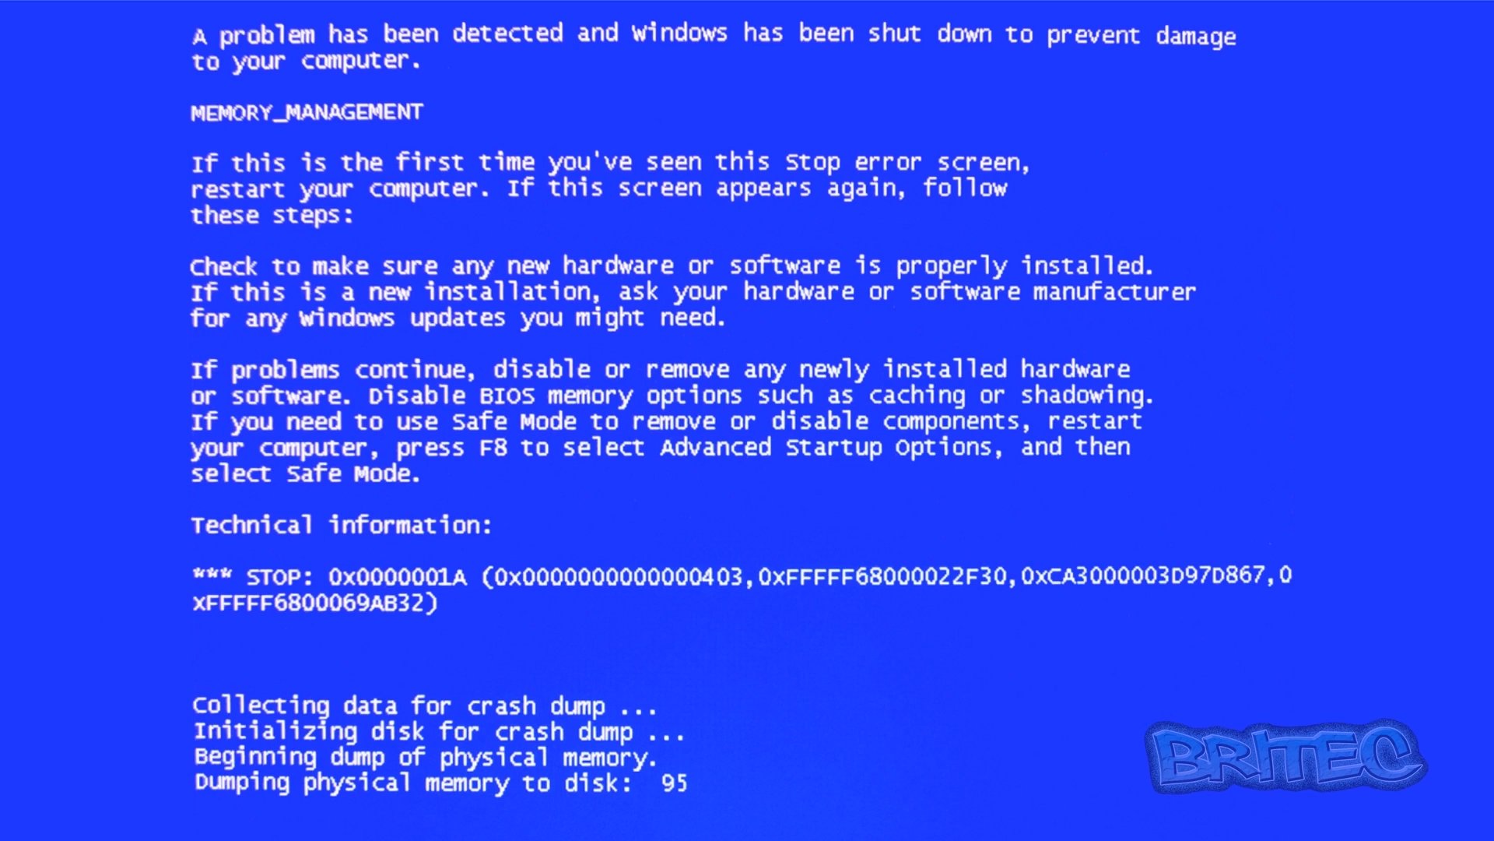
pyautogui.moveTo(693, 320)
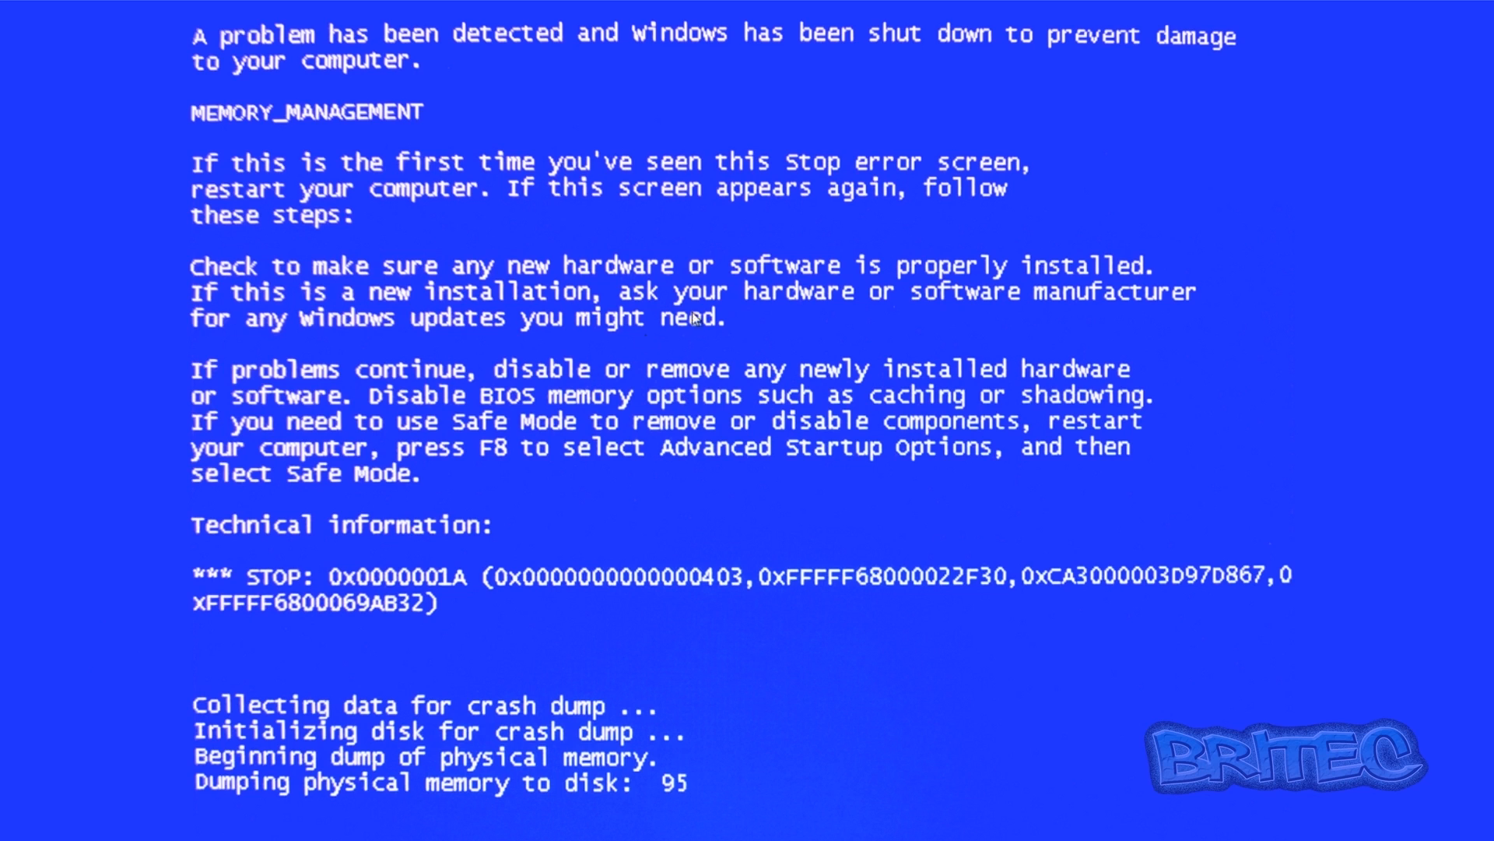
pyautogui.moveTo(725, 300)
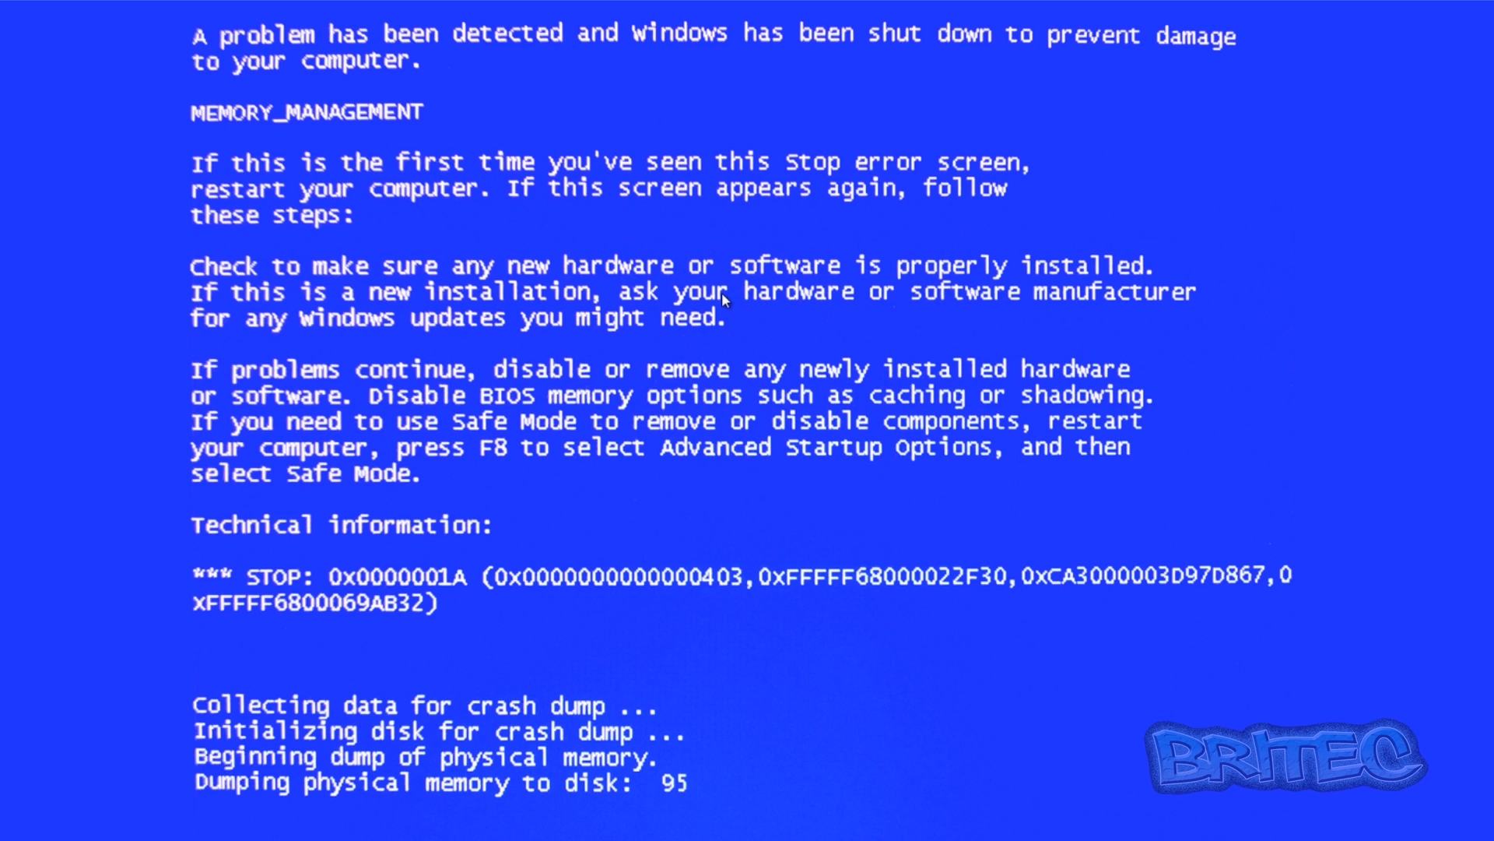
pyautogui.moveTo(724, 305)
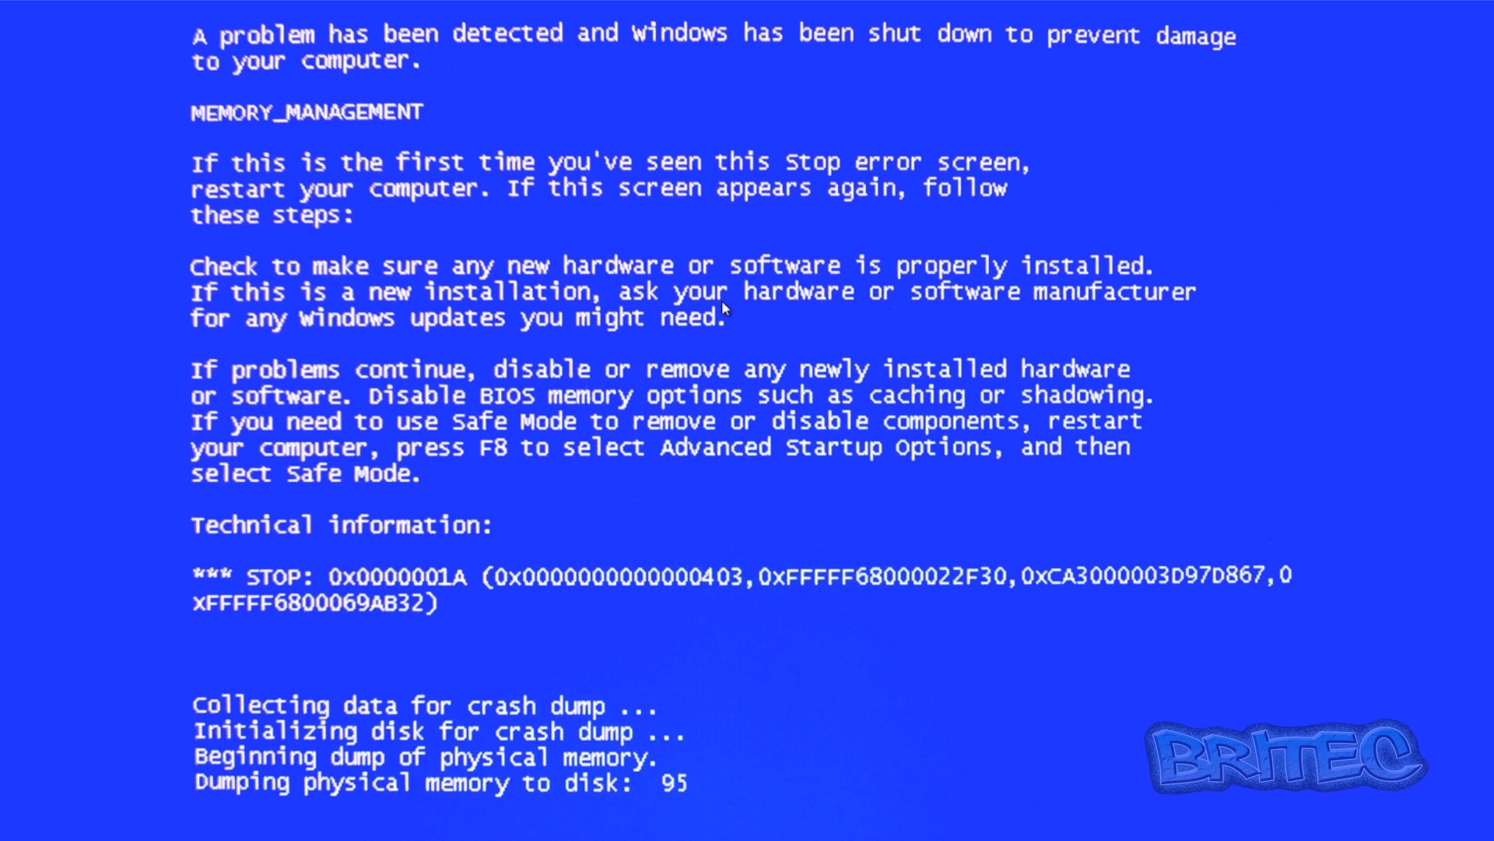
pyautogui.moveTo(371, 587)
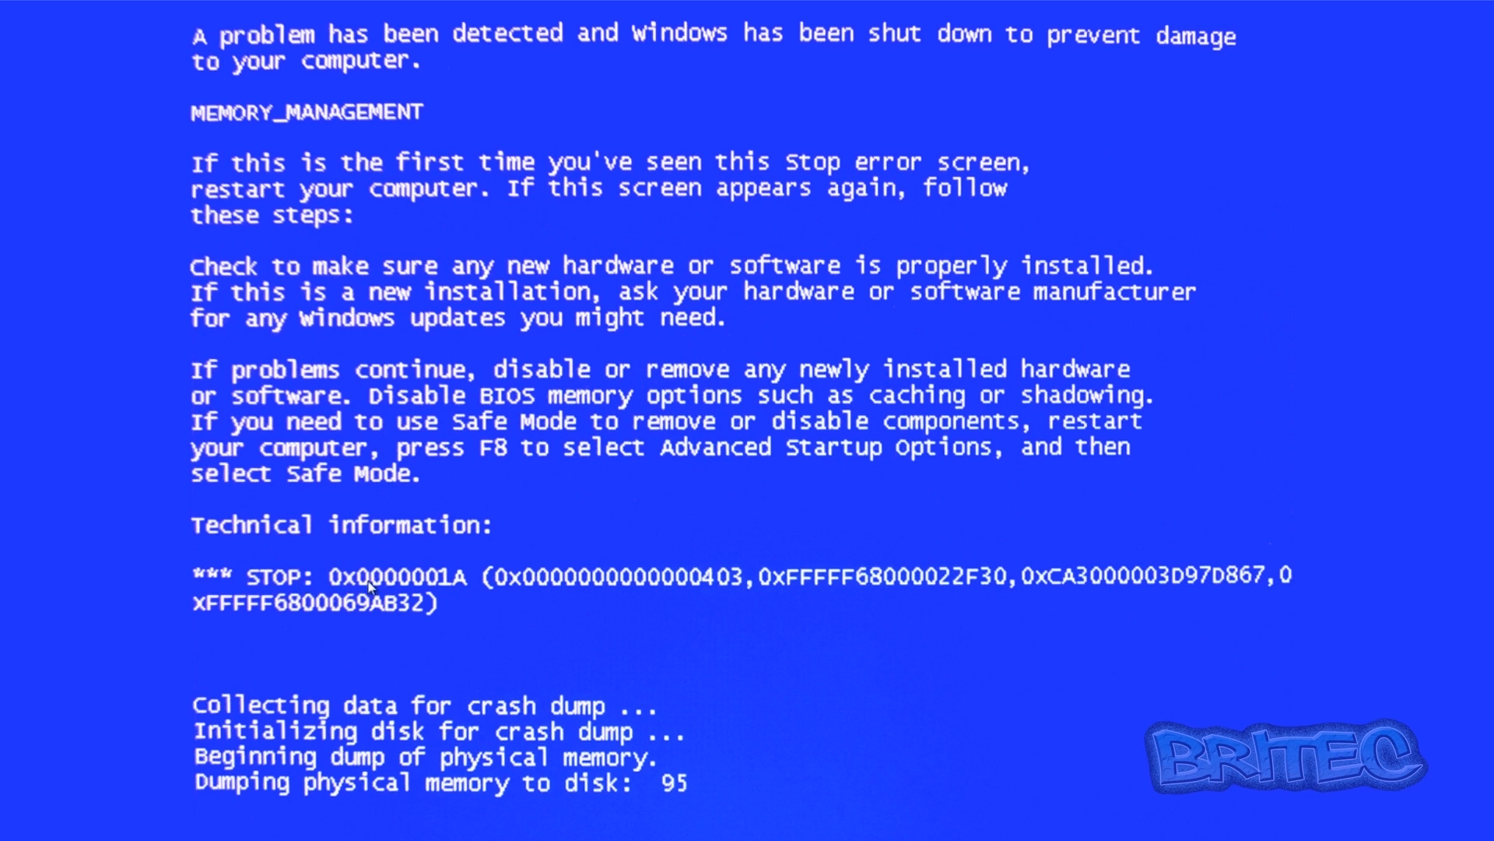
pyautogui.moveTo(336, 589)
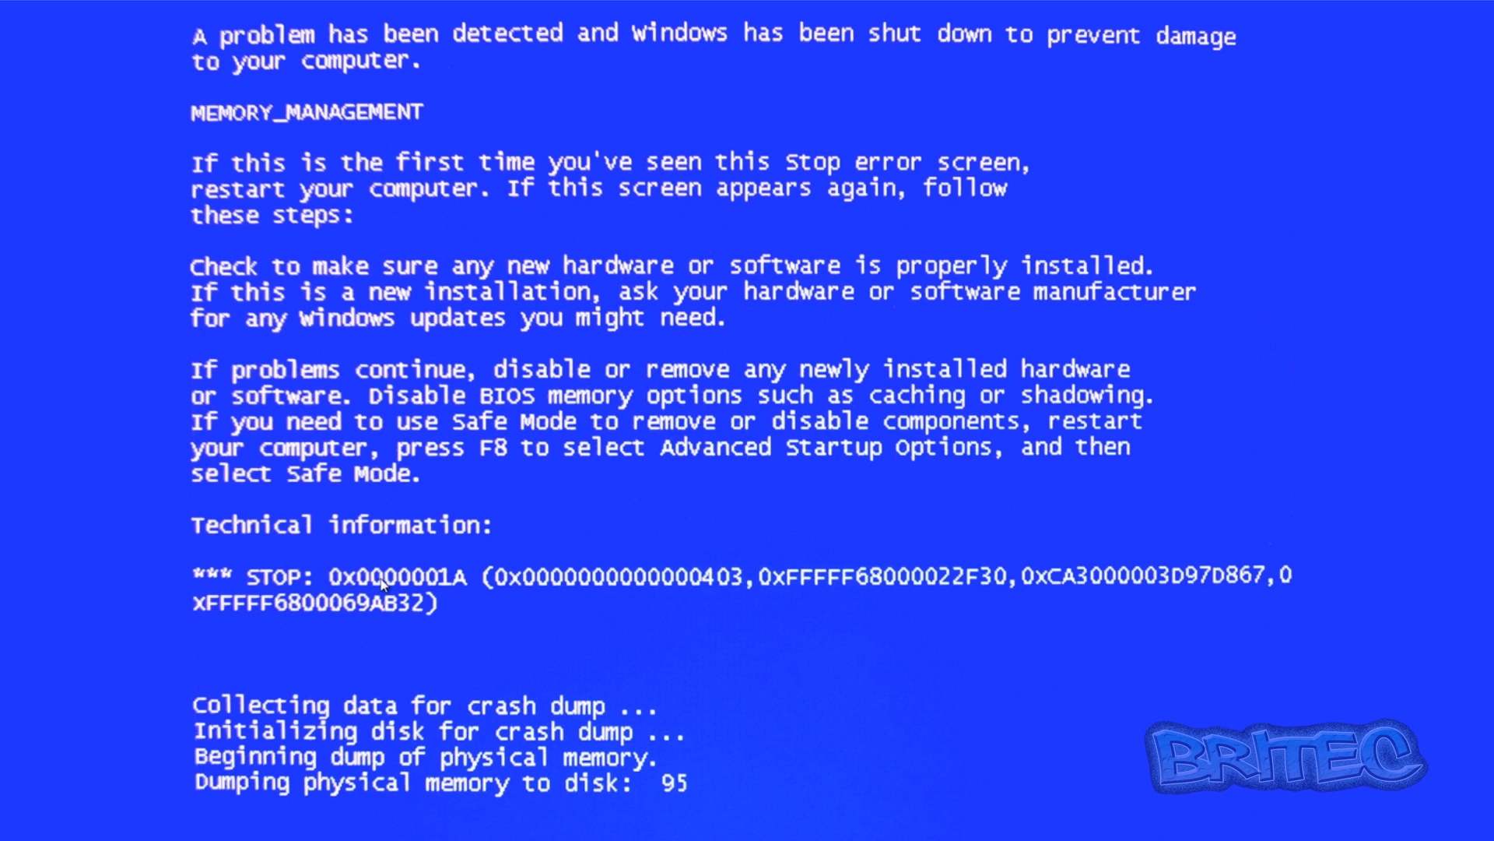
pyautogui.moveTo(439, 591)
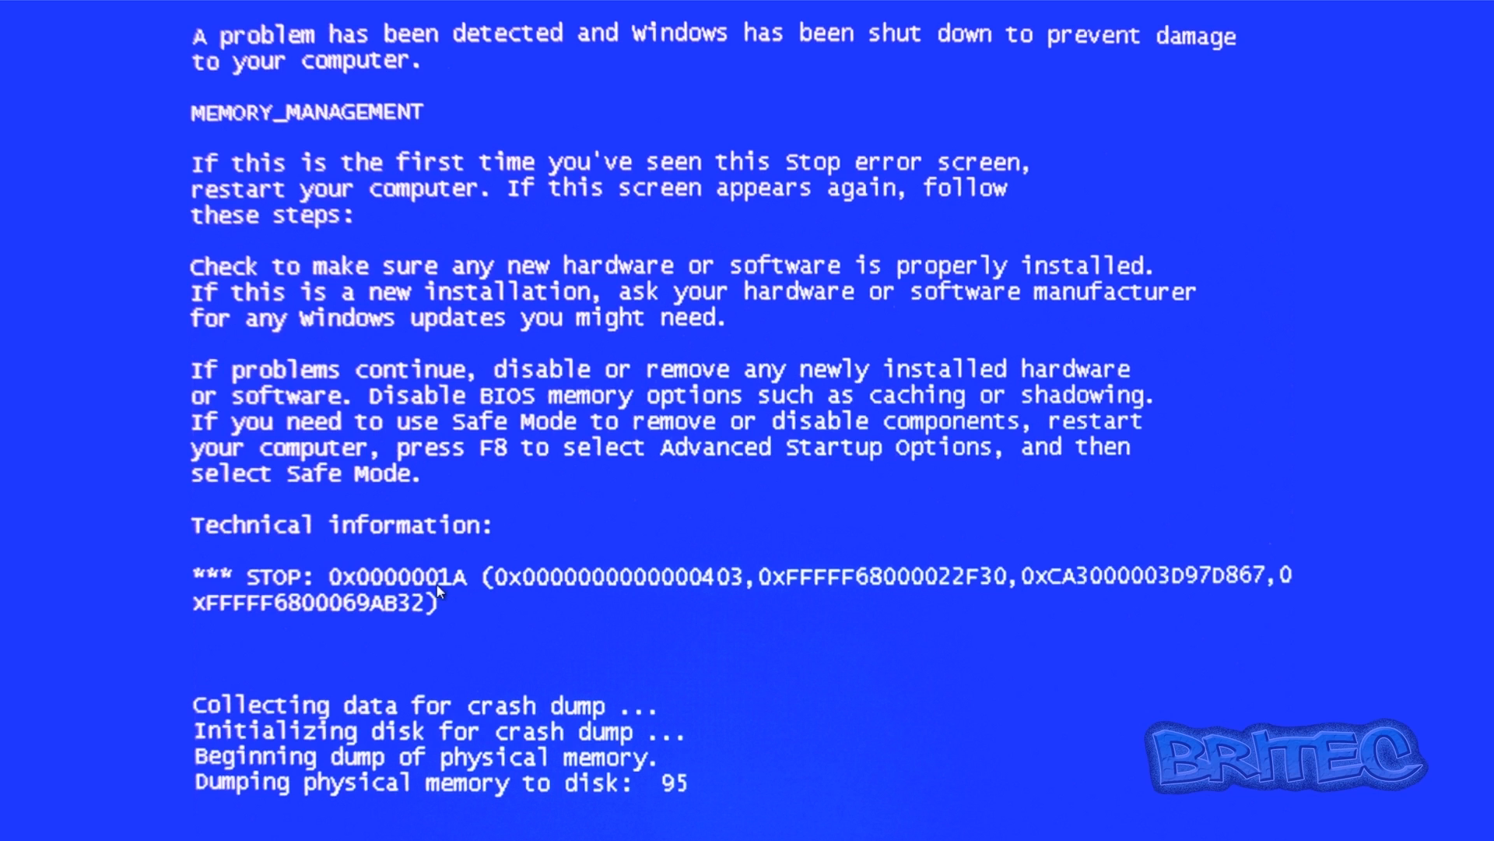
pyautogui.moveTo(452, 573)
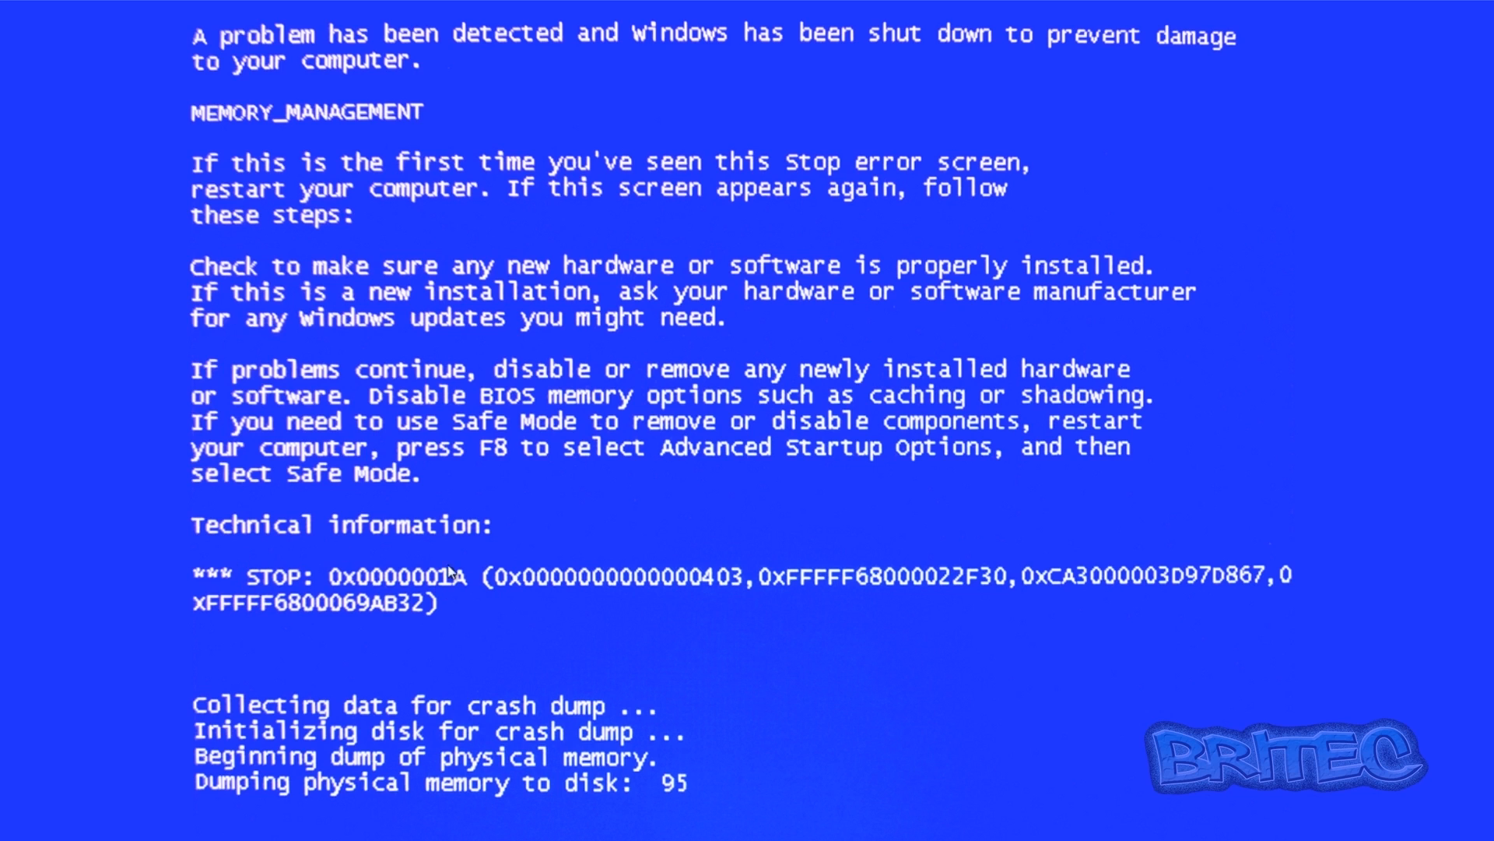
pyautogui.moveTo(444, 609)
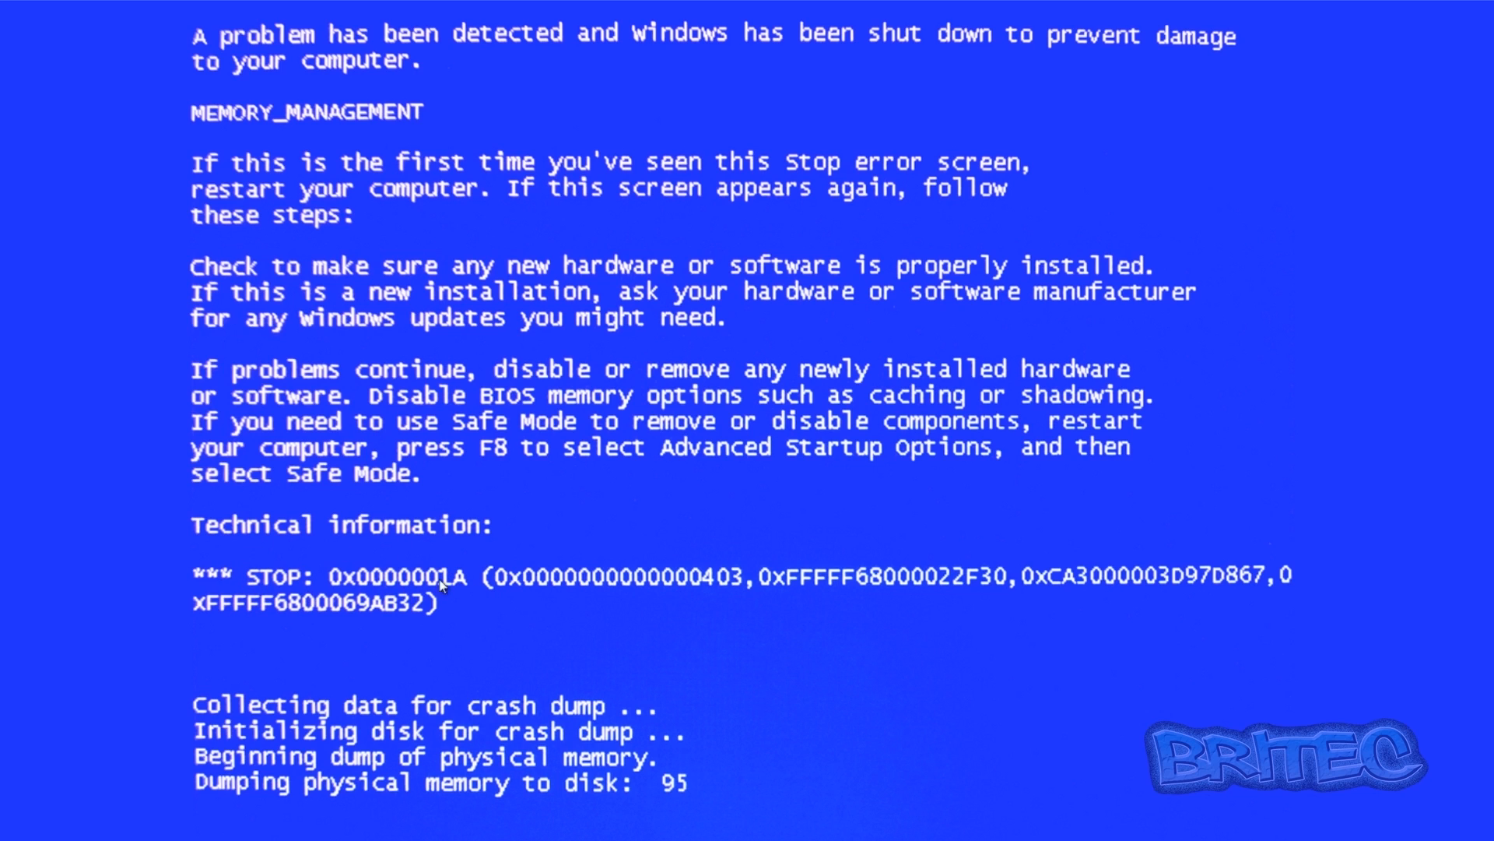
pyautogui.moveTo(471, 621)
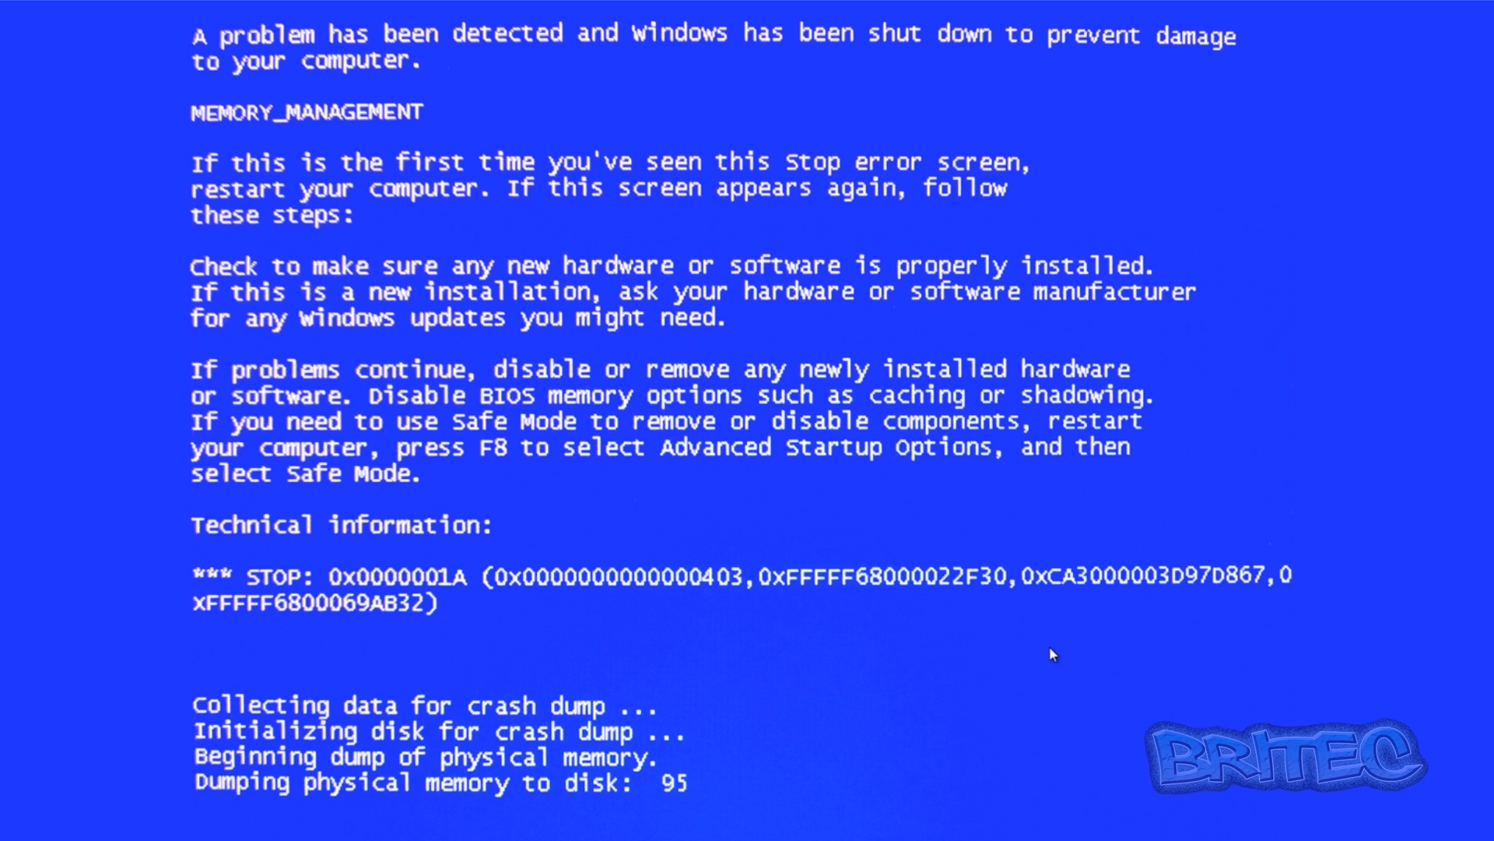
pyautogui.moveTo(1046, 677)
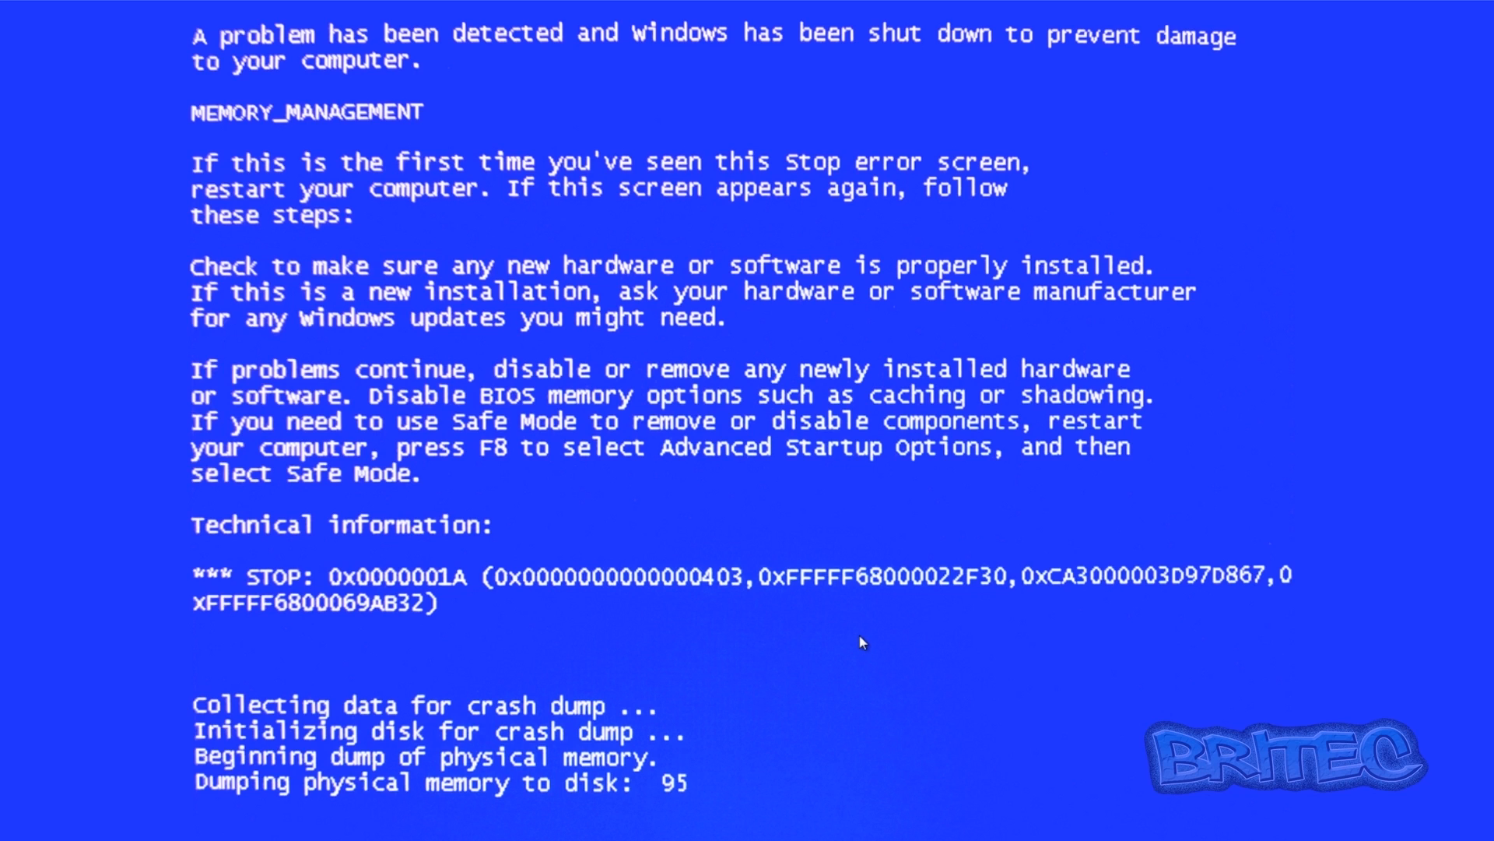
pyautogui.moveTo(555, 651)
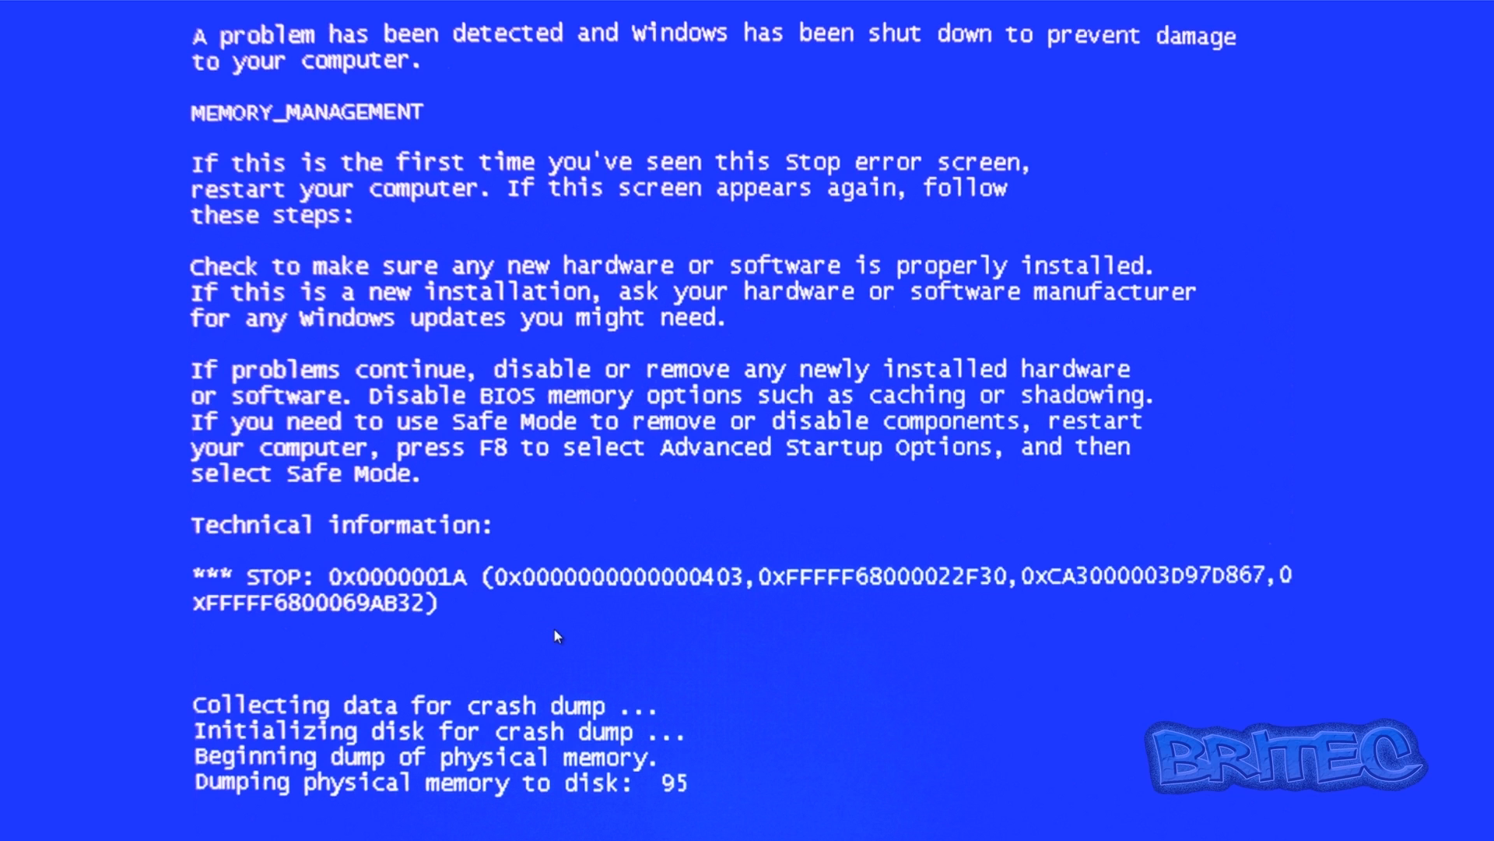
pyautogui.moveTo(679, 749)
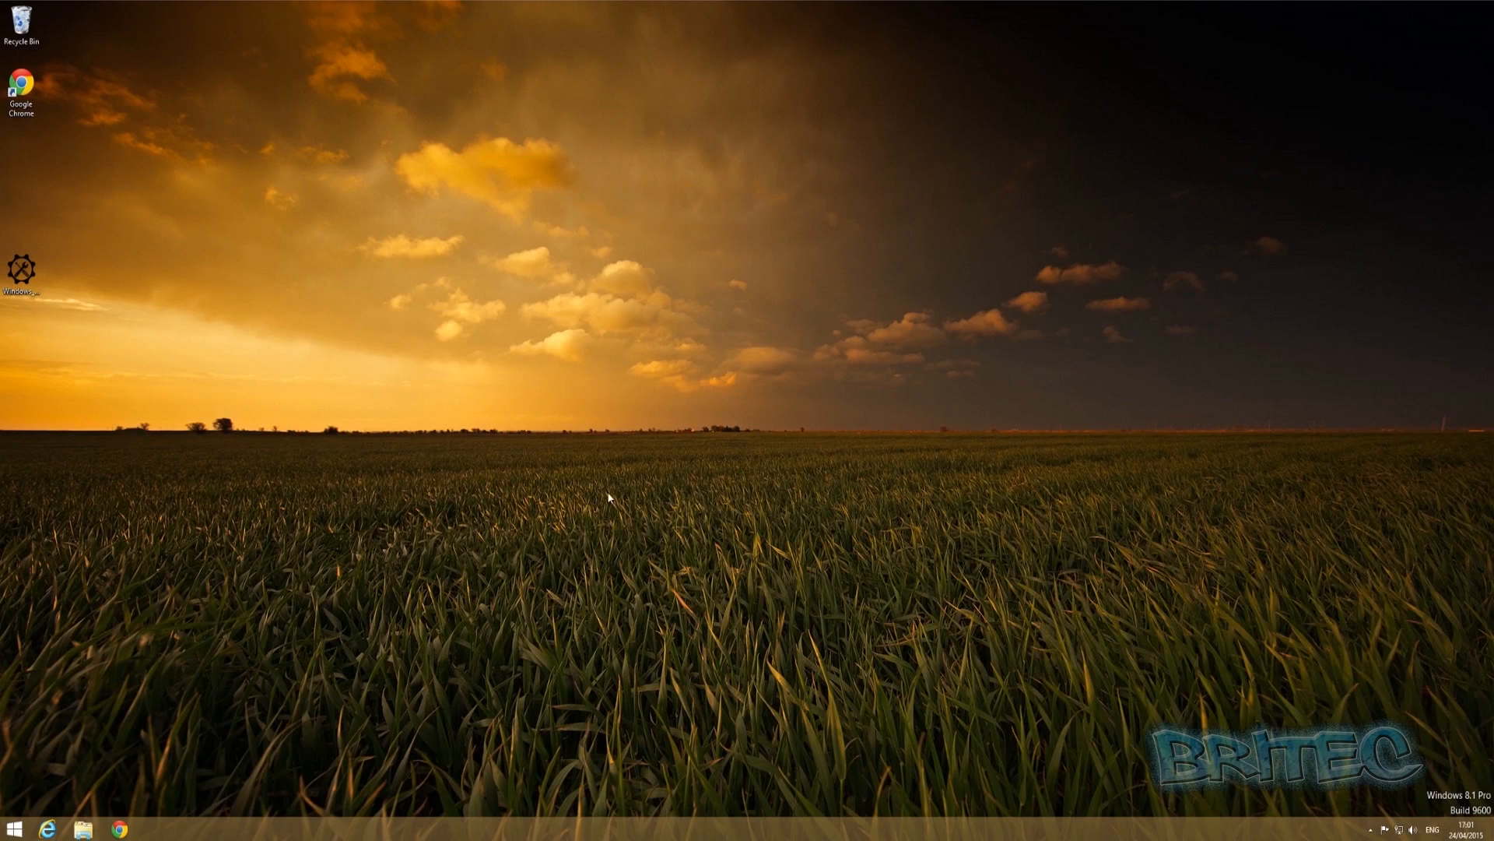
pyautogui.moveTo(747, 534)
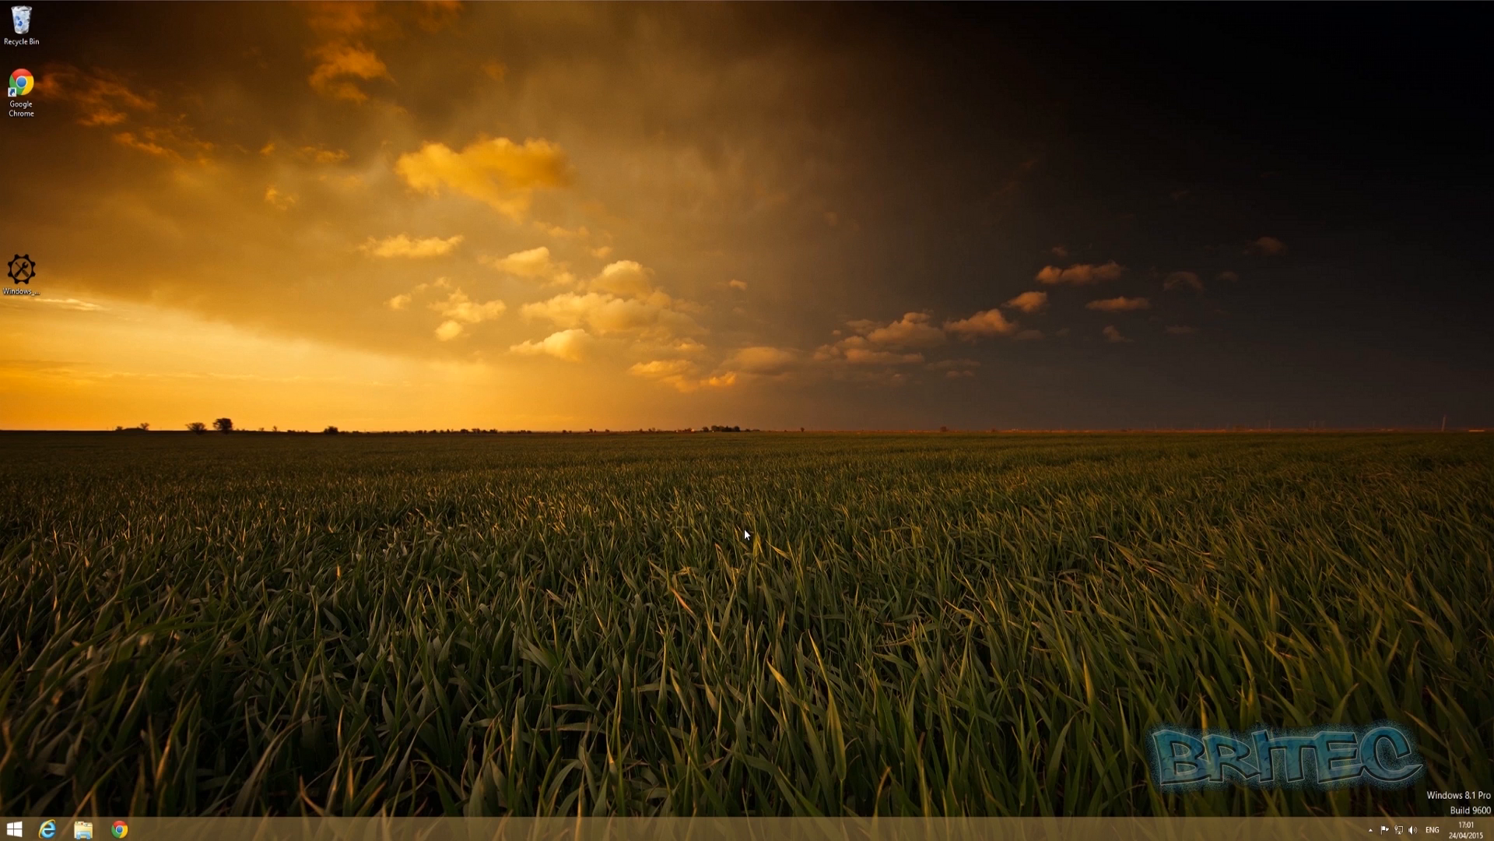
pyautogui.moveTo(831, 543)
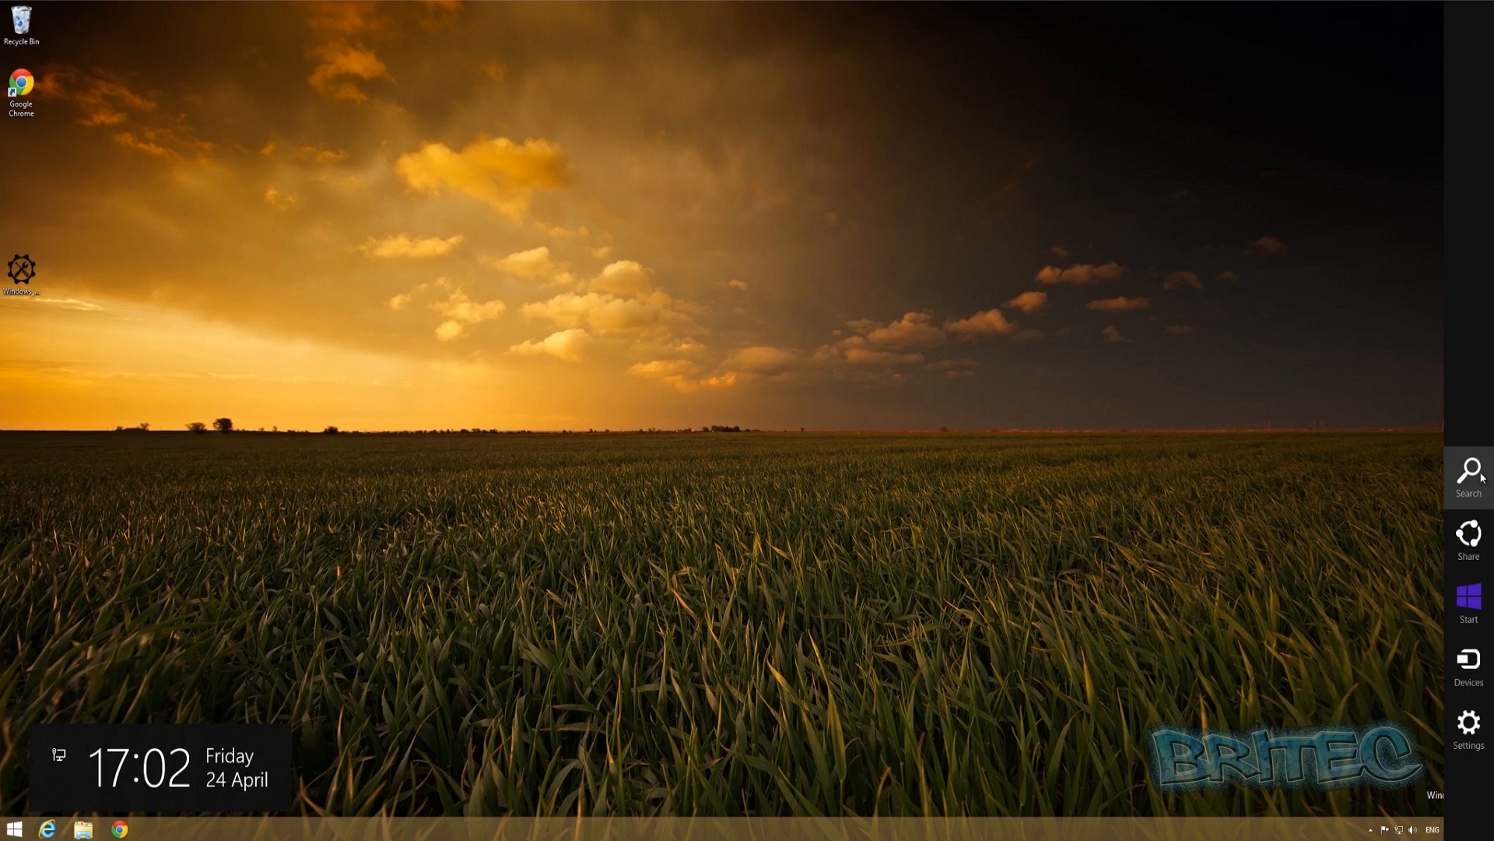
# Search 'memory' from the Search charm and launch 'Diagnose your computer's memory problems'.
pyautogui.click(1469, 476)
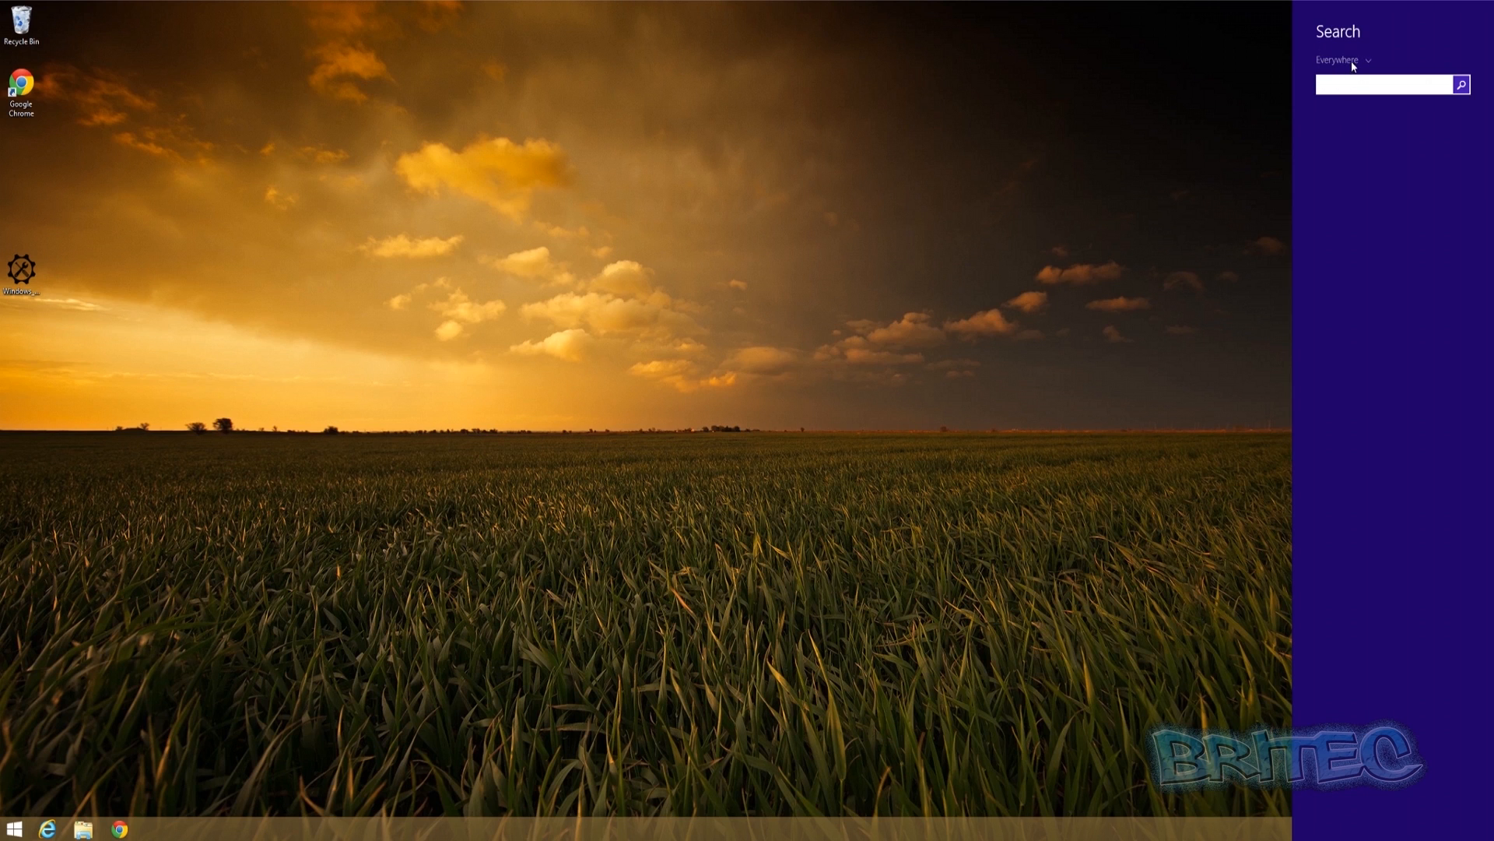
pyautogui.click(1378, 84)
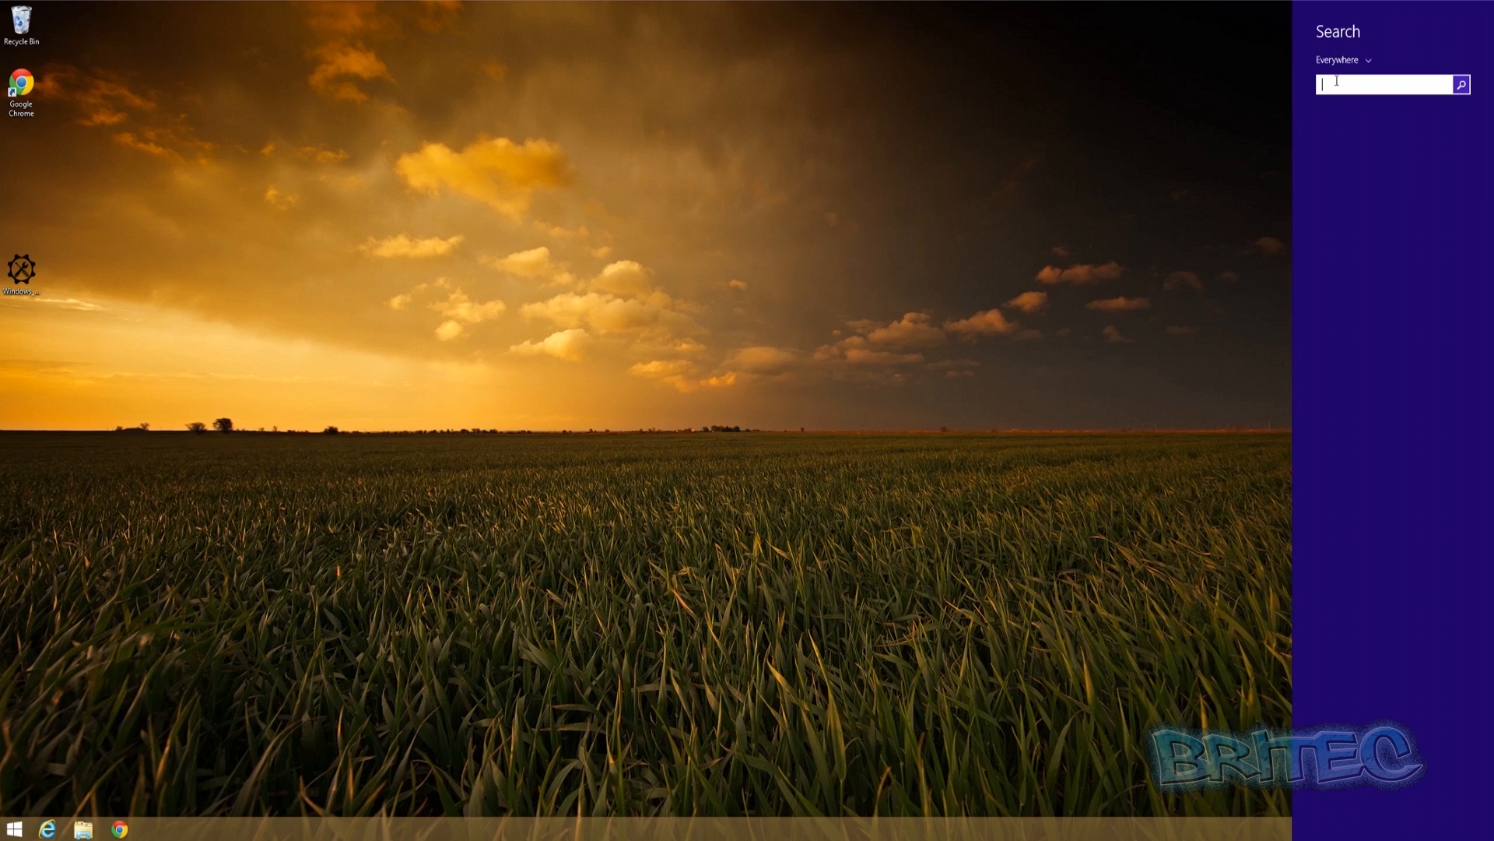
pyautogui.write('memory')
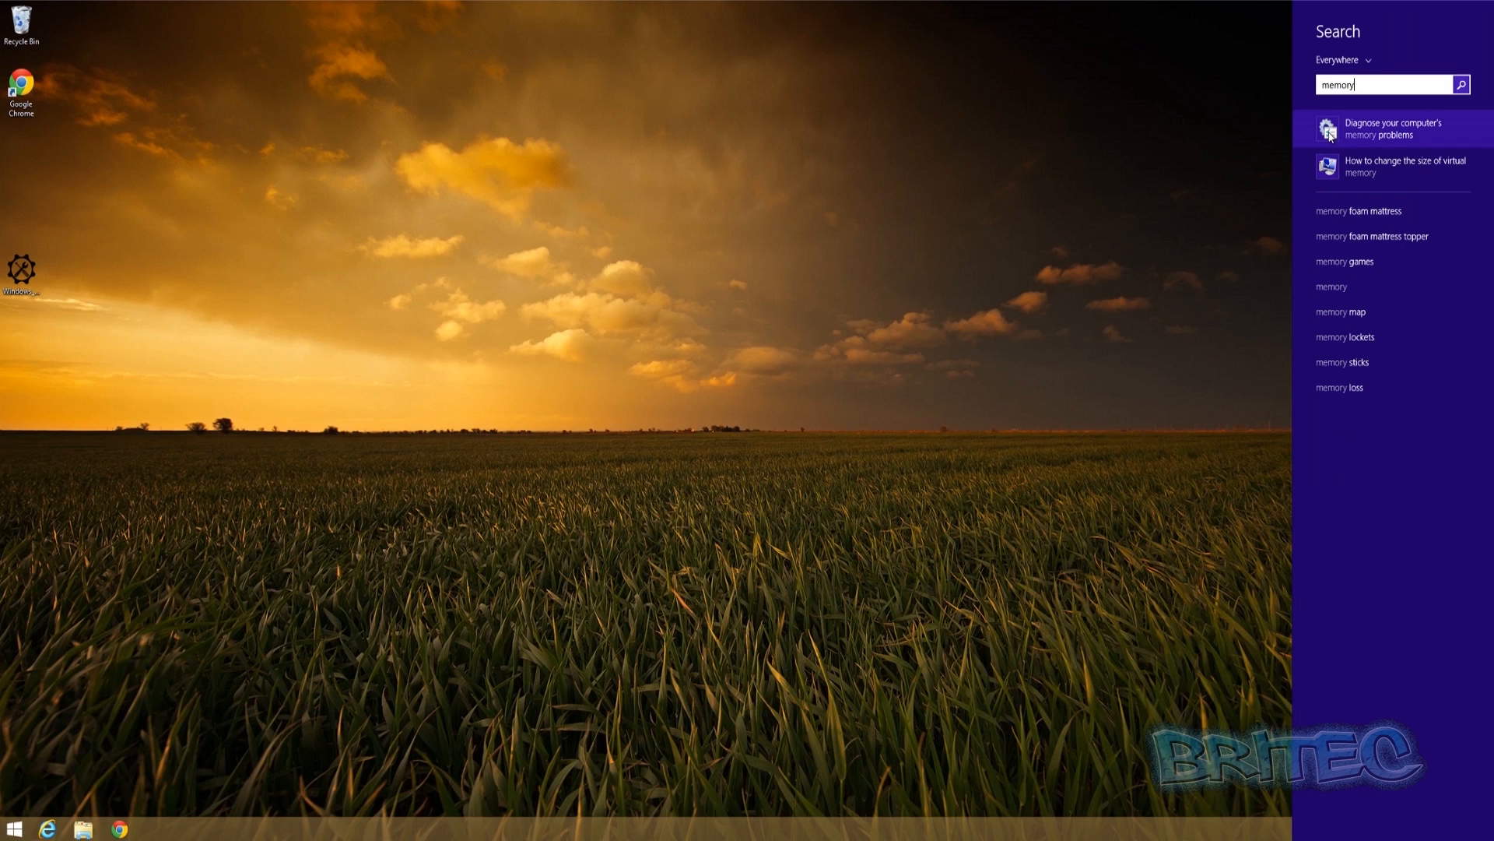
pyautogui.moveTo(1320, 140)
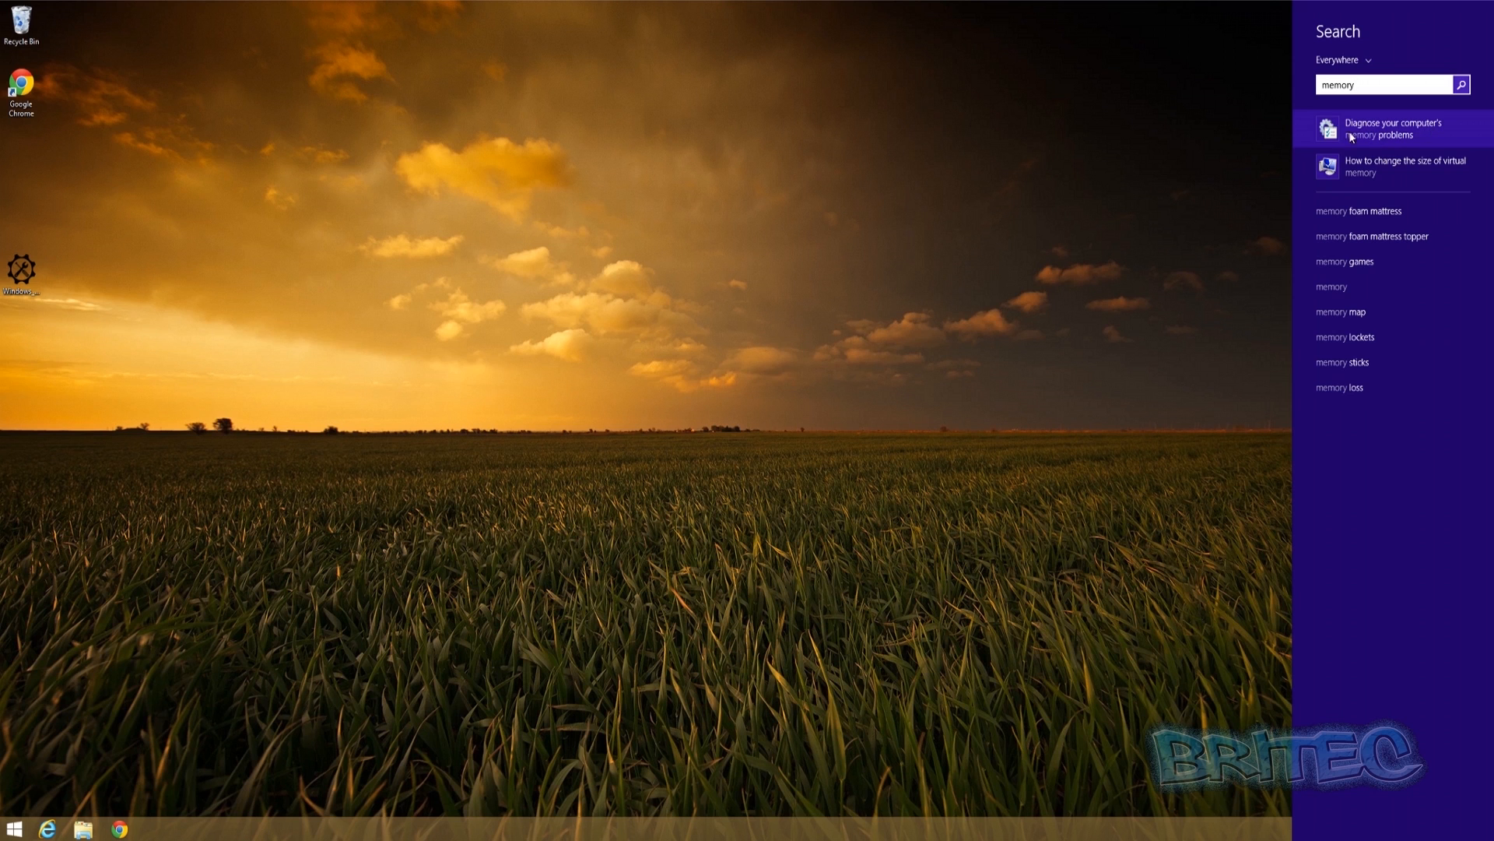
pyautogui.click(1393, 127)
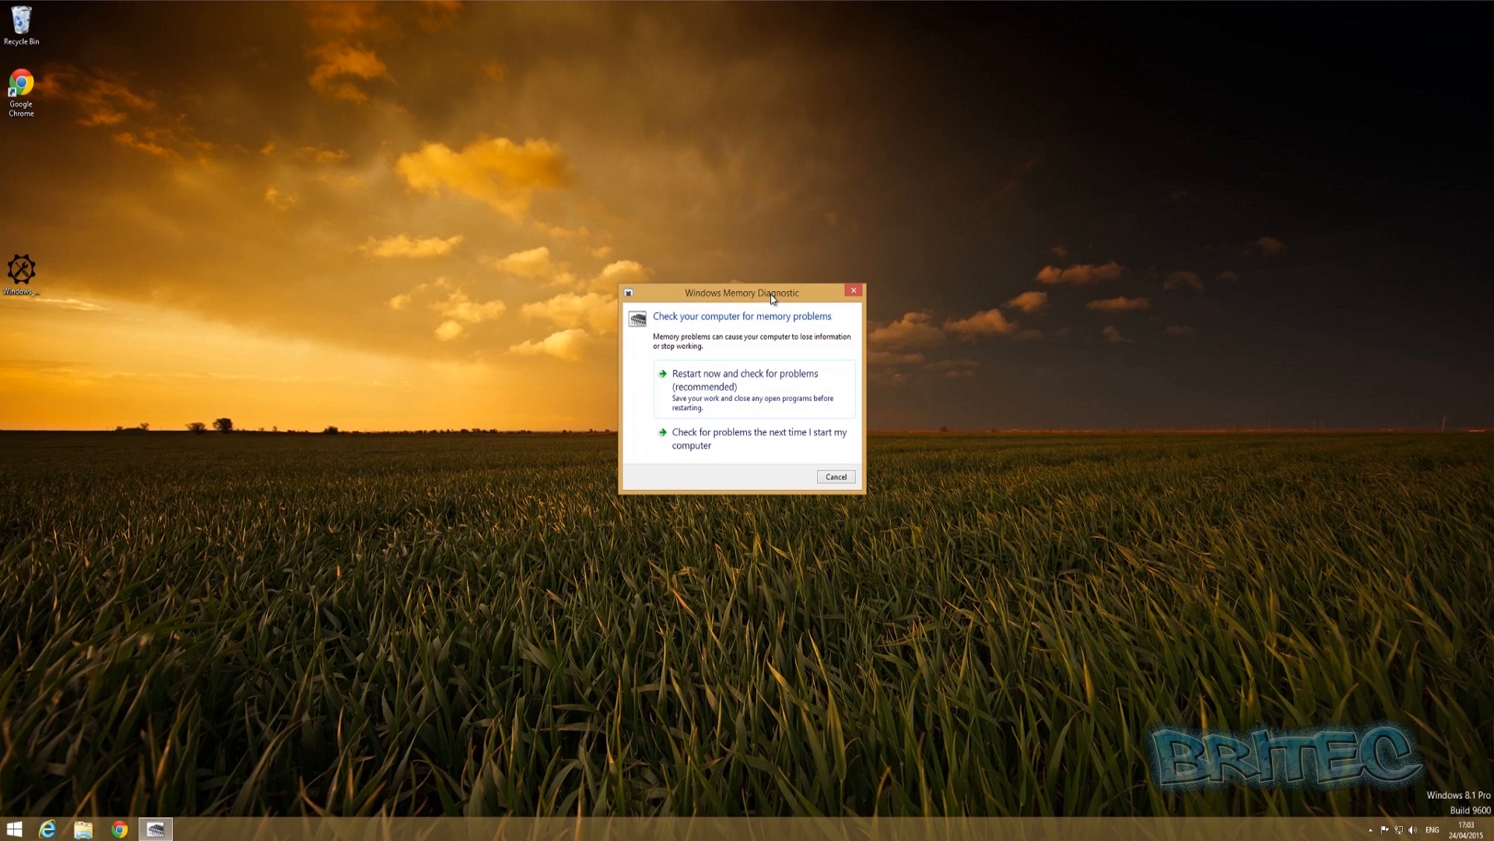
pyautogui.moveTo(710, 395)
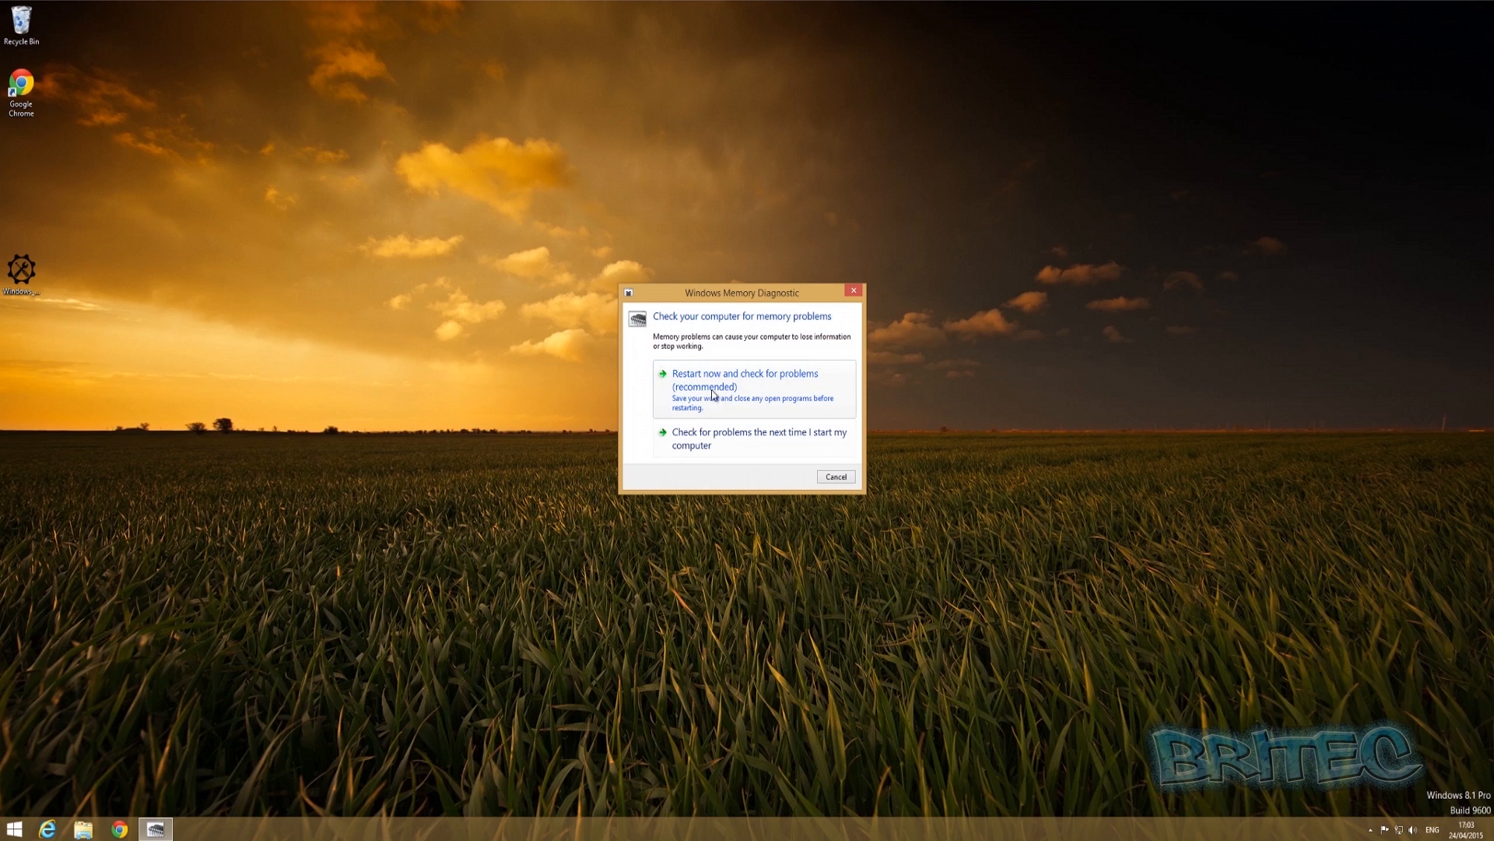
pyautogui.moveTo(695, 383)
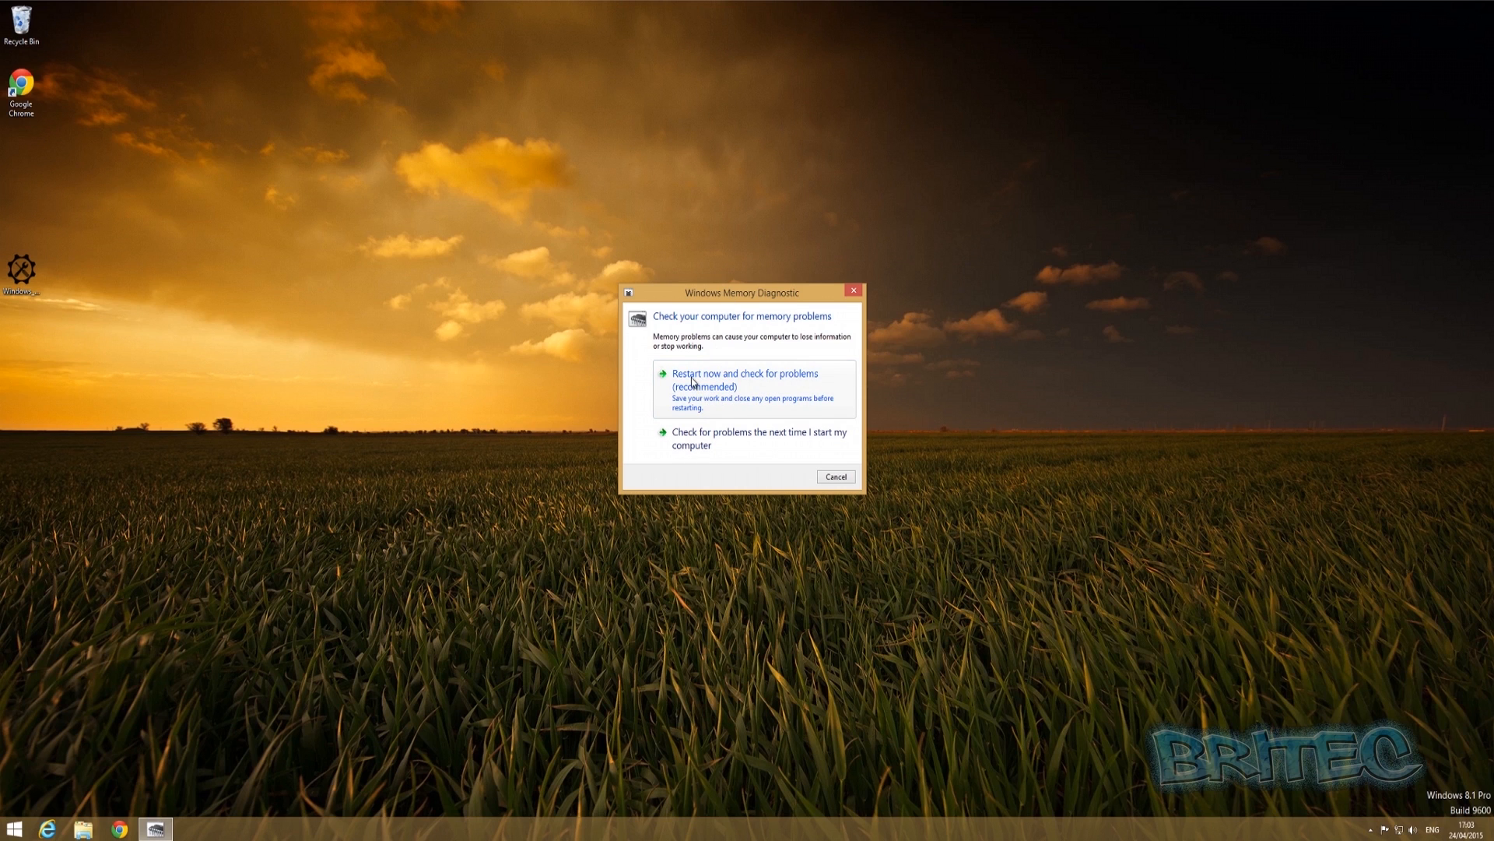
pyautogui.moveTo(786, 383)
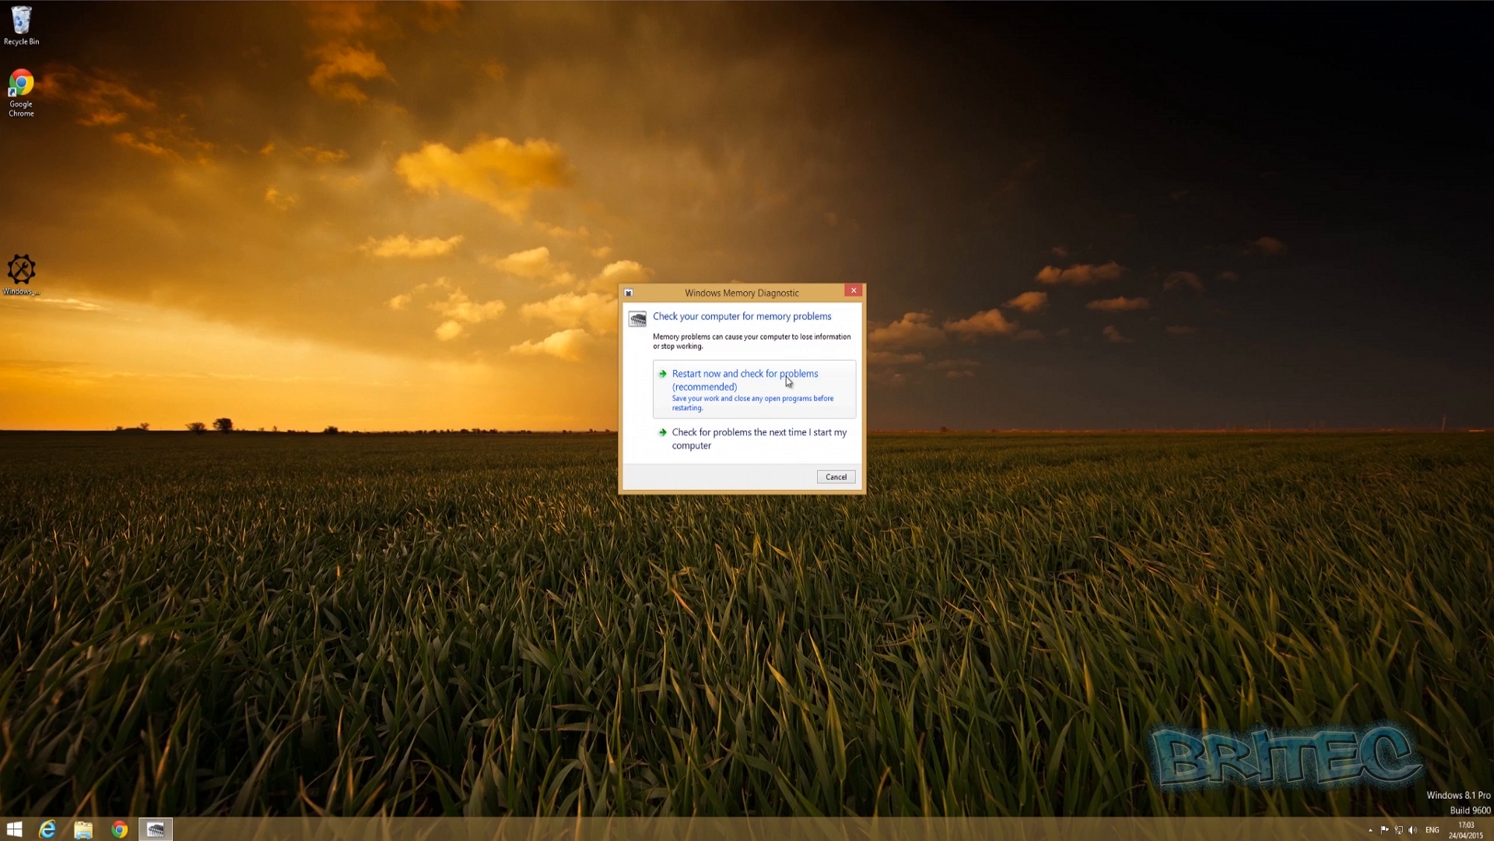
pyautogui.moveTo(716, 400)
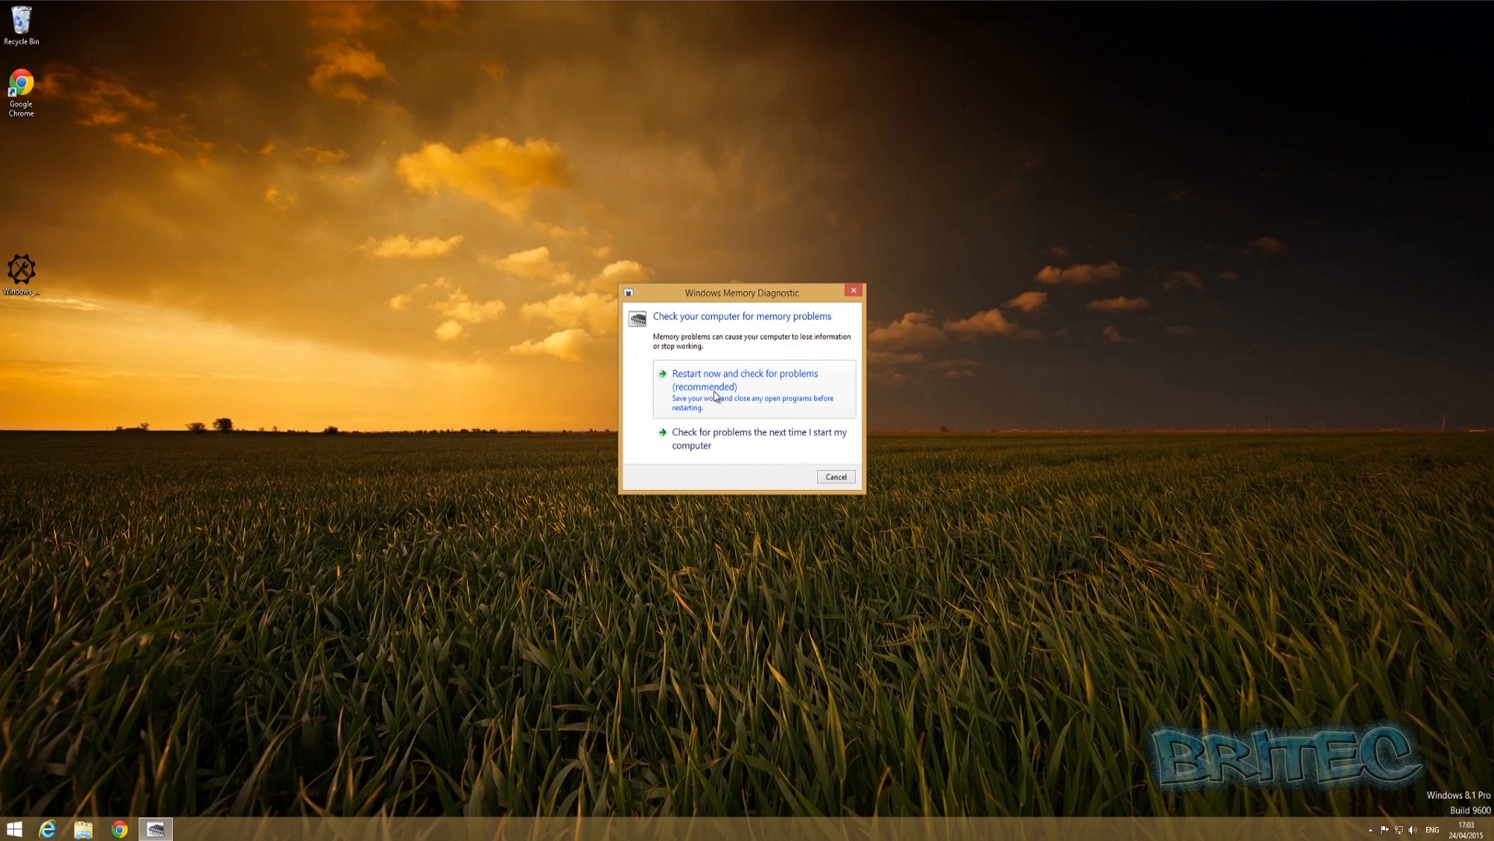
# Choose 'Restart now and check for problems', then bring up the test Options screen with F1.
pyautogui.click(723, 378)
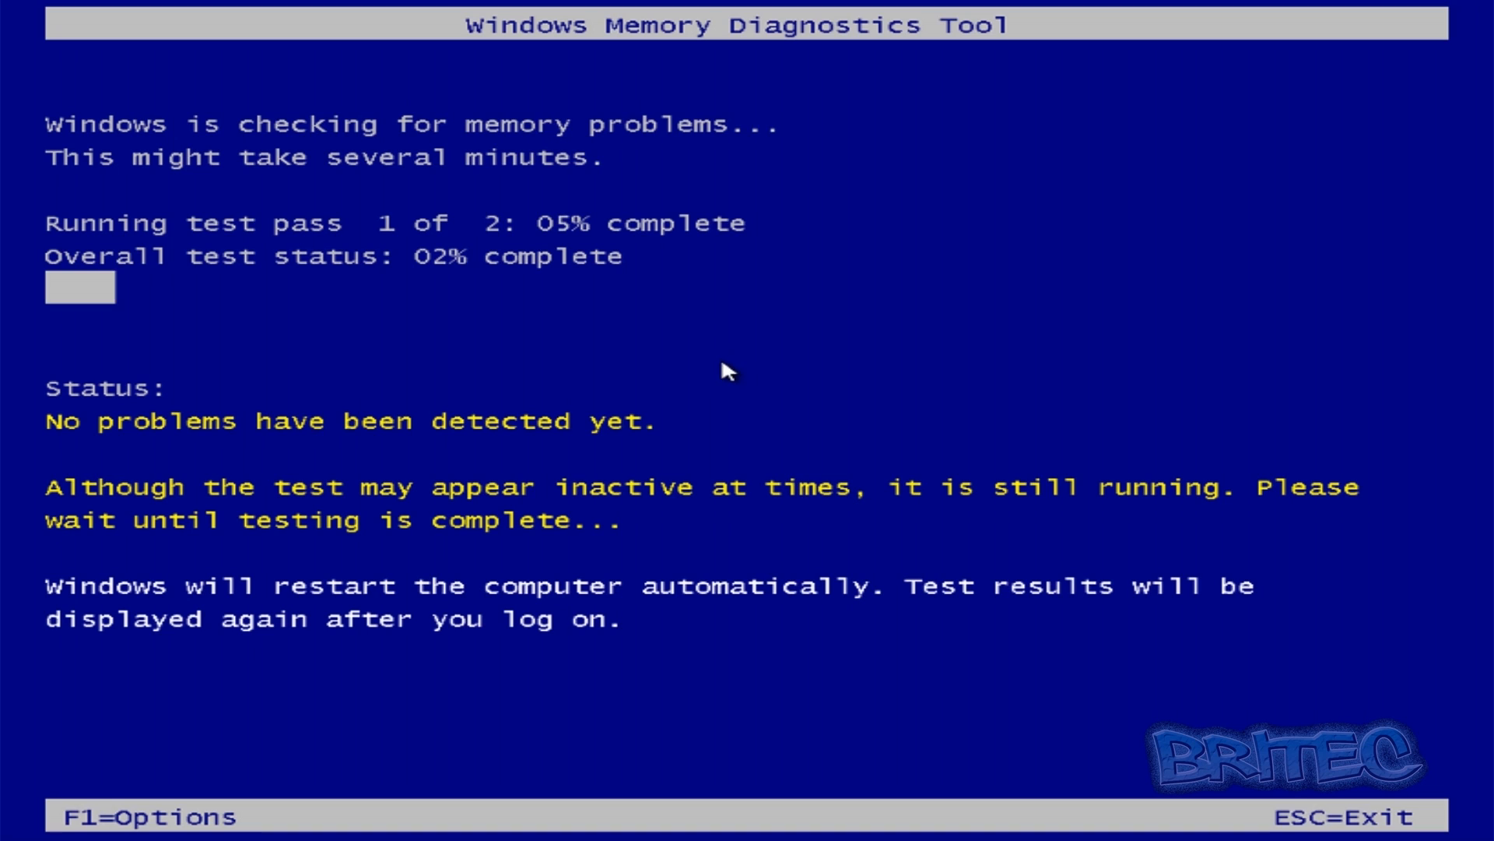
pyautogui.press('F1')
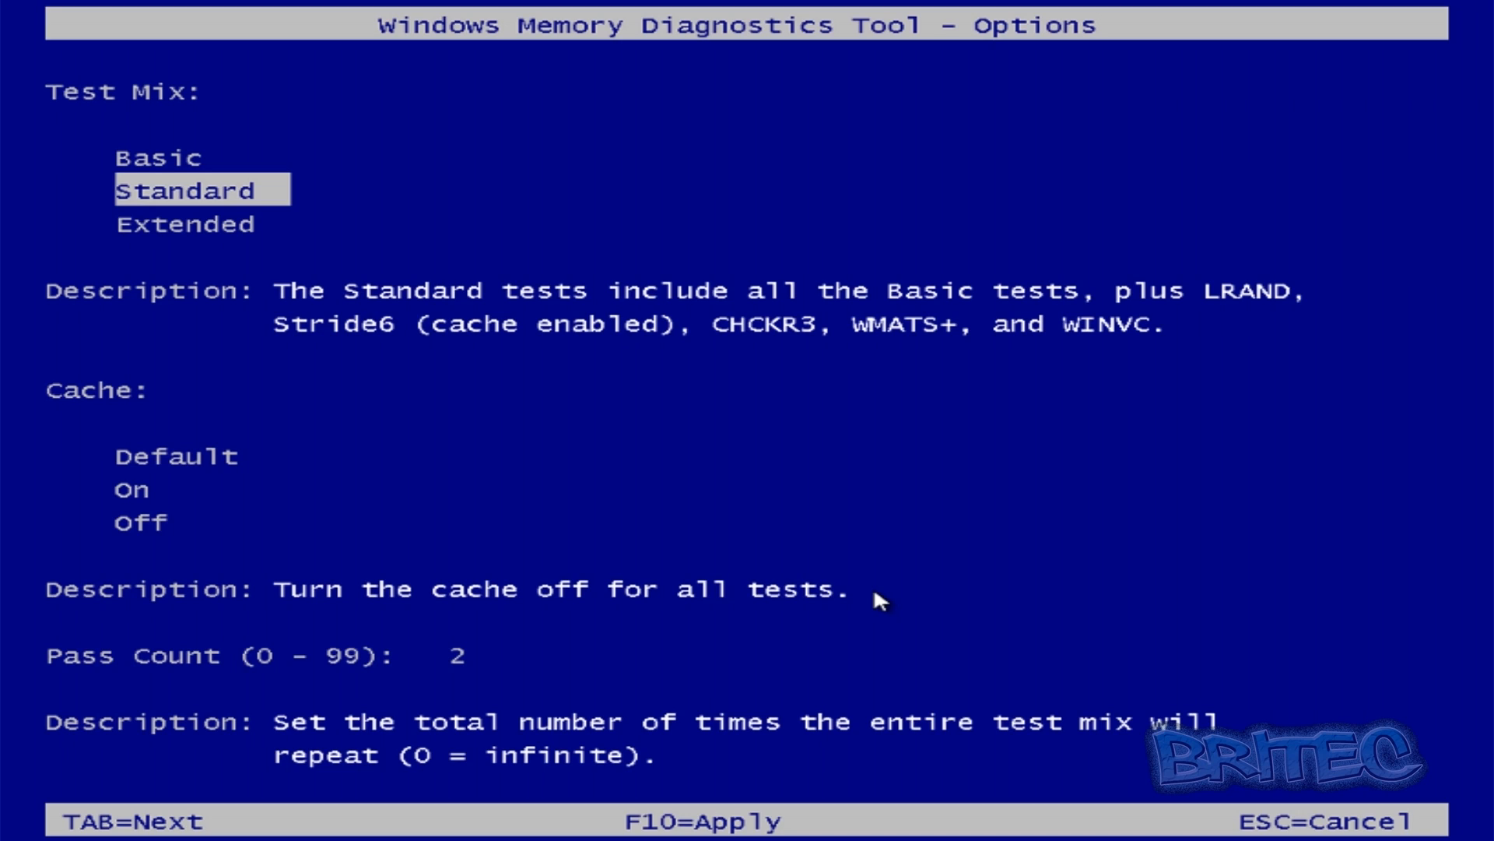
pyautogui.moveTo(691, 370)
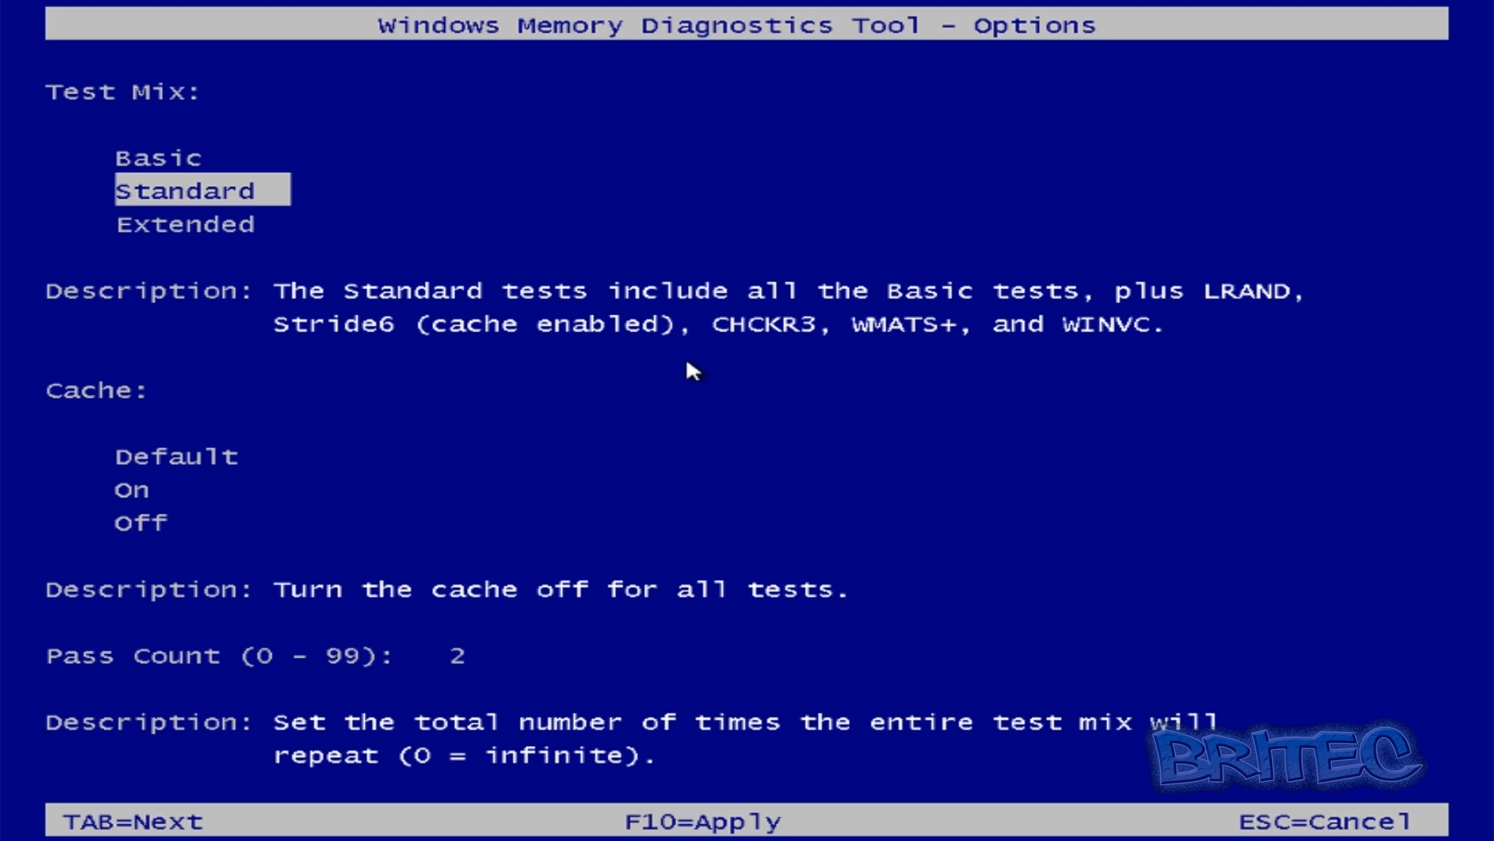
pyautogui.moveTo(601, 405)
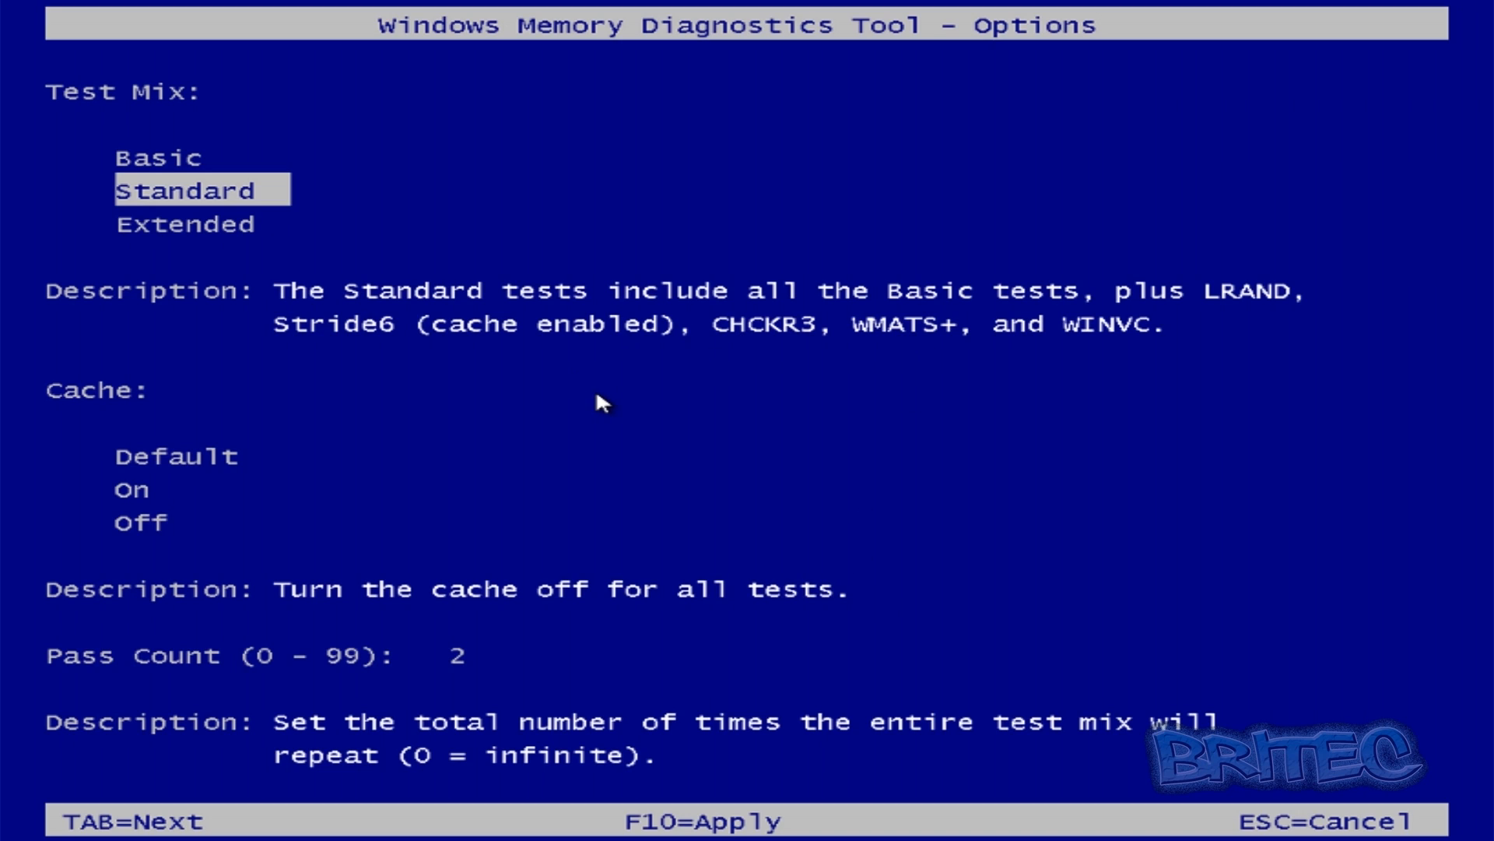
# Compare the Basic and Extended test mixes and leave Standard selected.
pyautogui.click(158, 157)
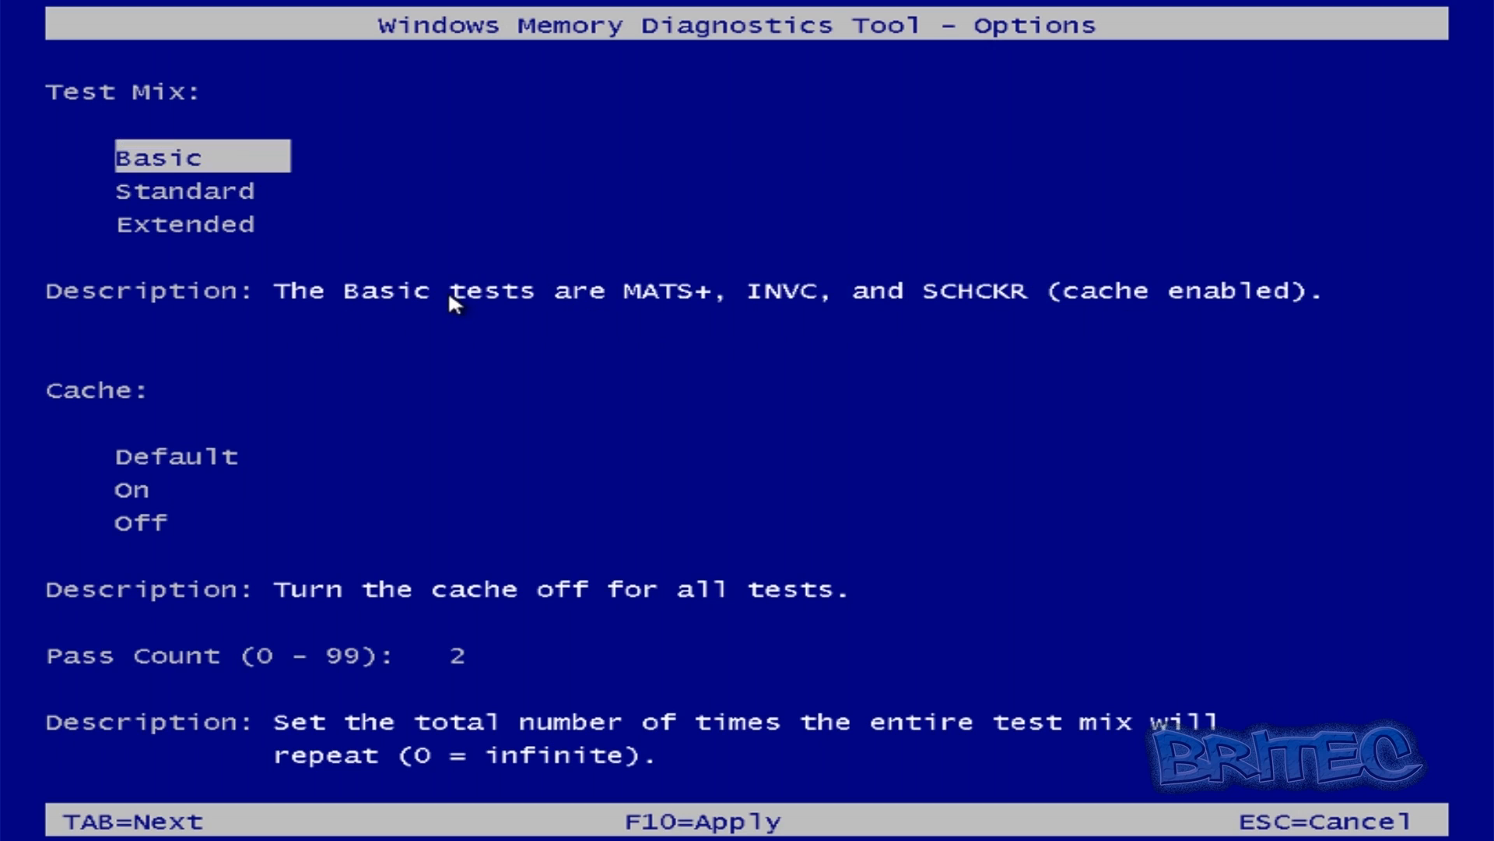
pyautogui.moveTo(206, 190)
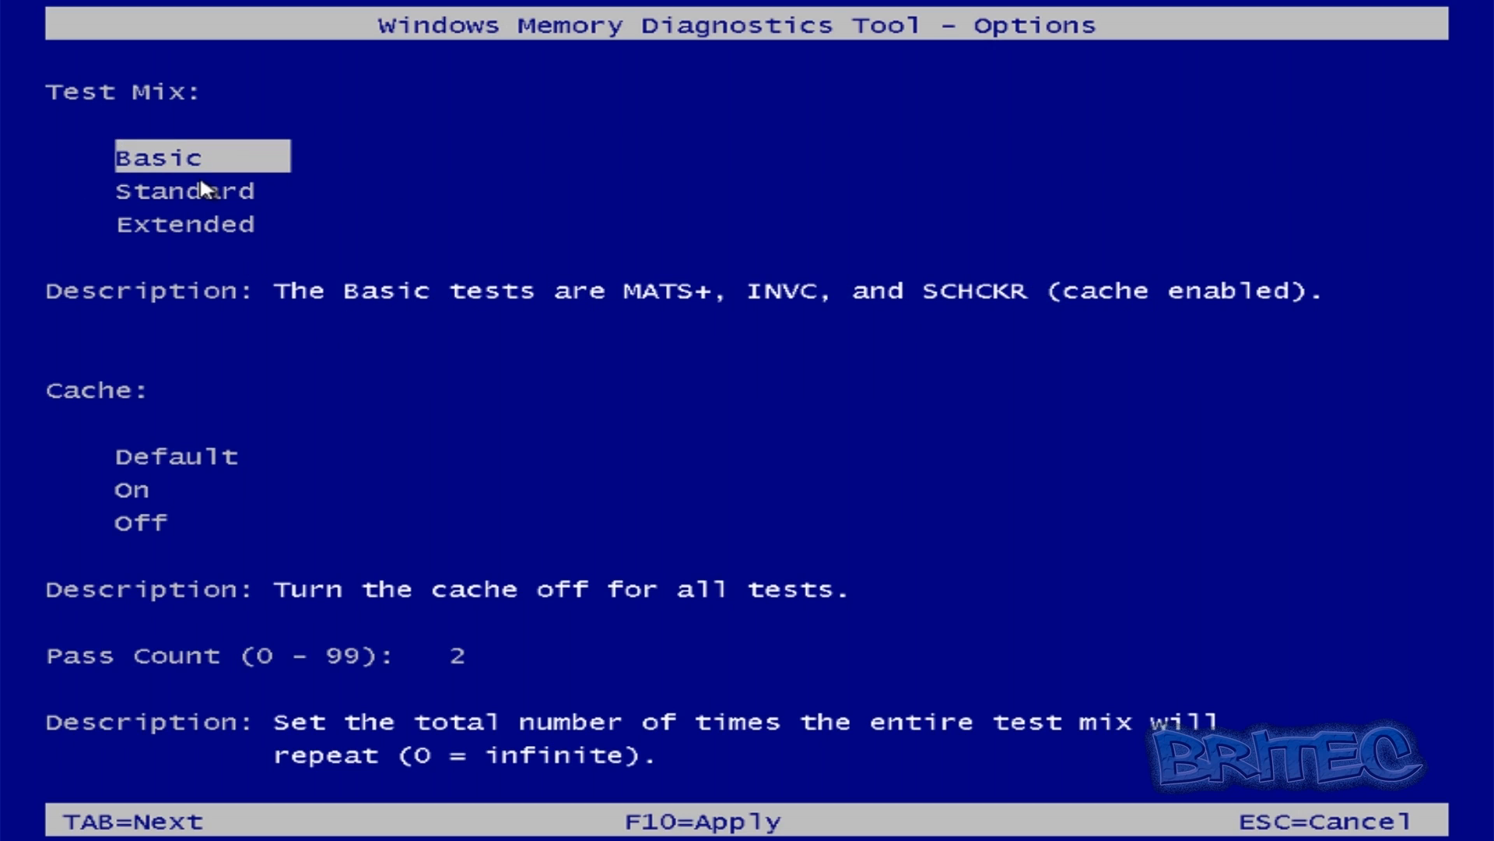
pyautogui.moveTo(699, 301)
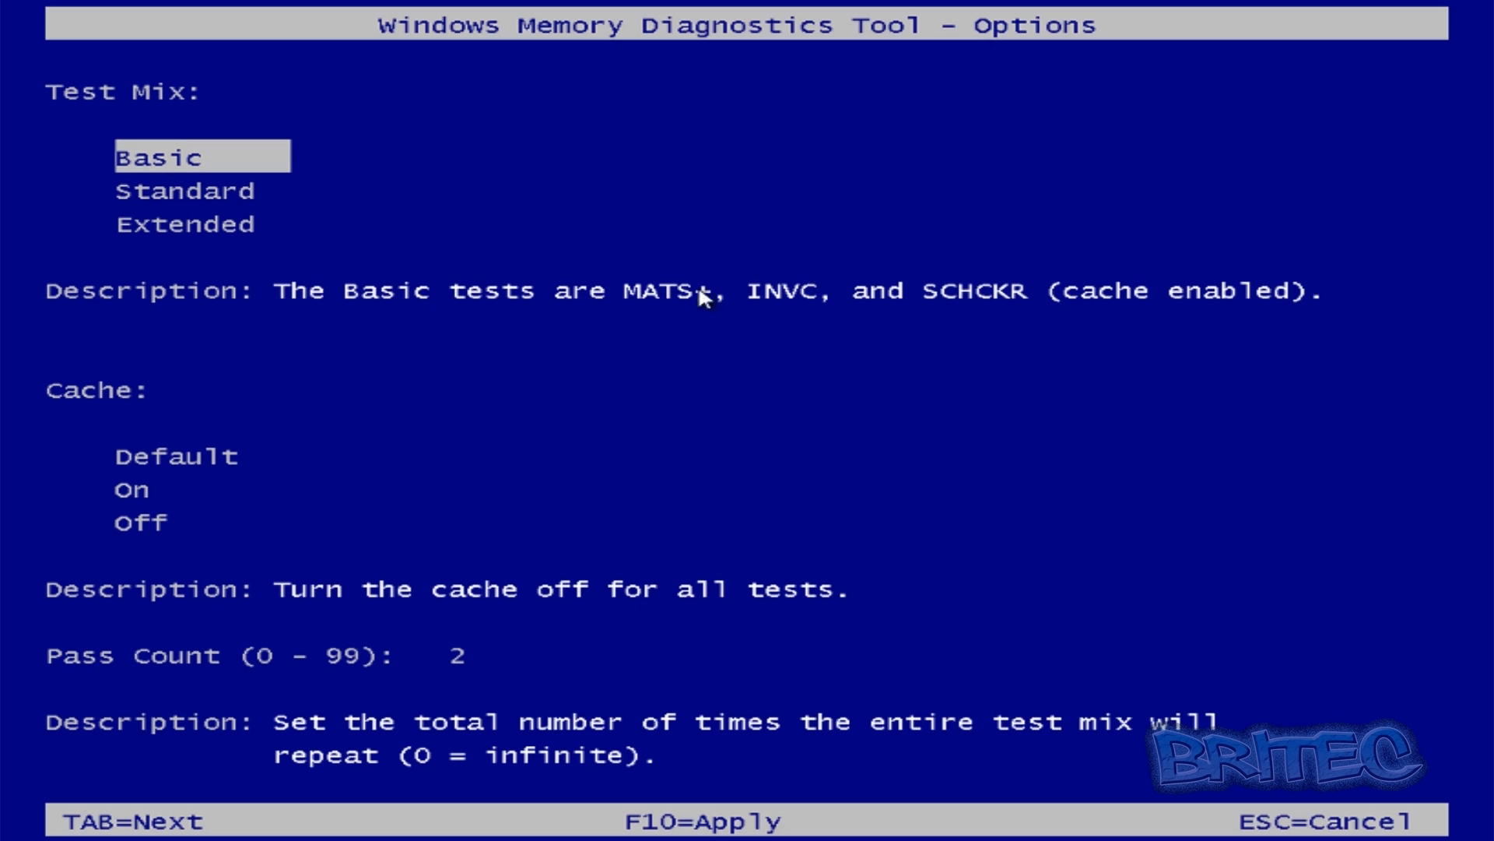
pyautogui.moveTo(1382, 315)
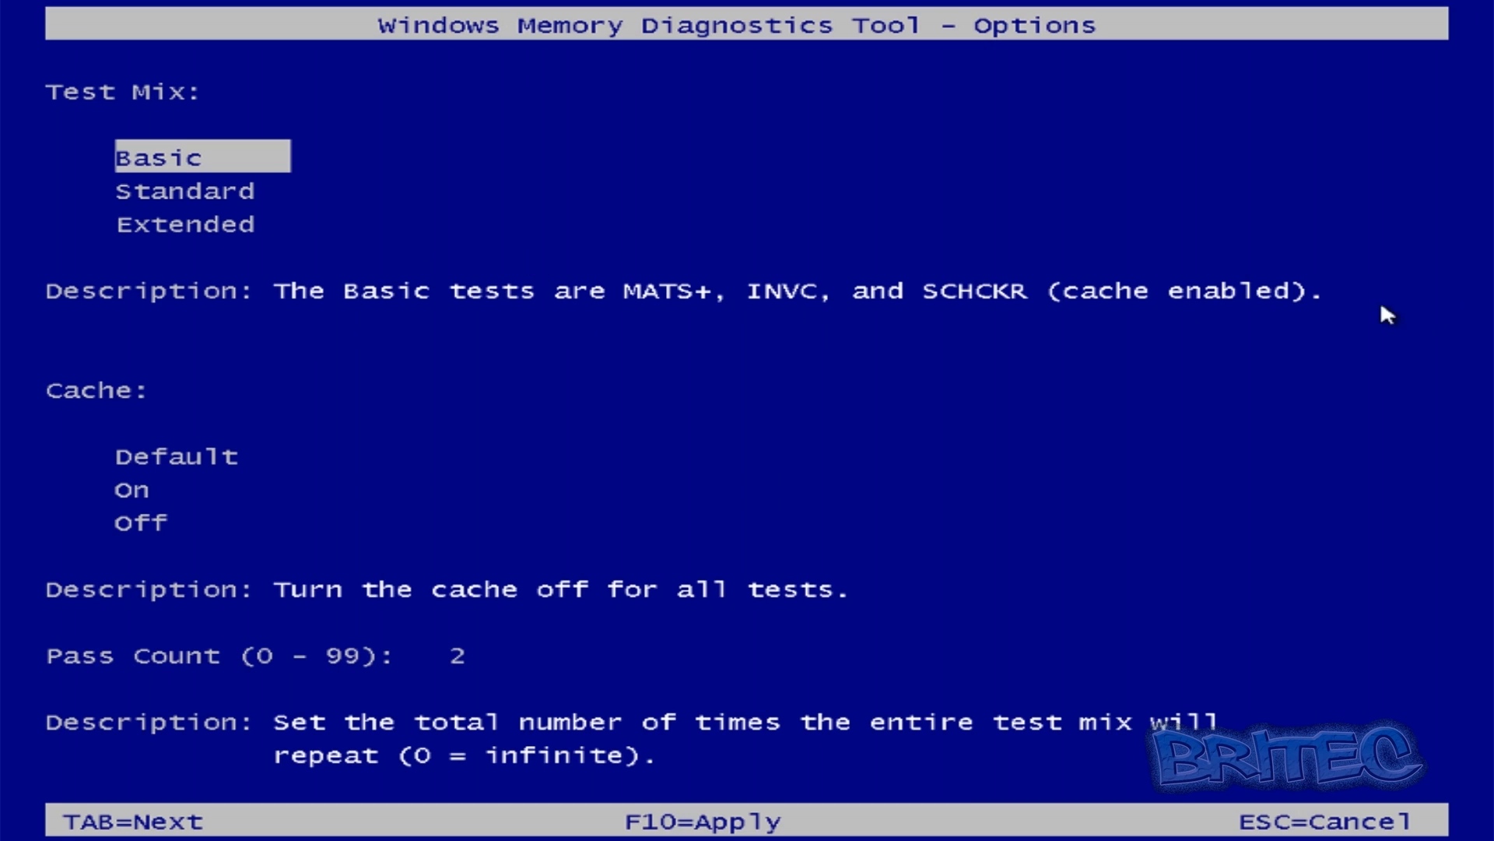
pyautogui.moveTo(383, 327)
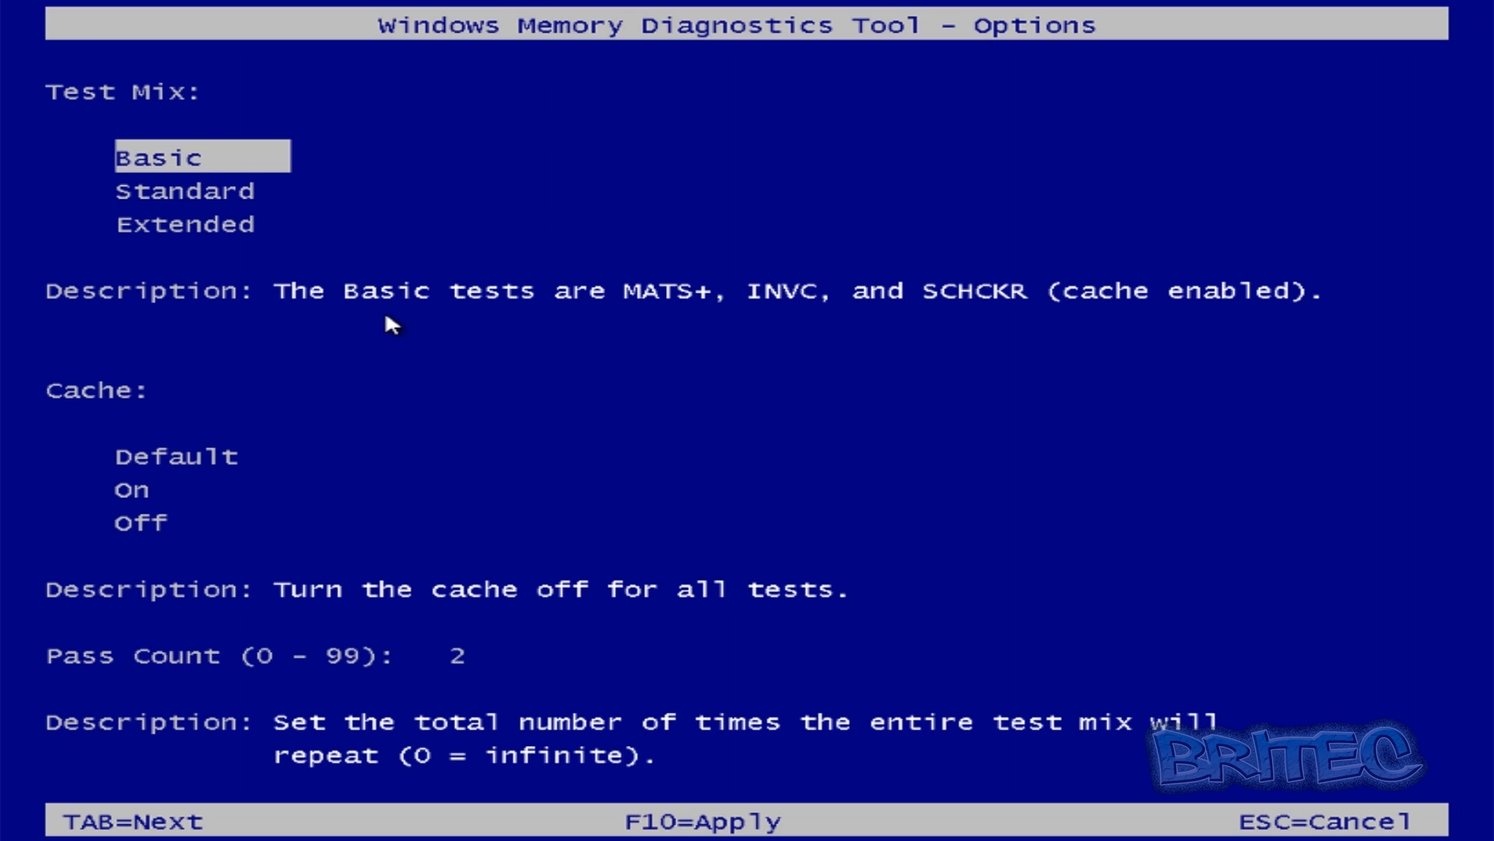
pyautogui.click(186, 190)
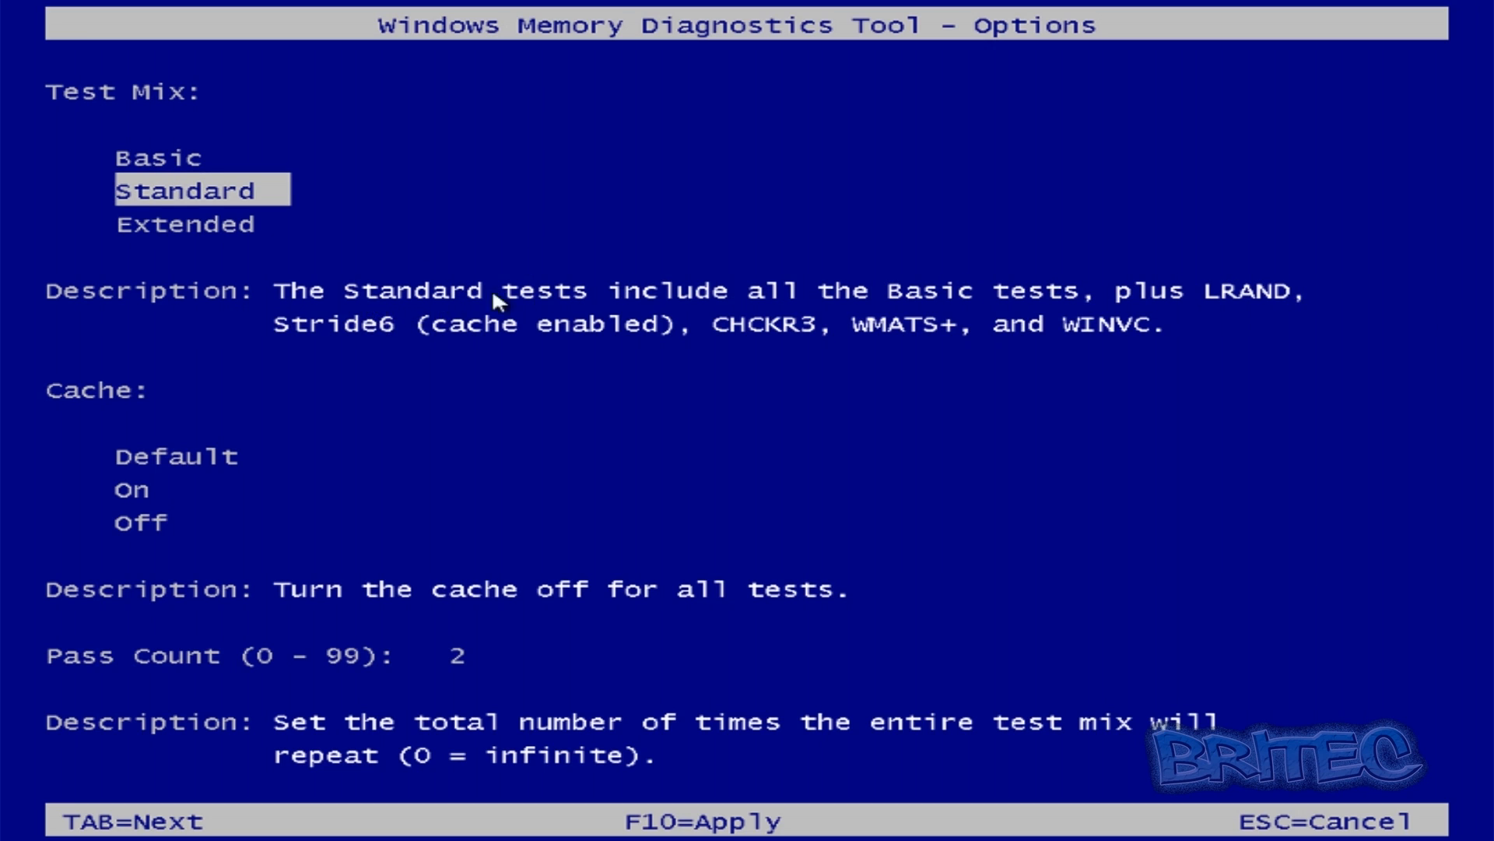
pyautogui.moveTo(1264, 318)
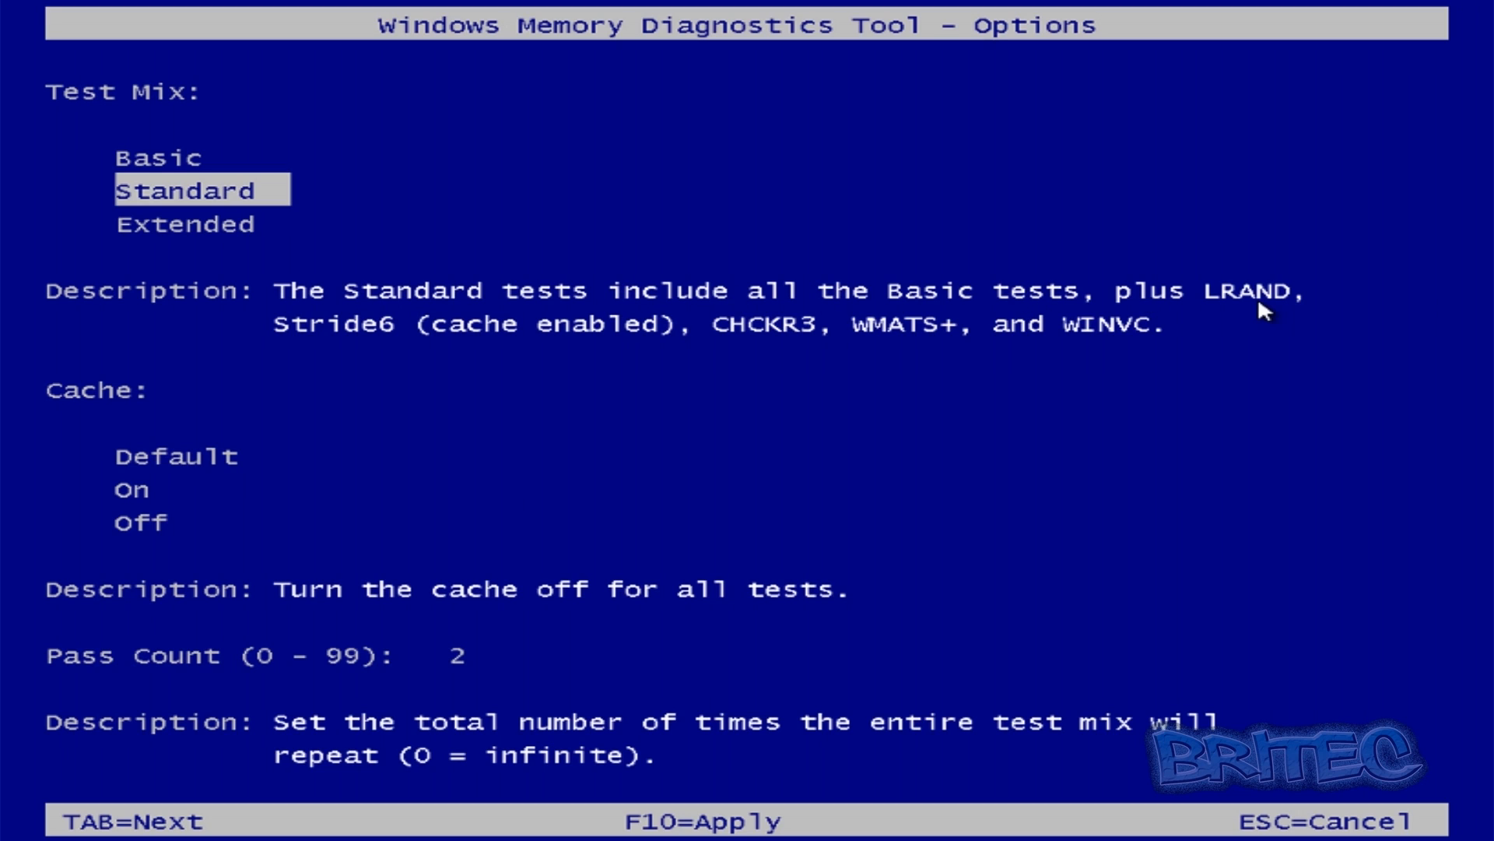
pyautogui.moveTo(647, 256)
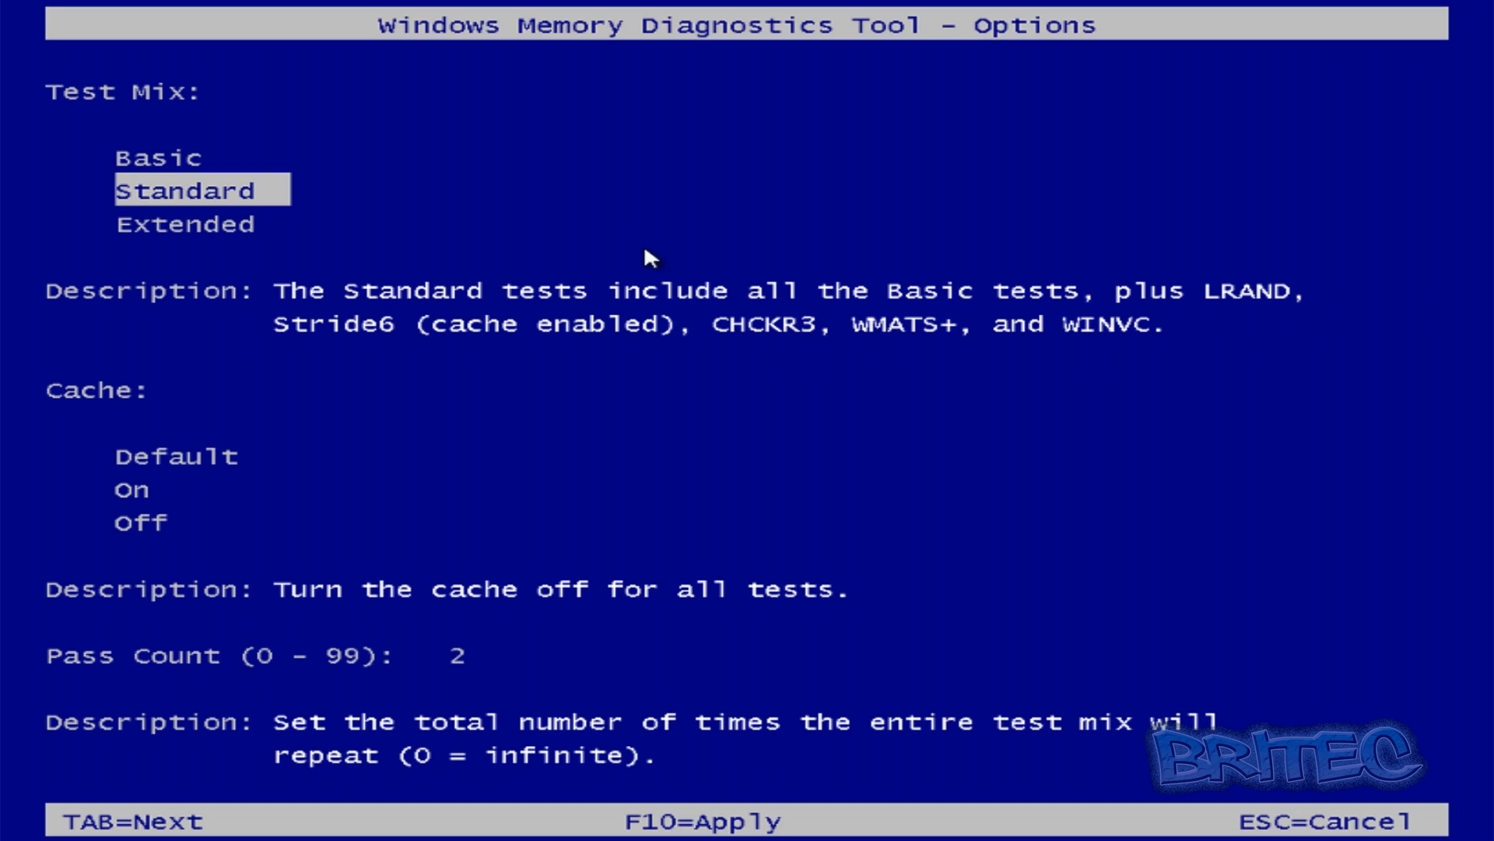
pyautogui.moveTo(351, 346)
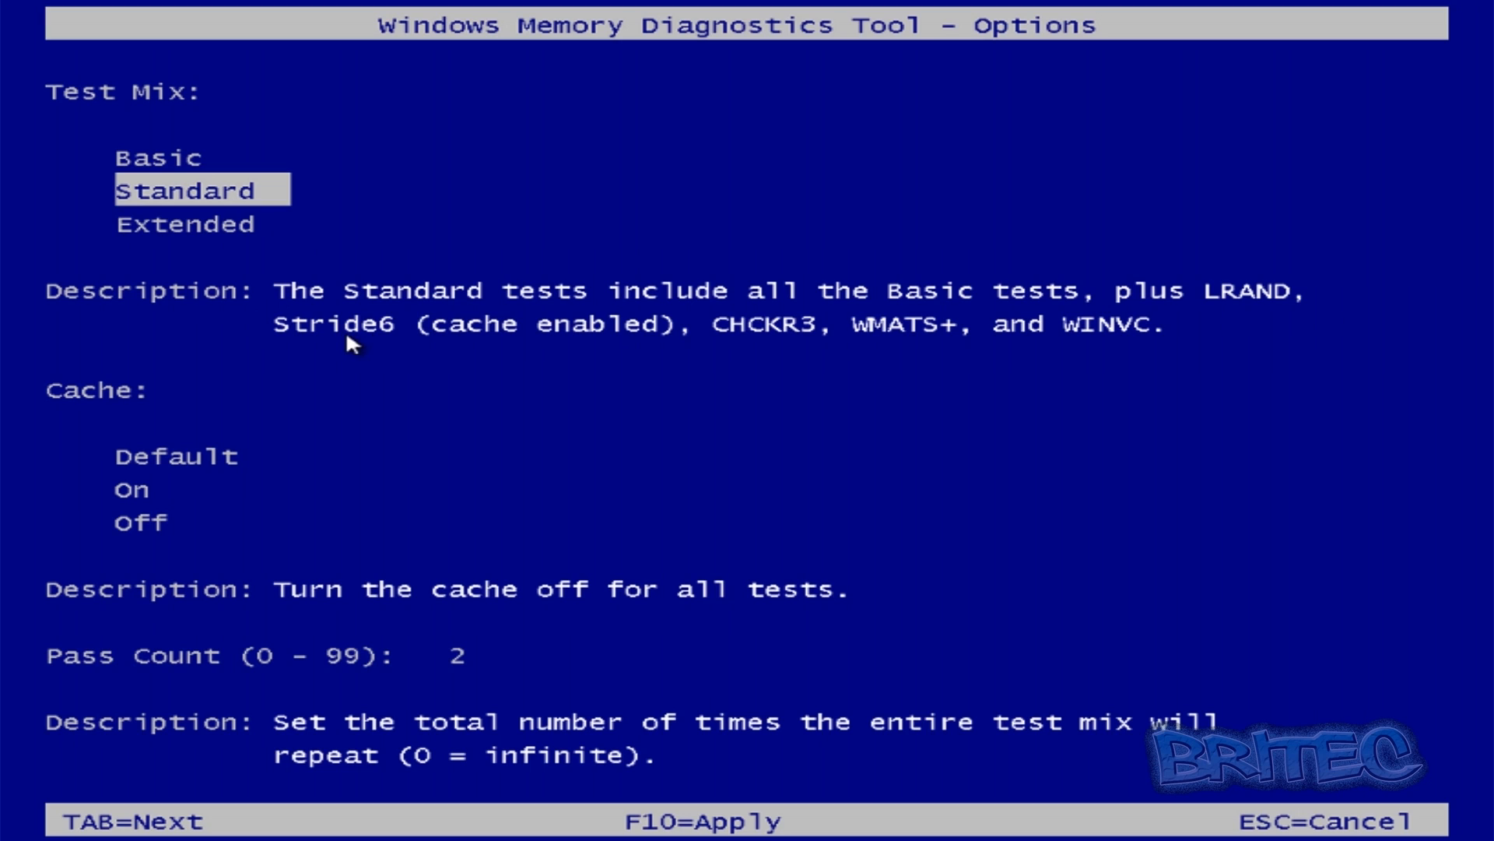
pyautogui.moveTo(1009, 350)
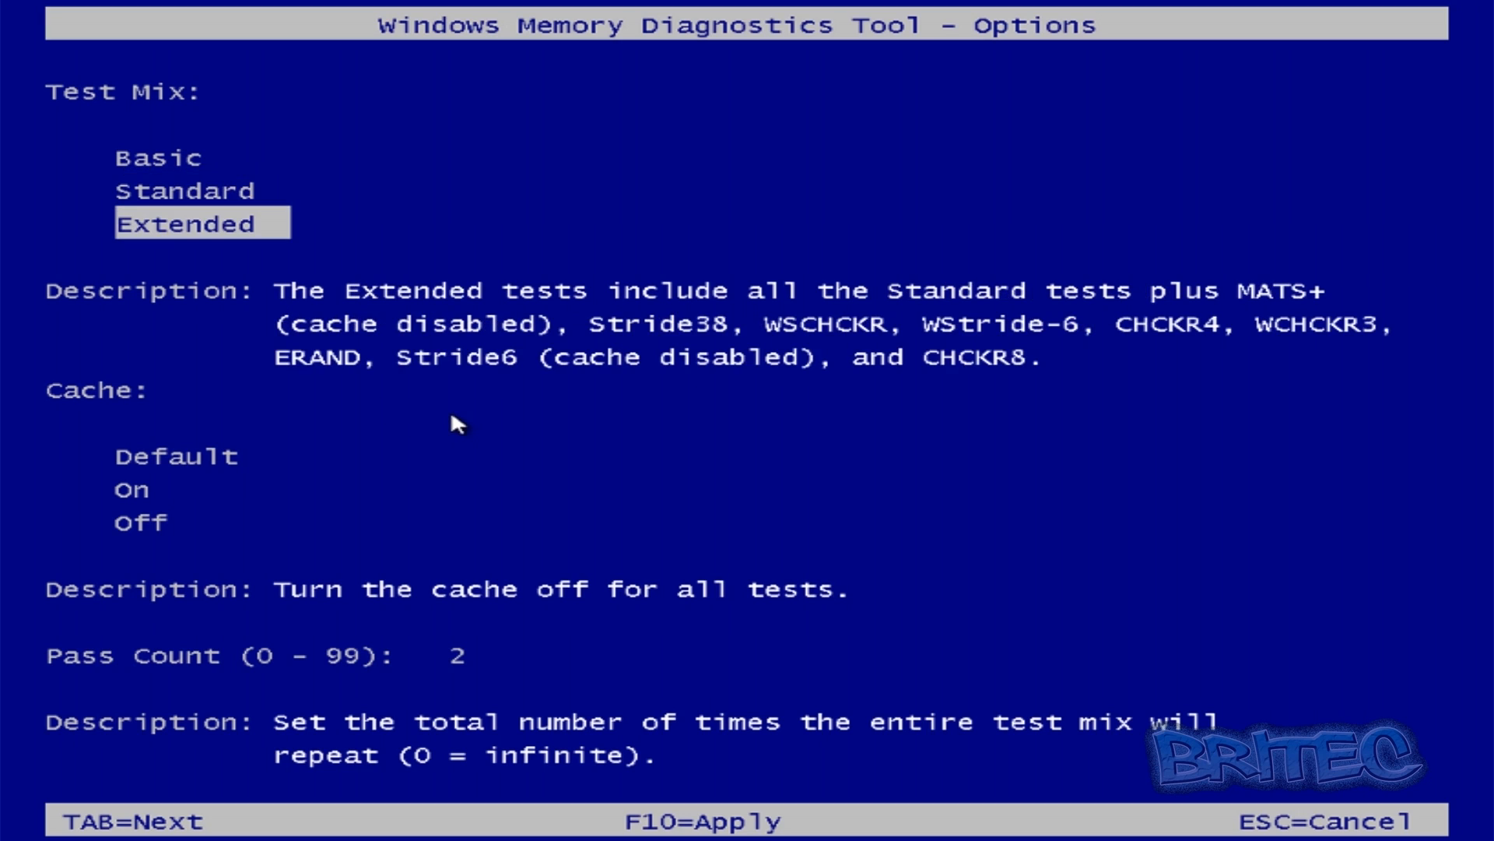
pyautogui.moveTo(340, 426)
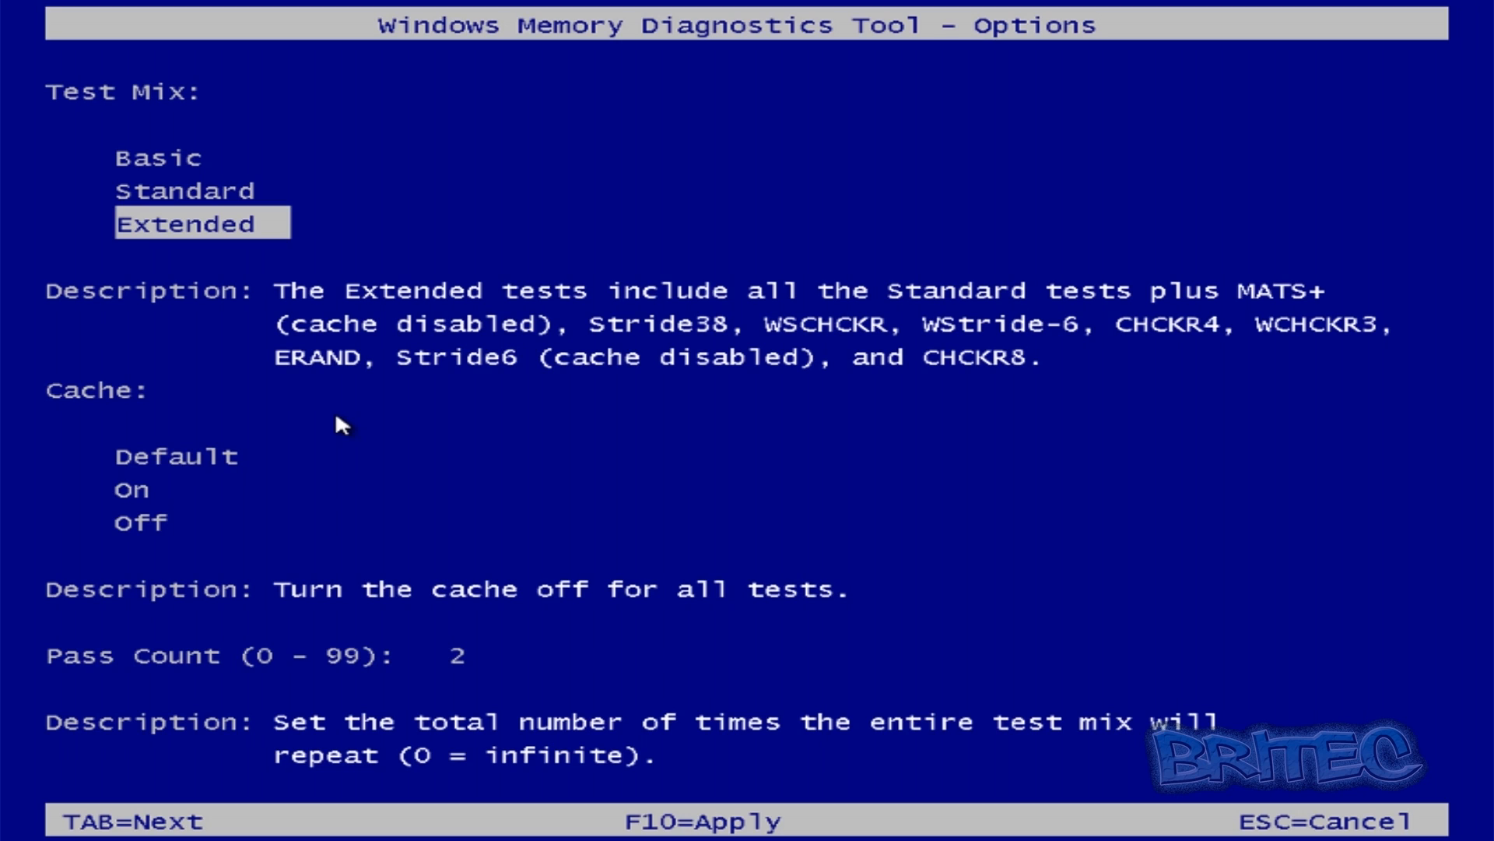
pyautogui.moveTo(324, 398)
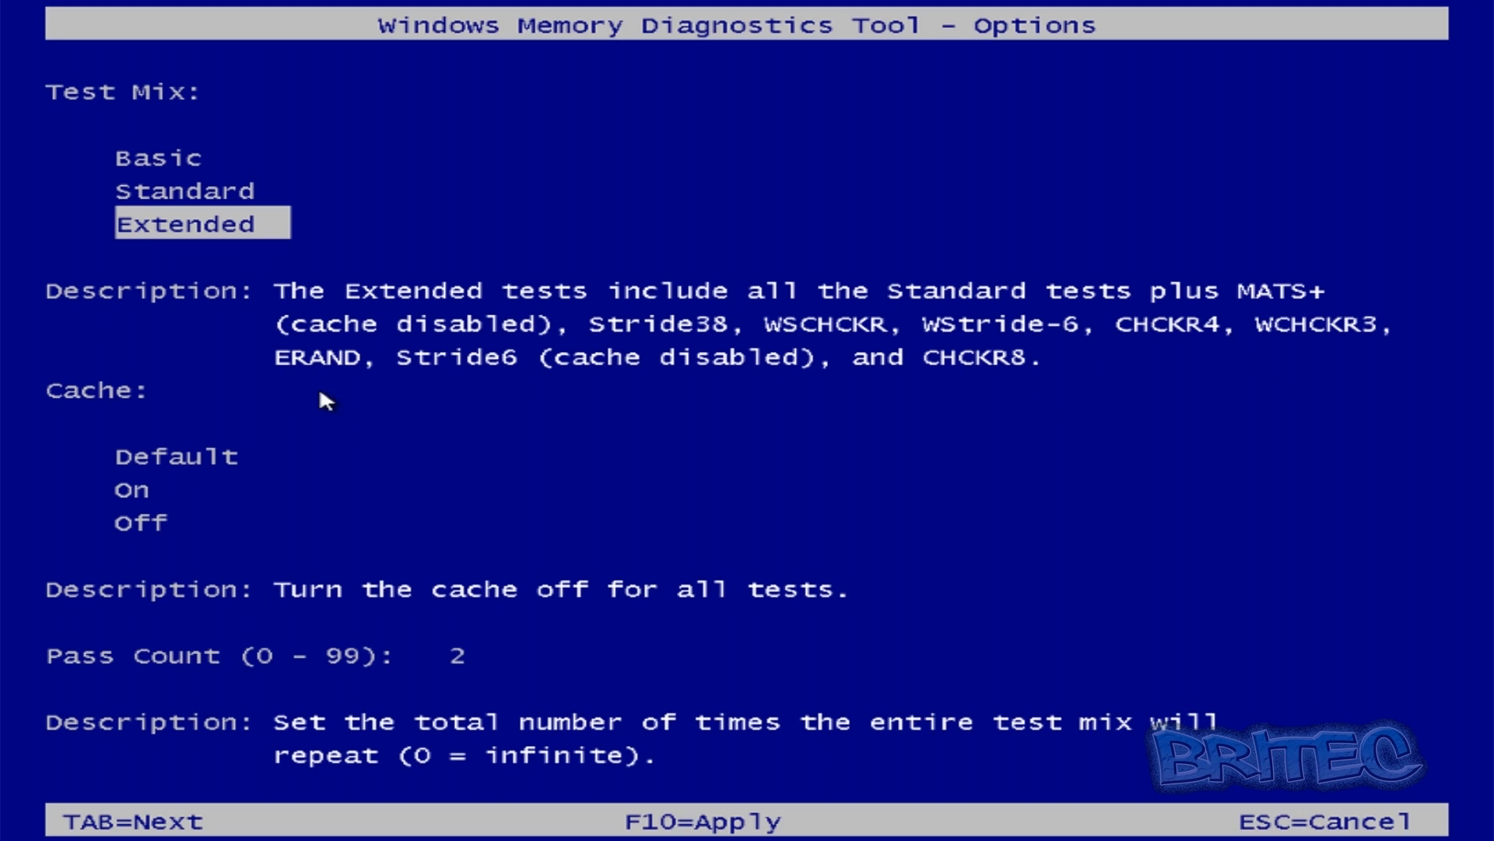
pyautogui.moveTo(514, 414)
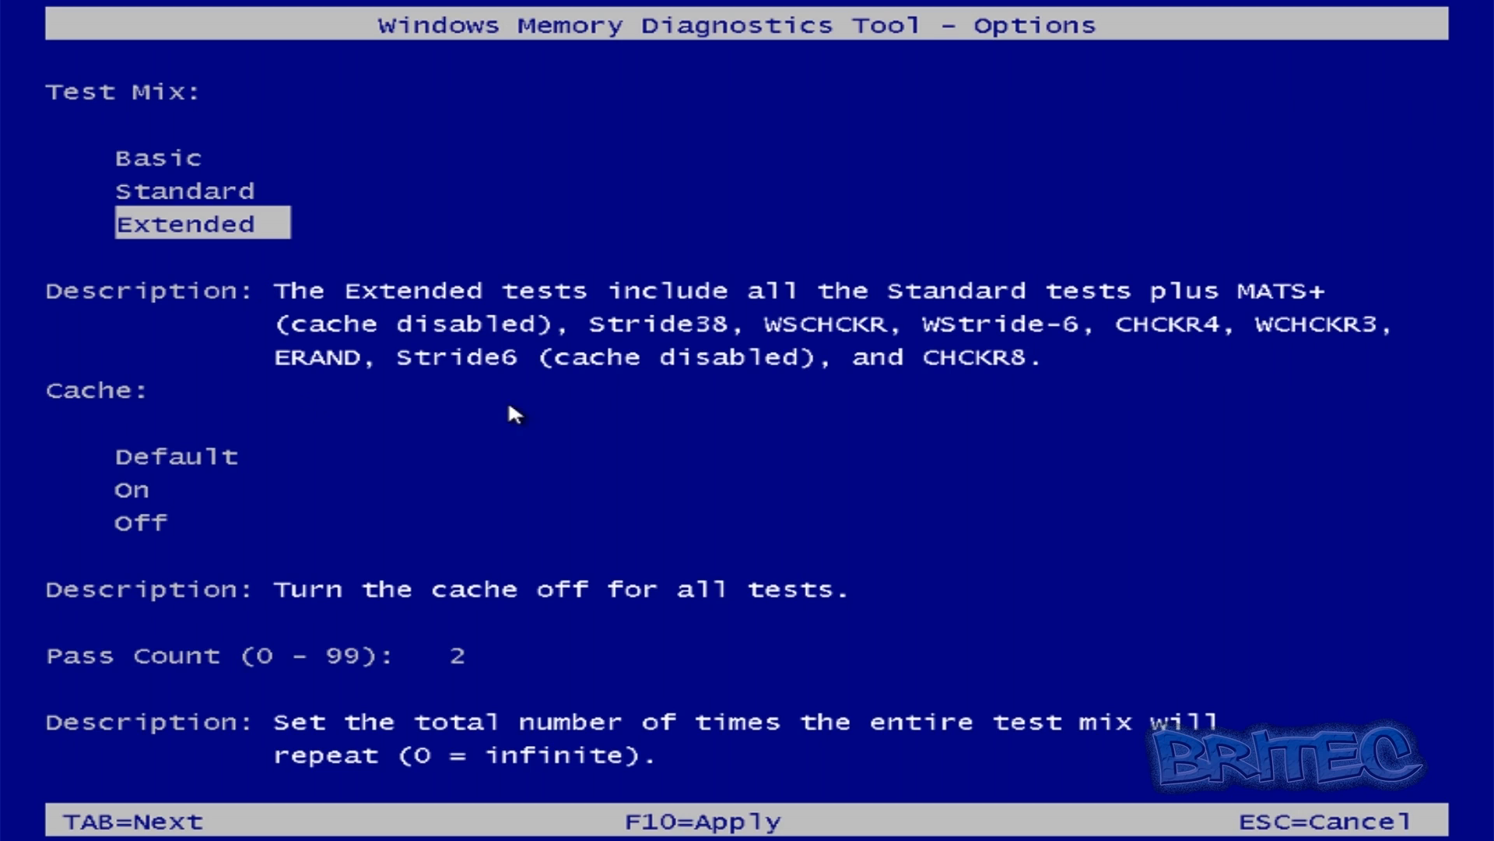
pyautogui.moveTo(950, 422)
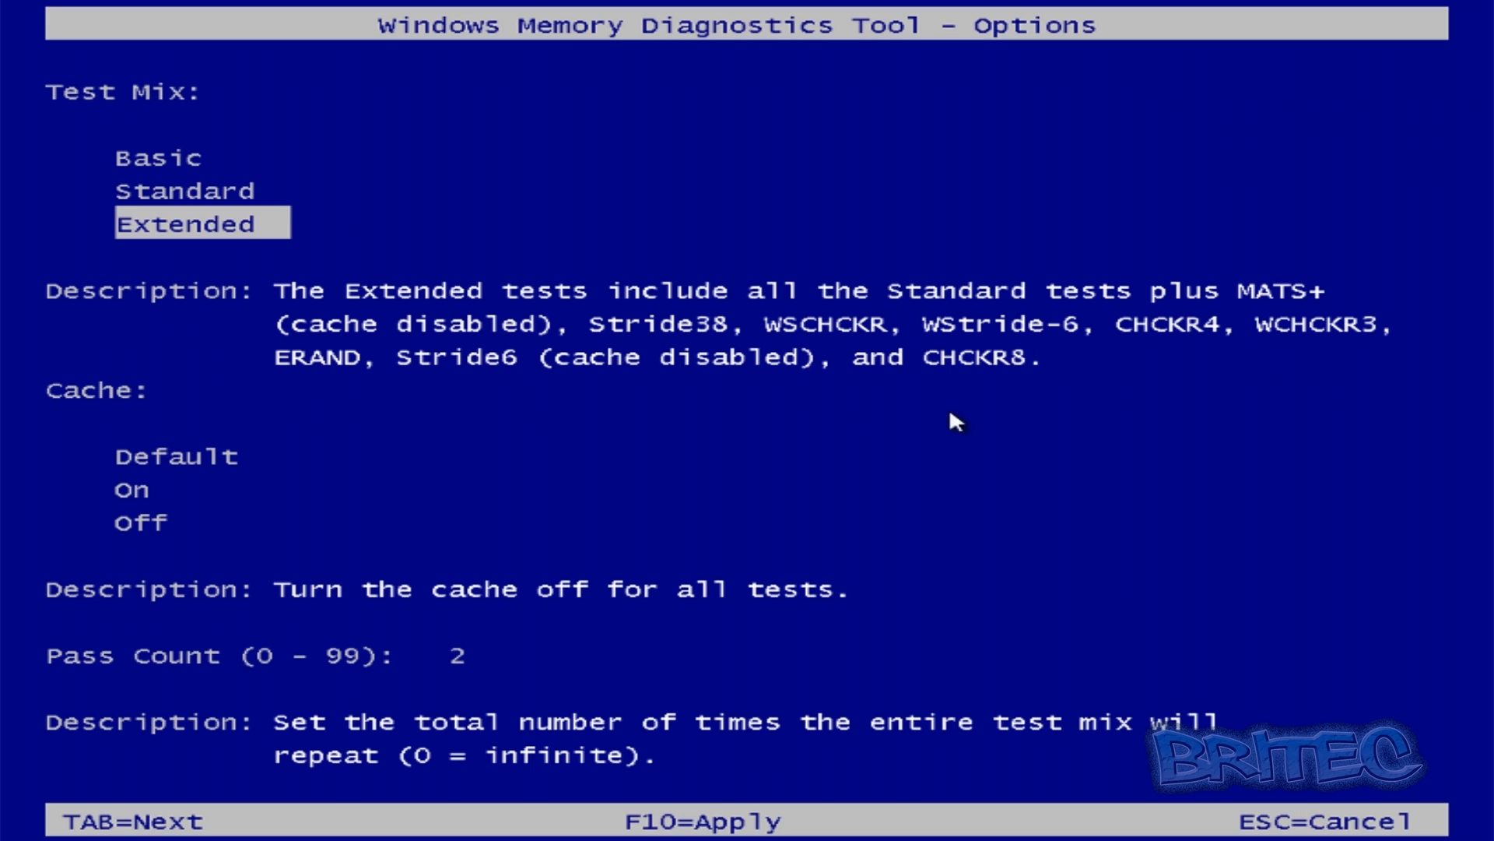
pyautogui.moveTo(929, 249)
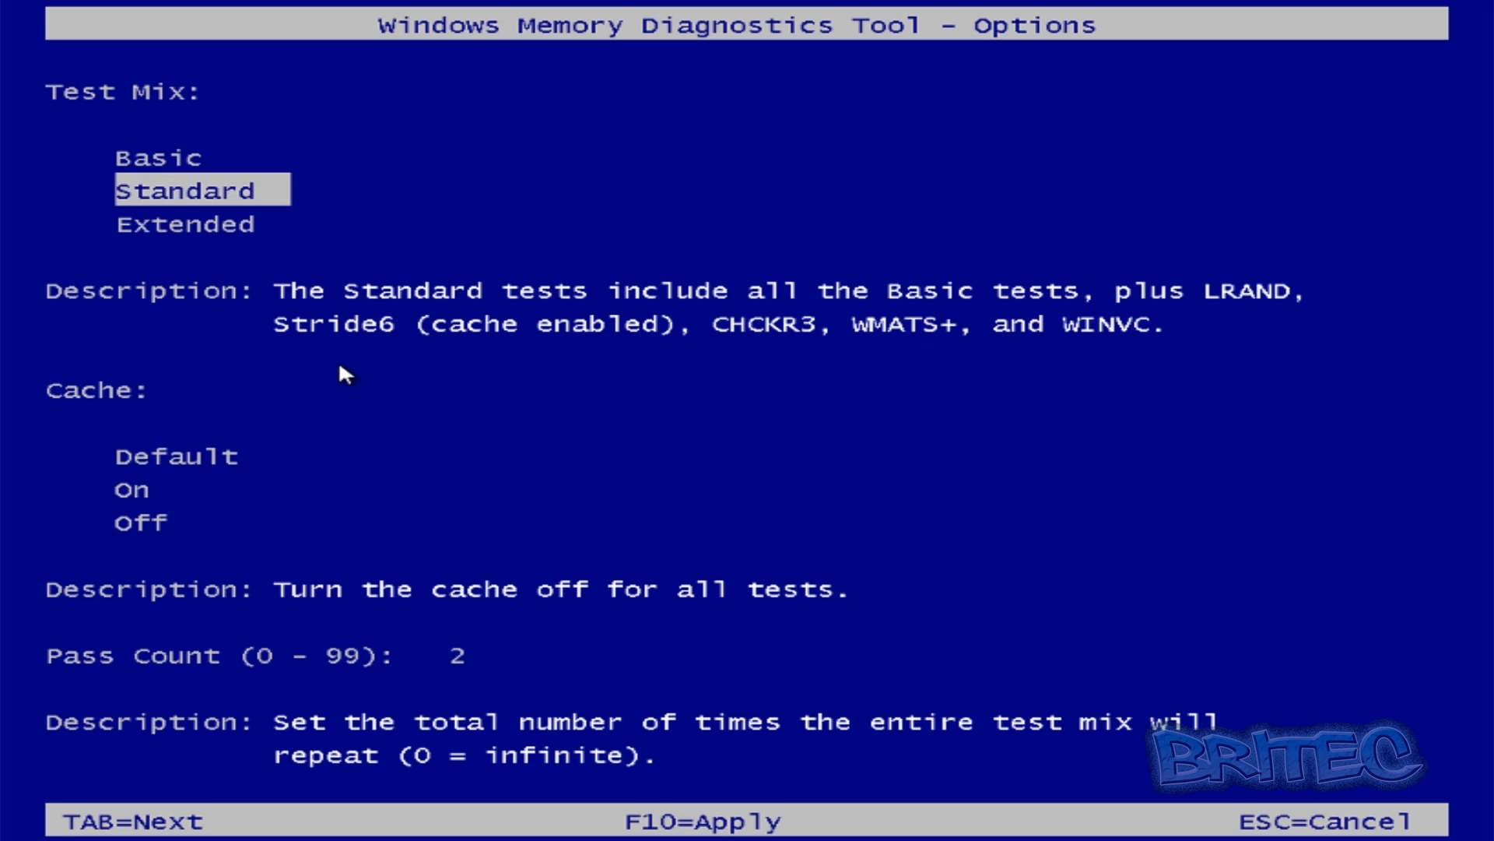
pyautogui.moveTo(318, 371)
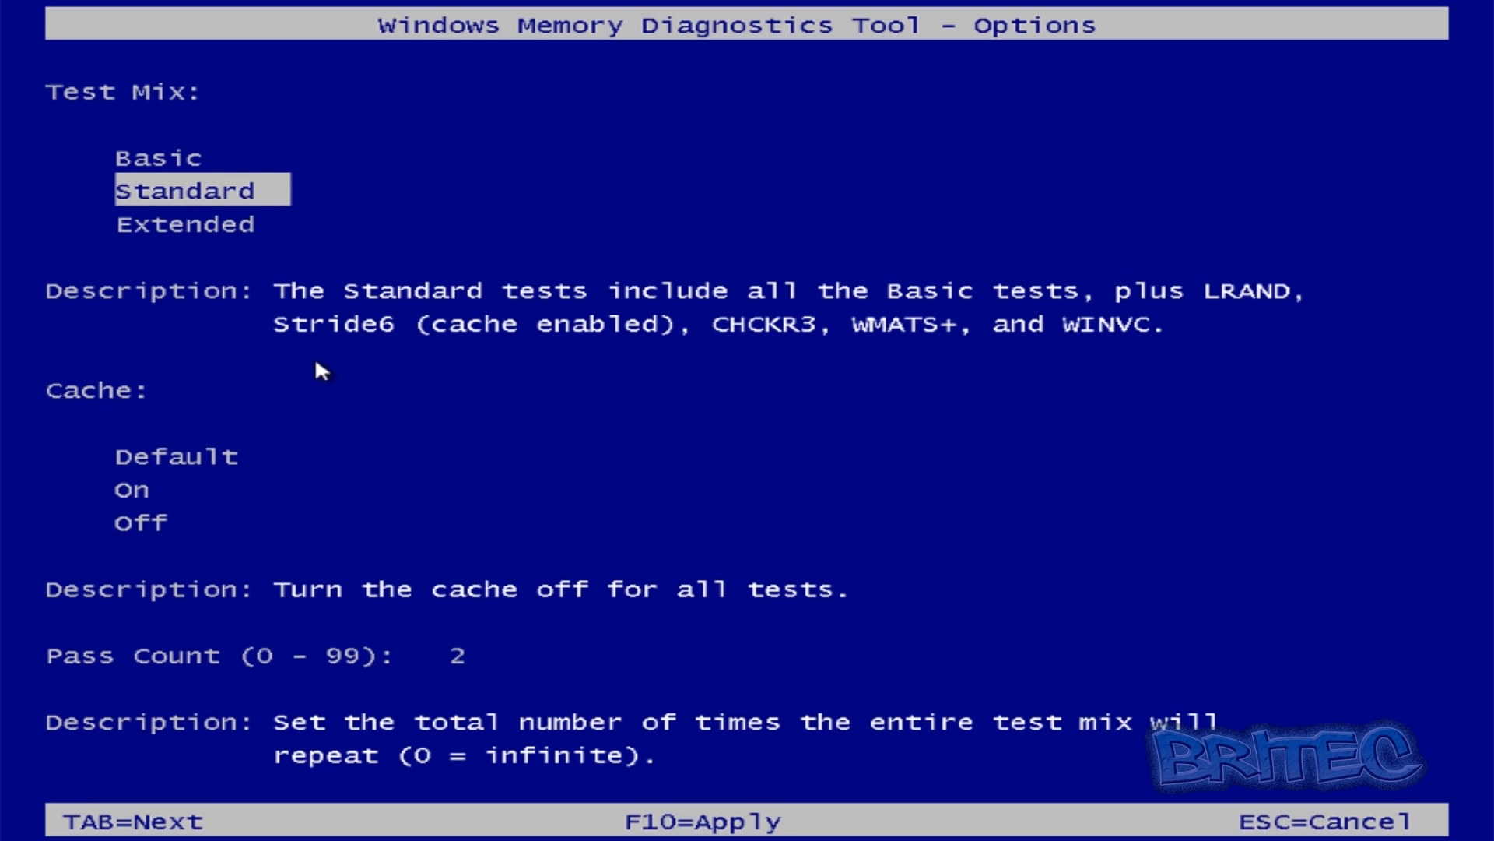
pyautogui.moveTo(394, 383)
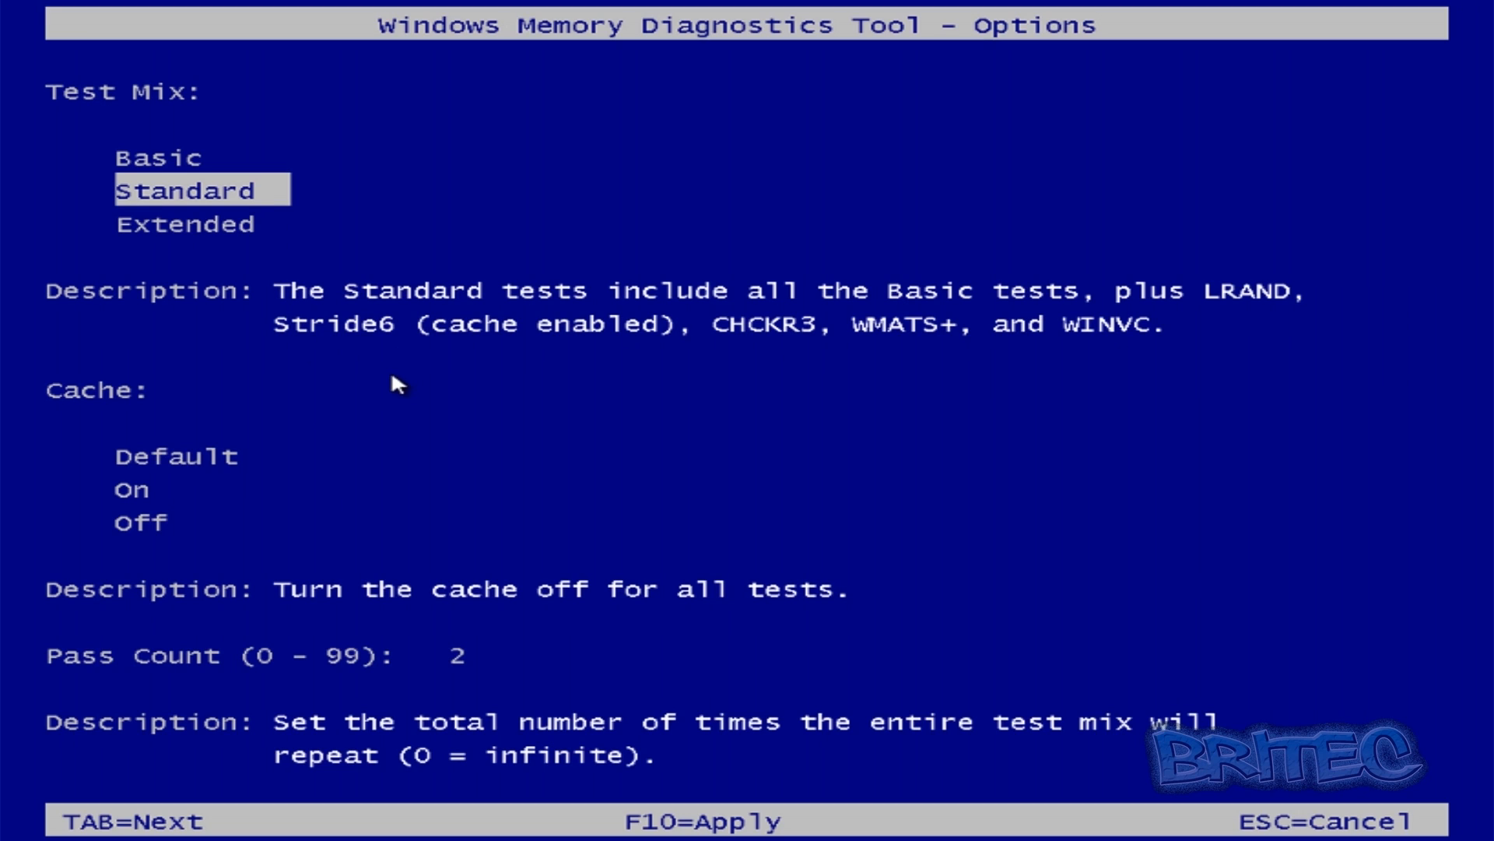
# Set Cache to On for all tests, keeping Standard mix and pass count 2.
pyautogui.click(140, 520)
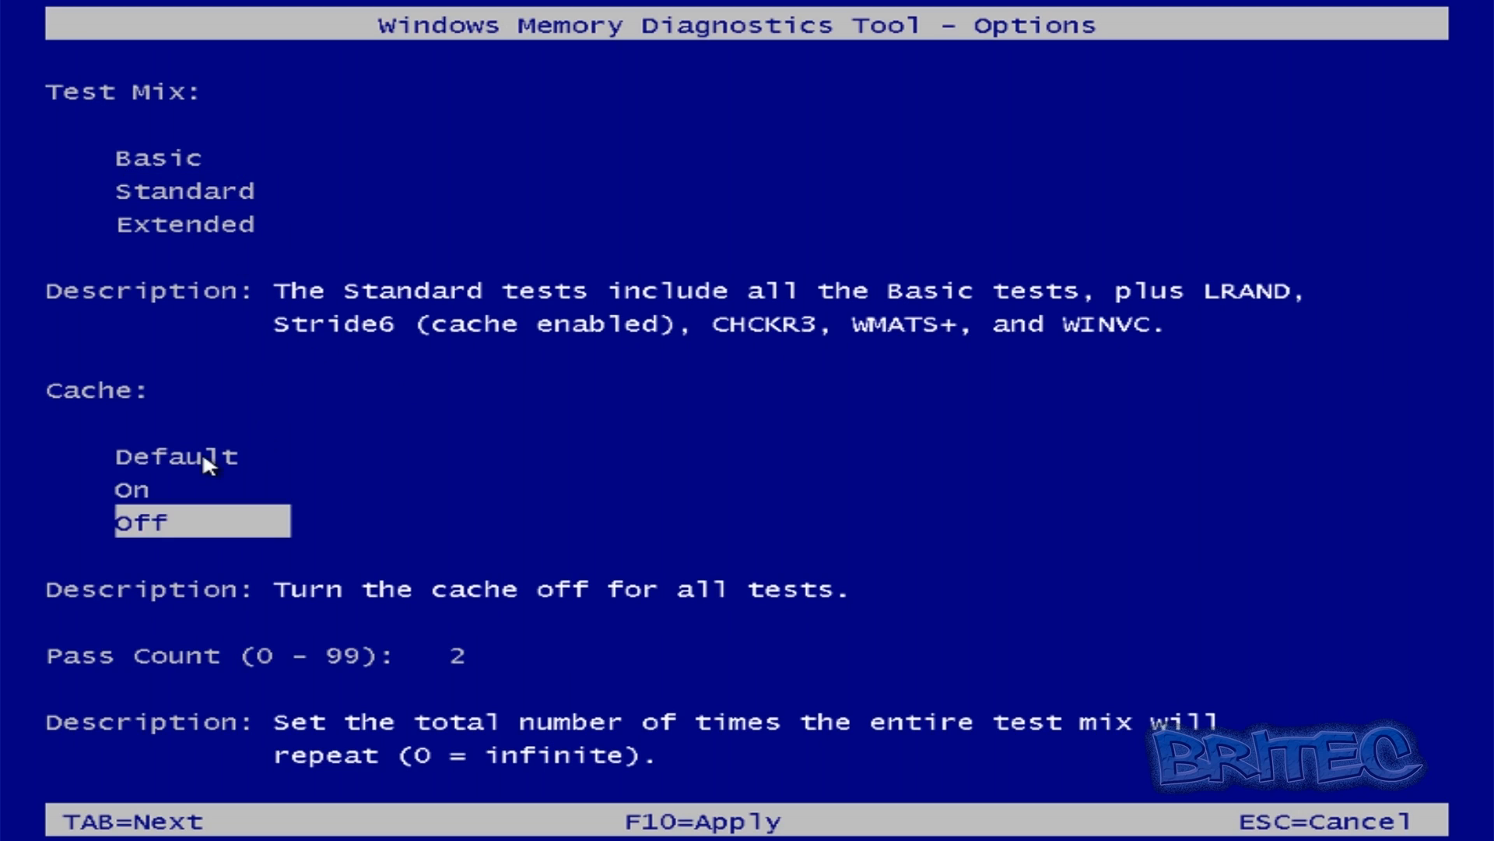
pyautogui.moveTo(204, 487)
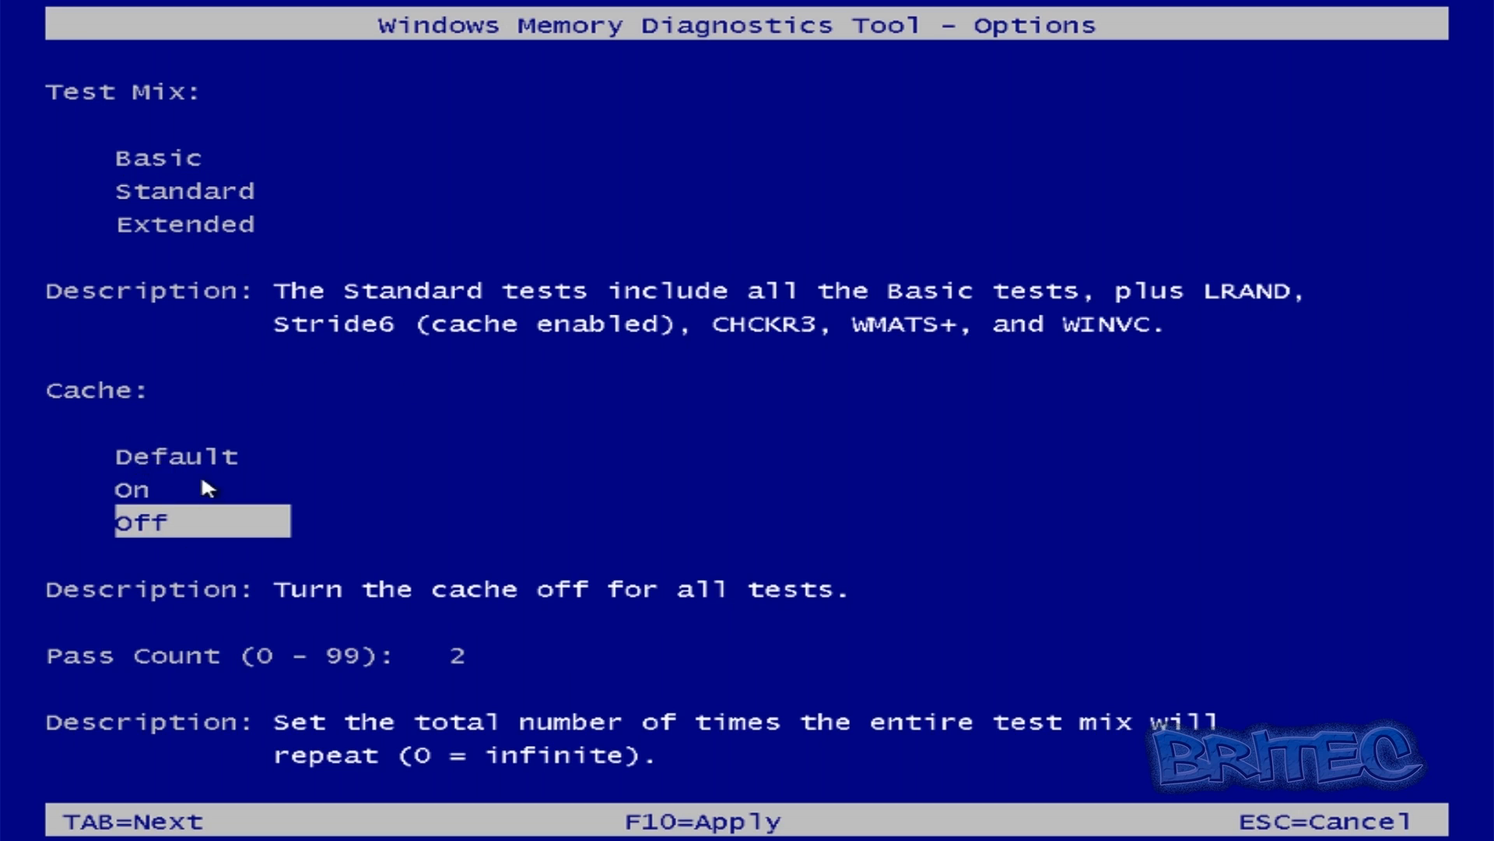
pyautogui.click(140, 488)
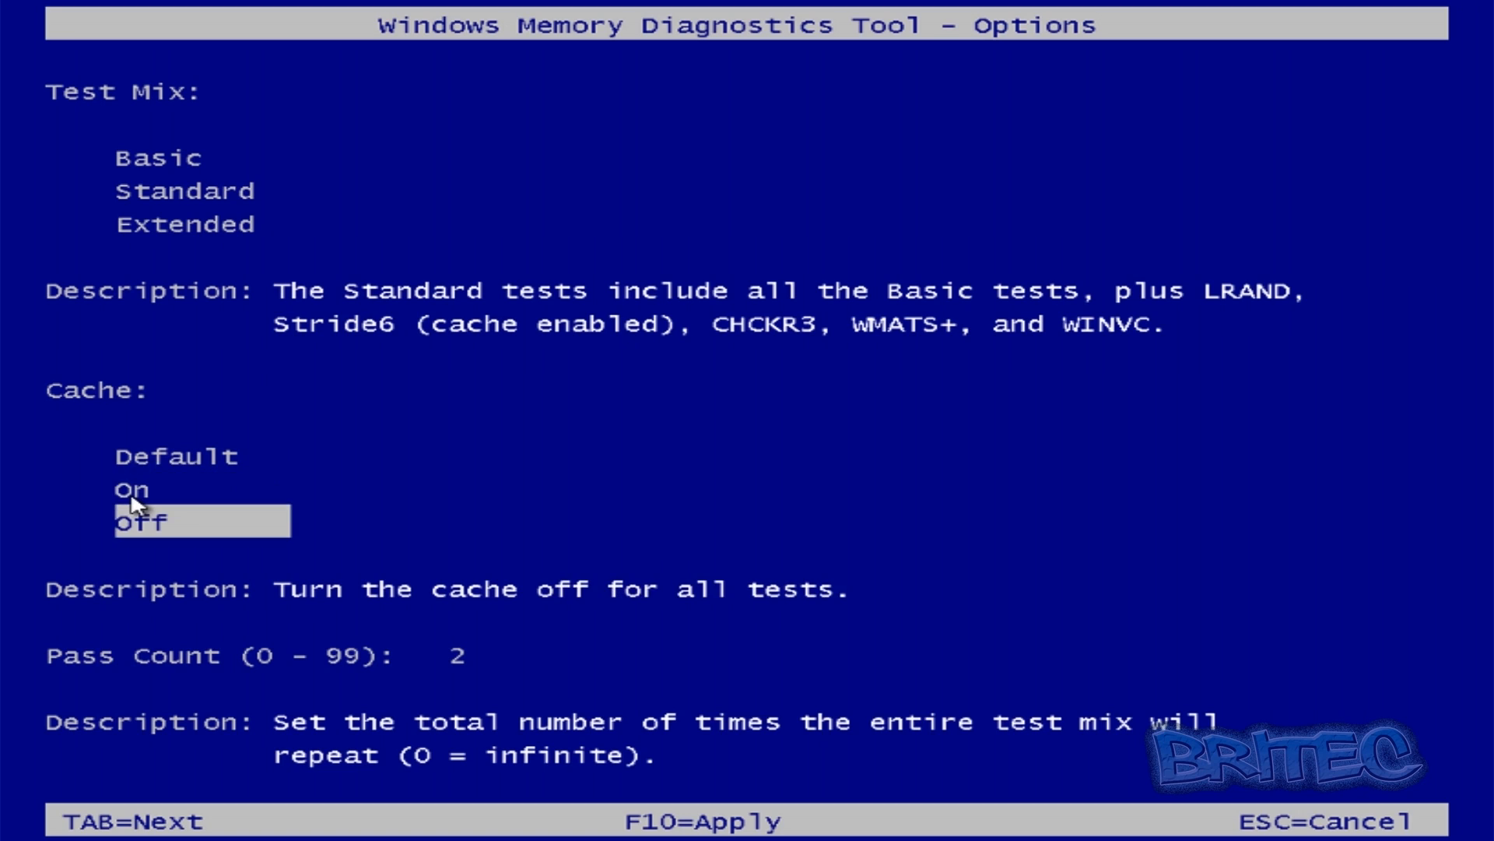
pyautogui.click(137, 490)
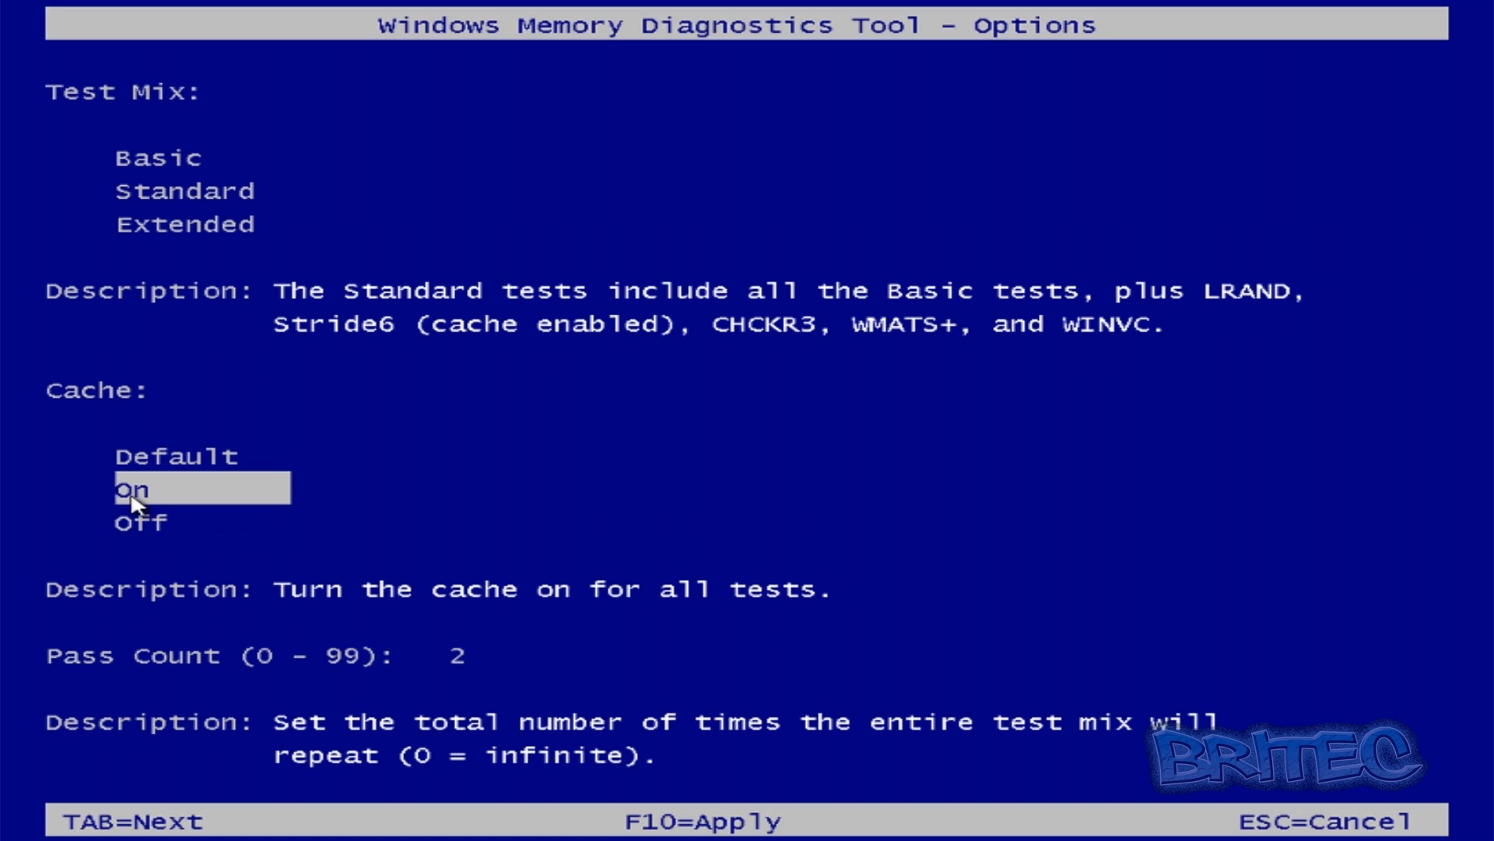
pyautogui.moveTo(224, 520)
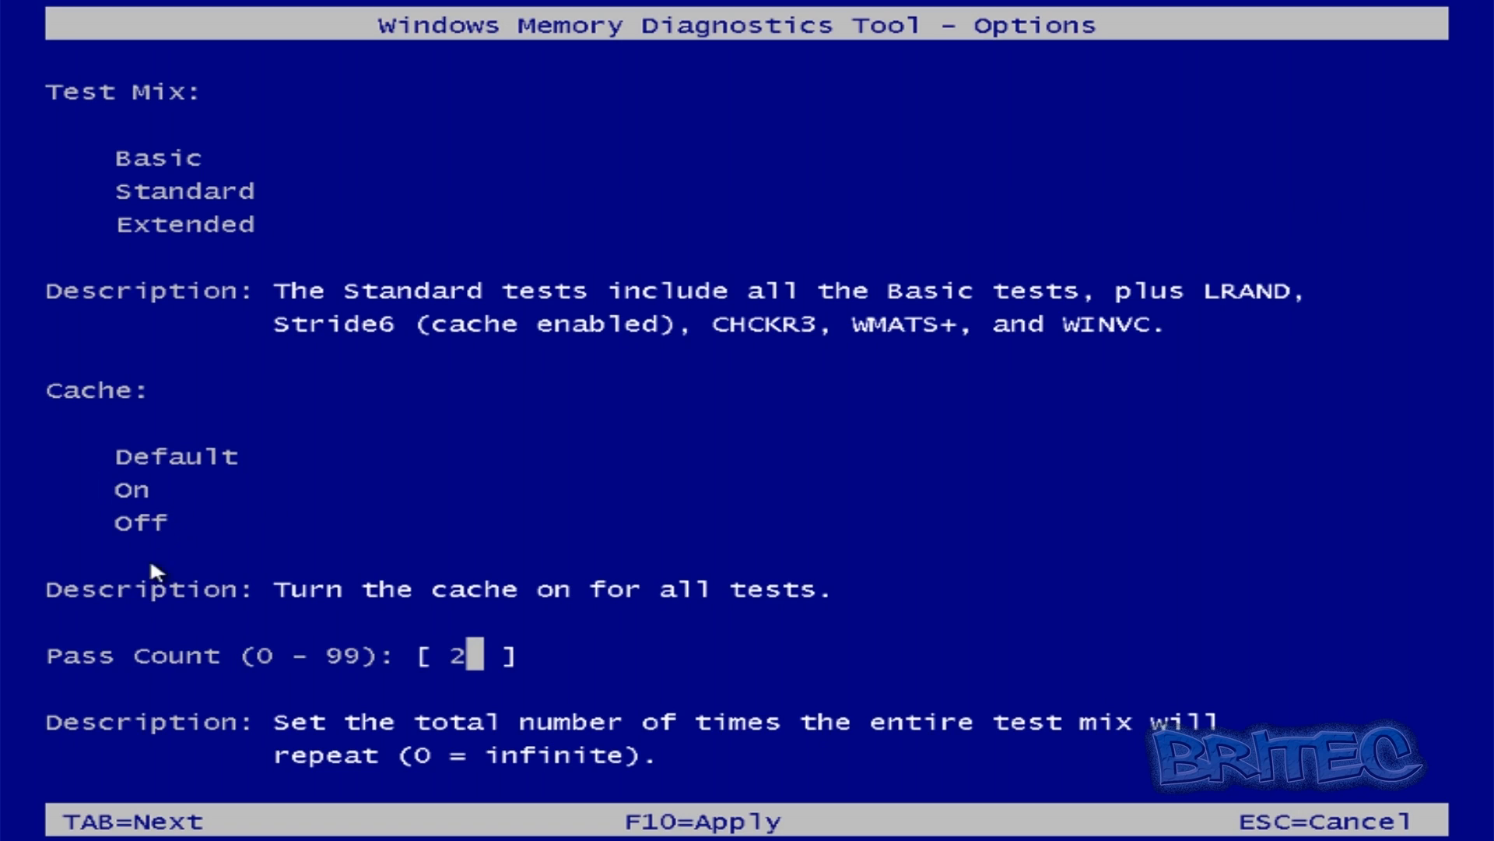
pyautogui.moveTo(204, 728)
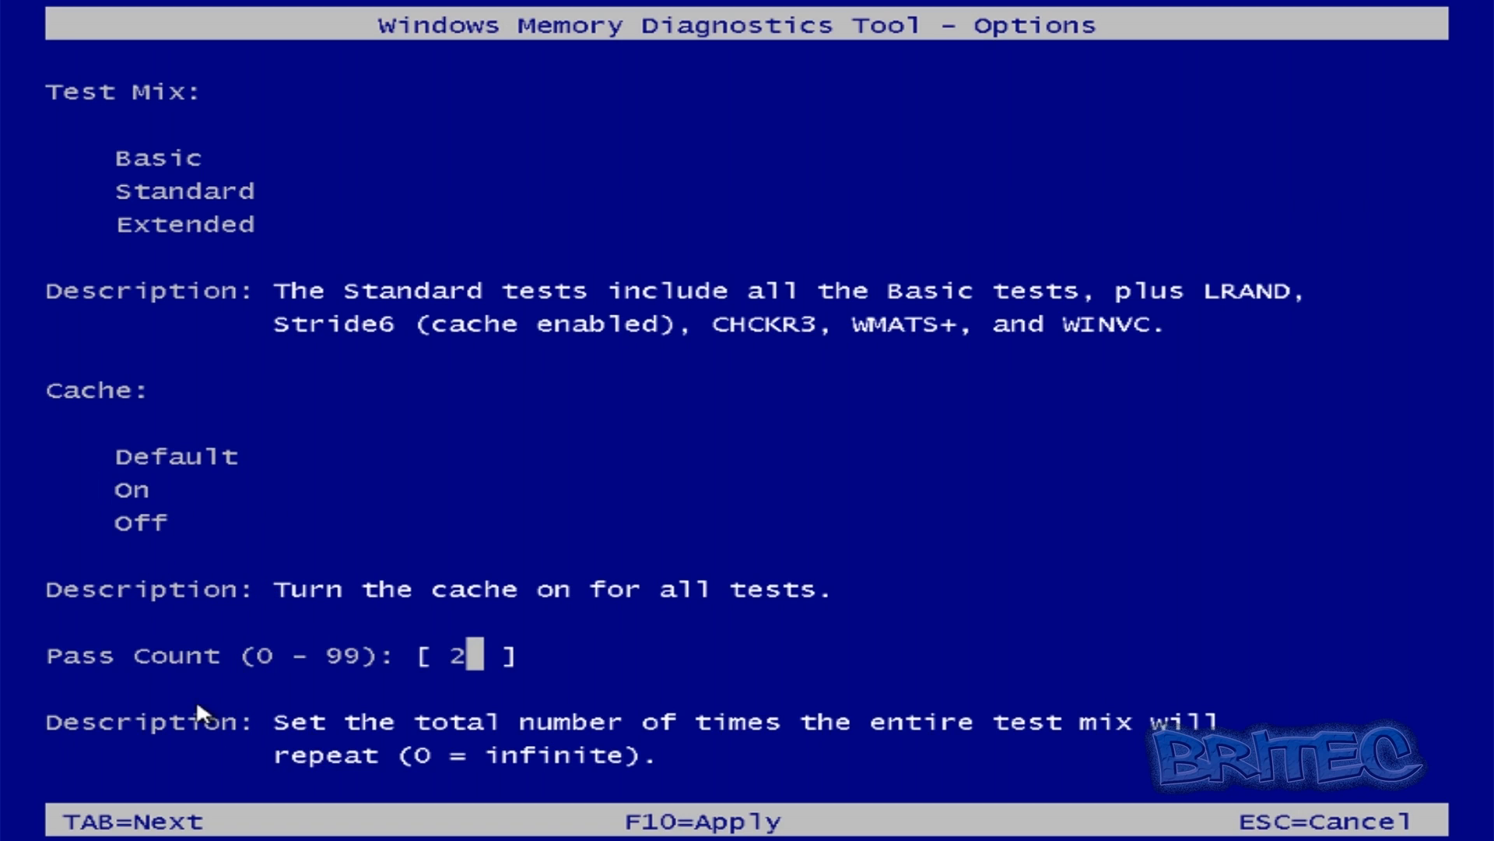
pyautogui.moveTo(257, 696)
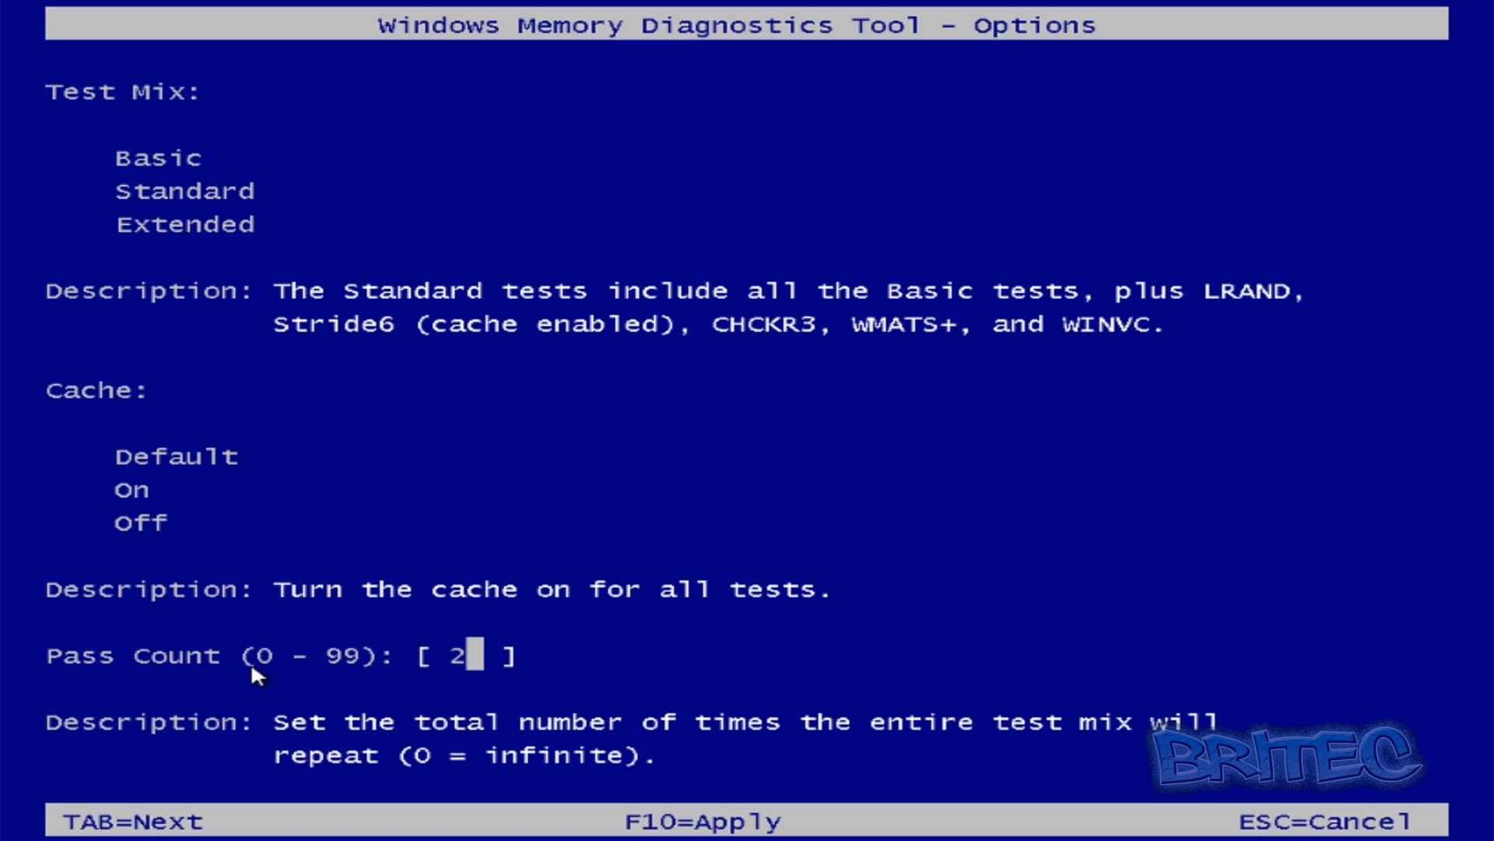
pyautogui.moveTo(467, 672)
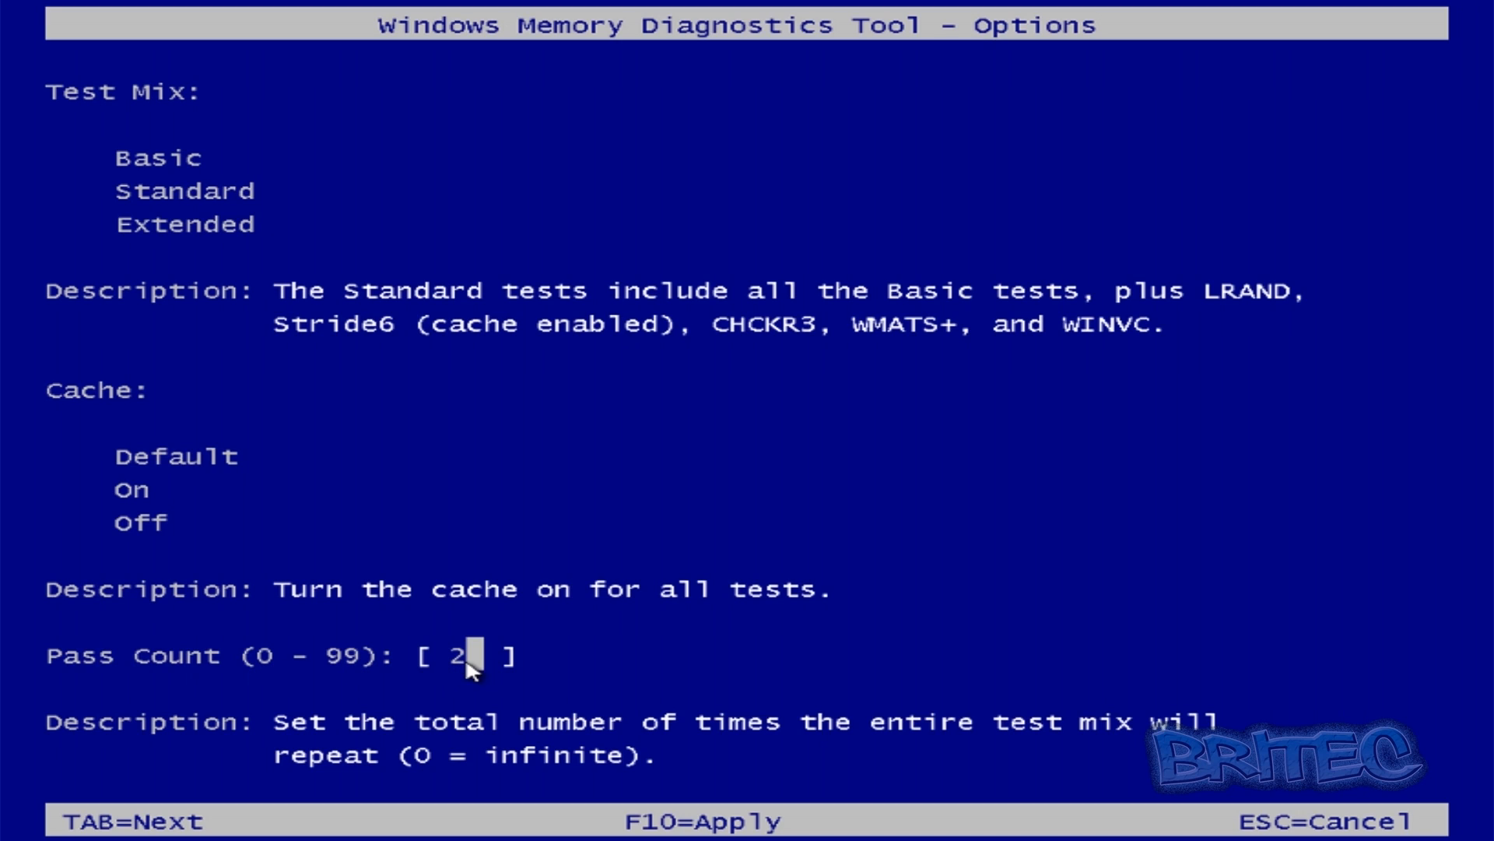
pyautogui.moveTo(769, 769)
pyautogui.write('3')
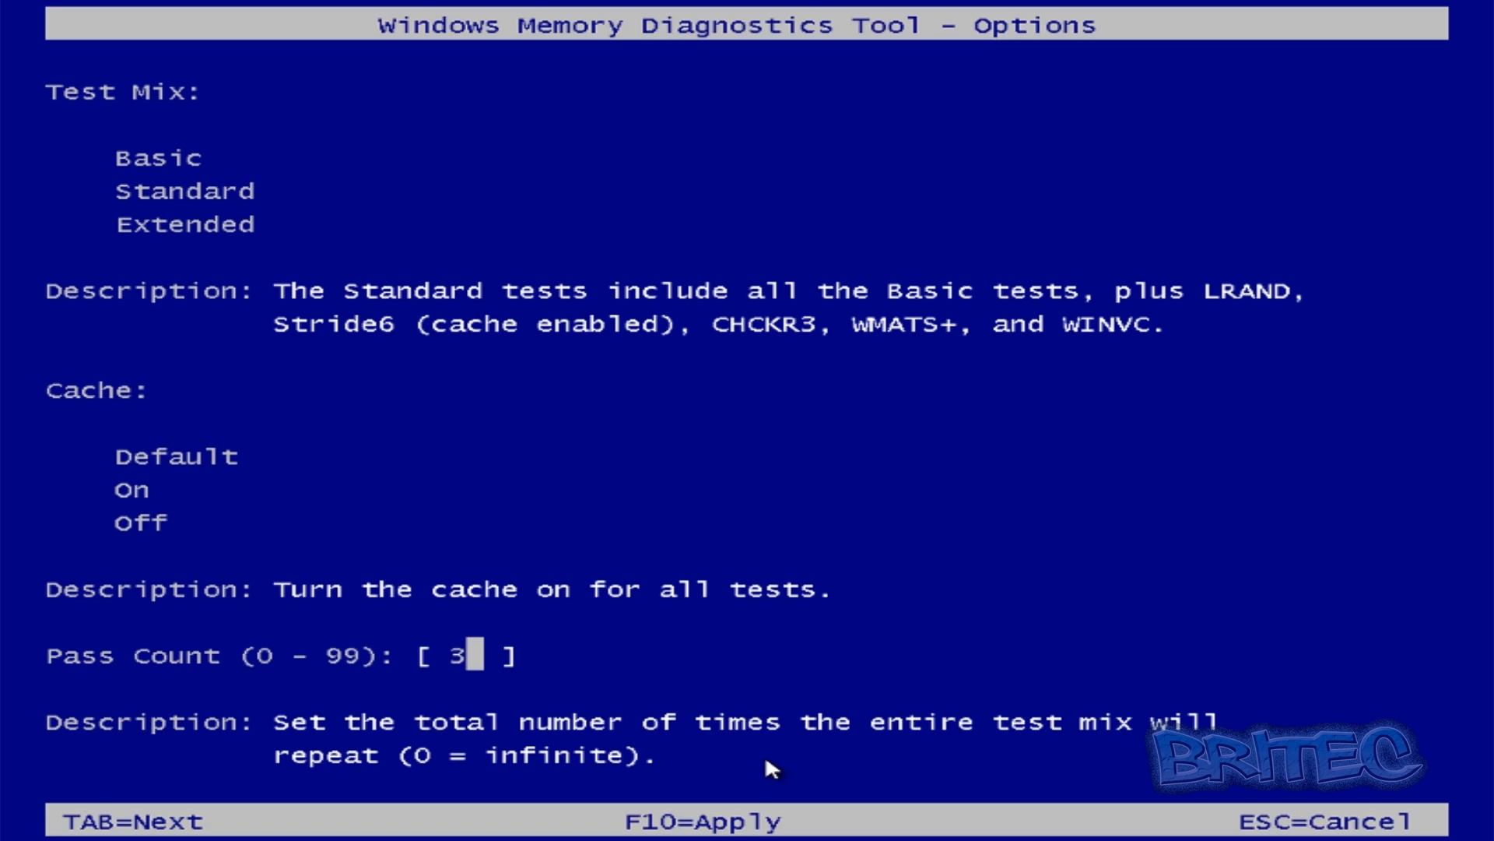
pyautogui.moveTo(697, 753)
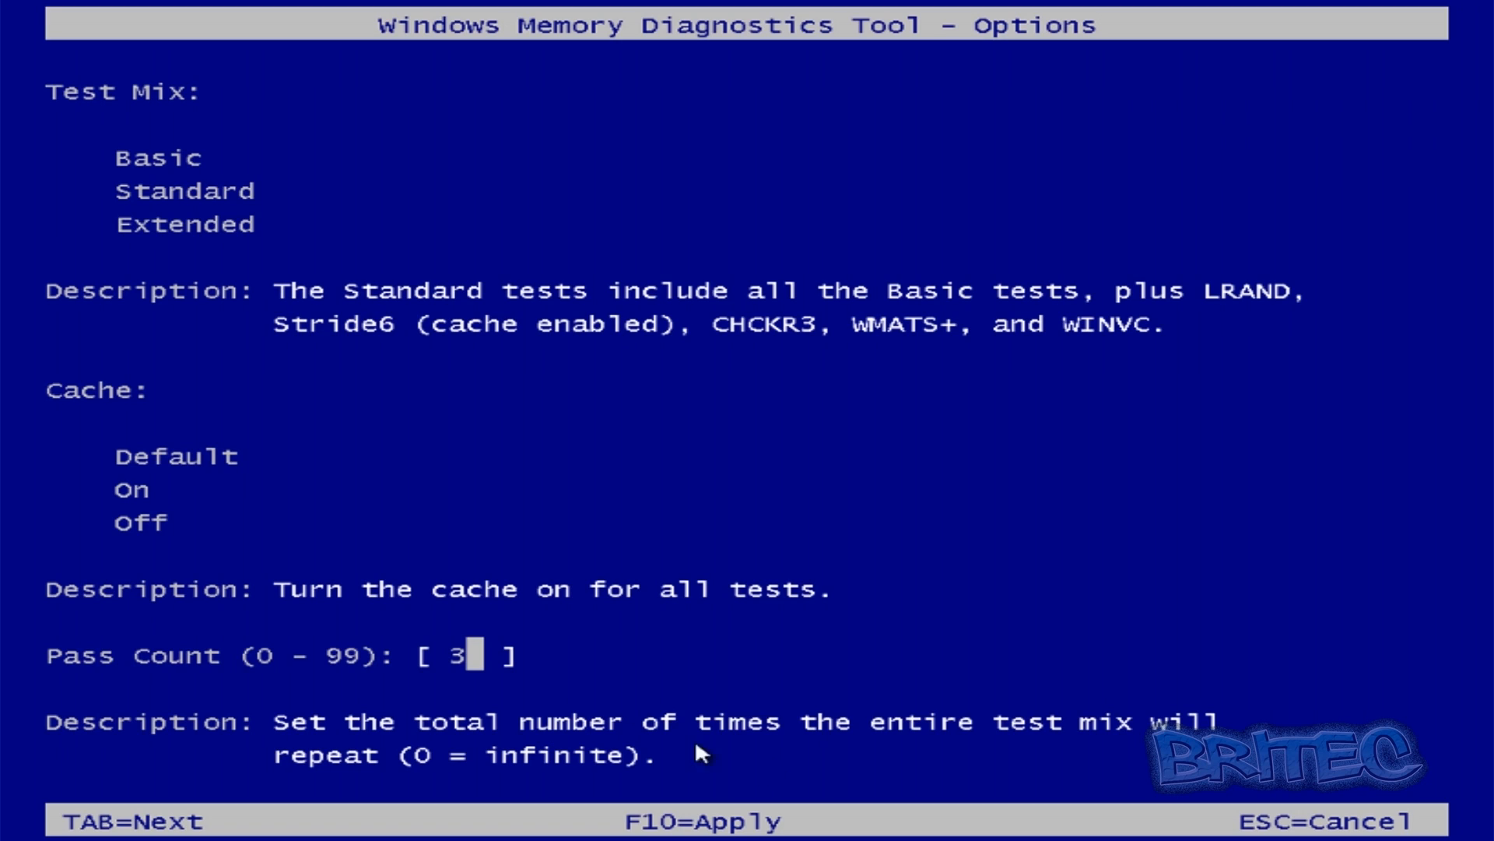
pyautogui.moveTo(6, 757)
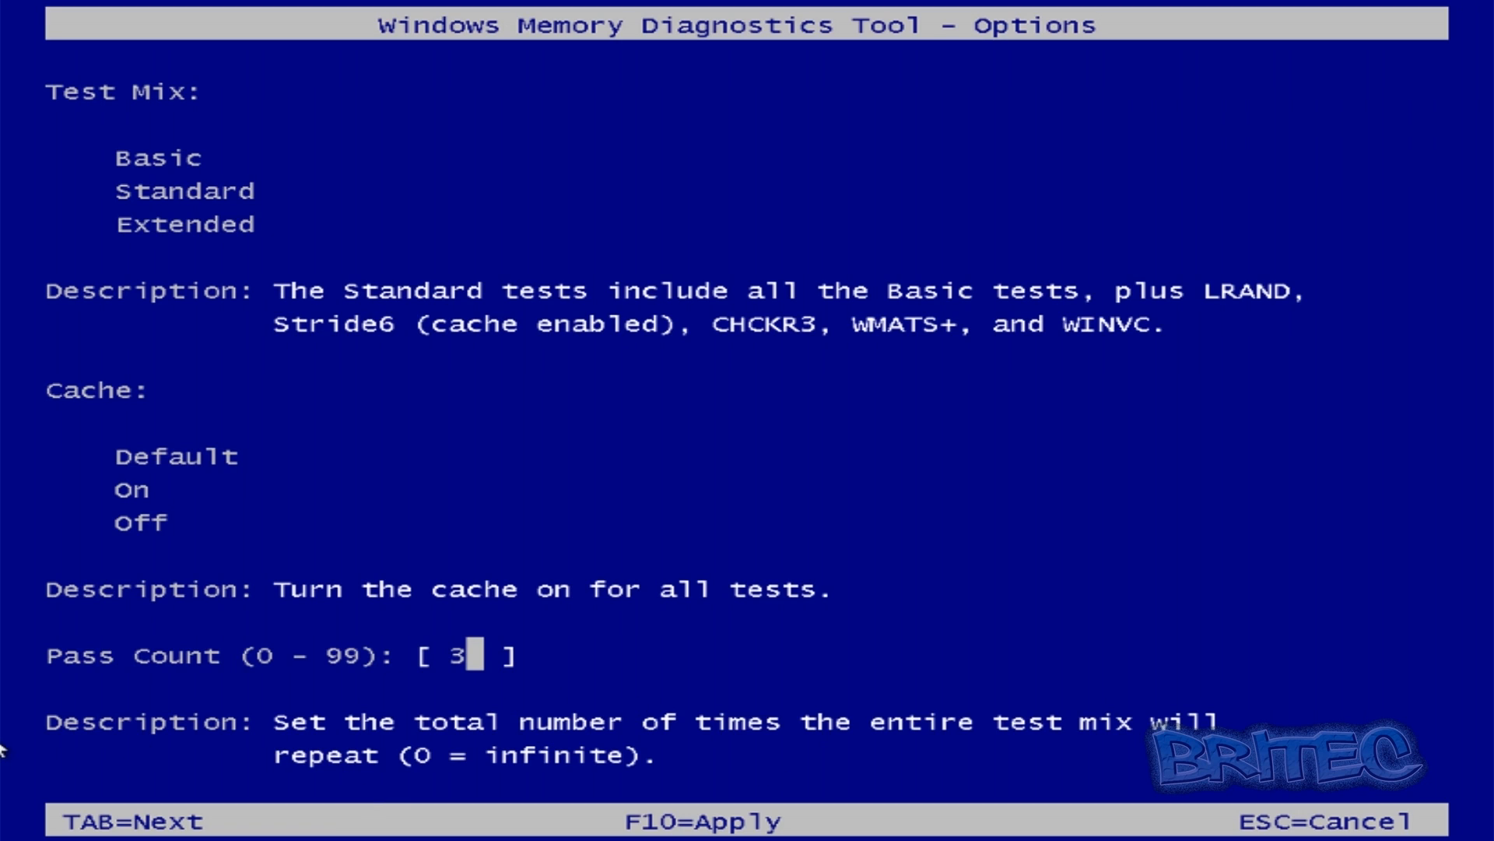
pyautogui.moveTo(458, 749)
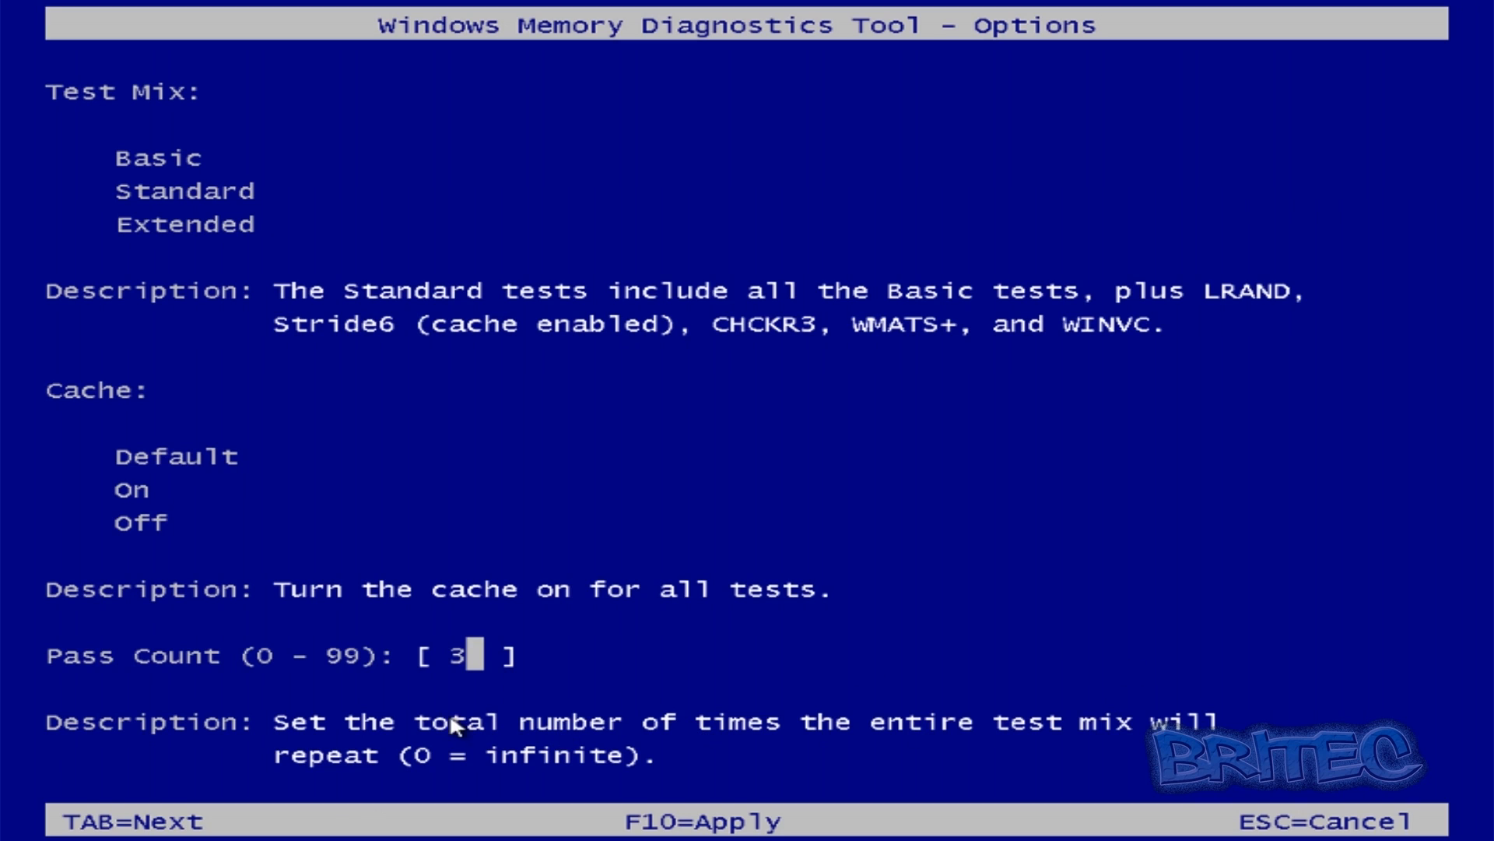
pyautogui.moveTo(529, 762)
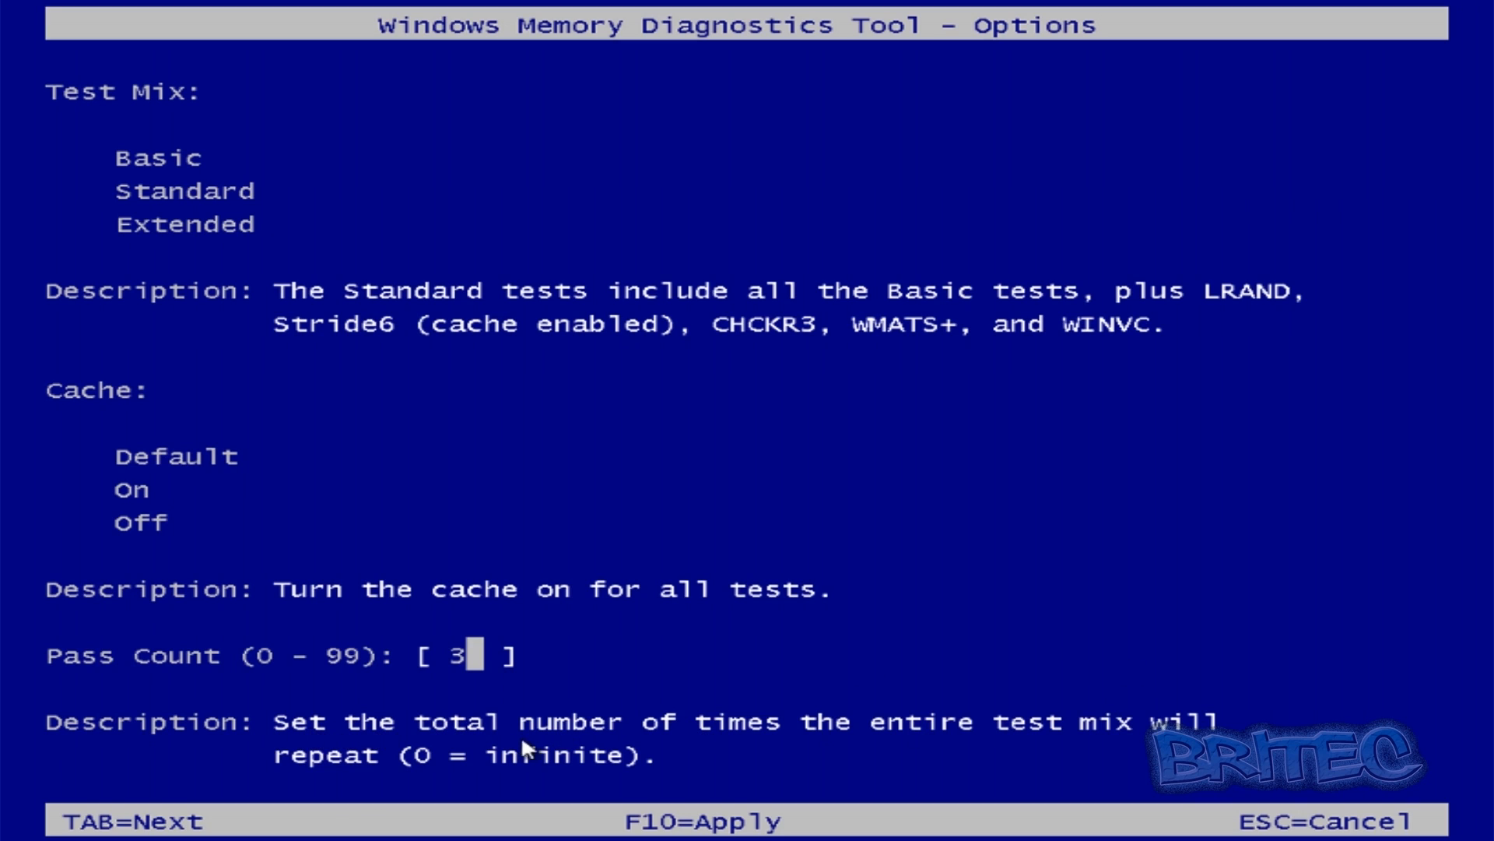
pyautogui.moveTo(866, 766)
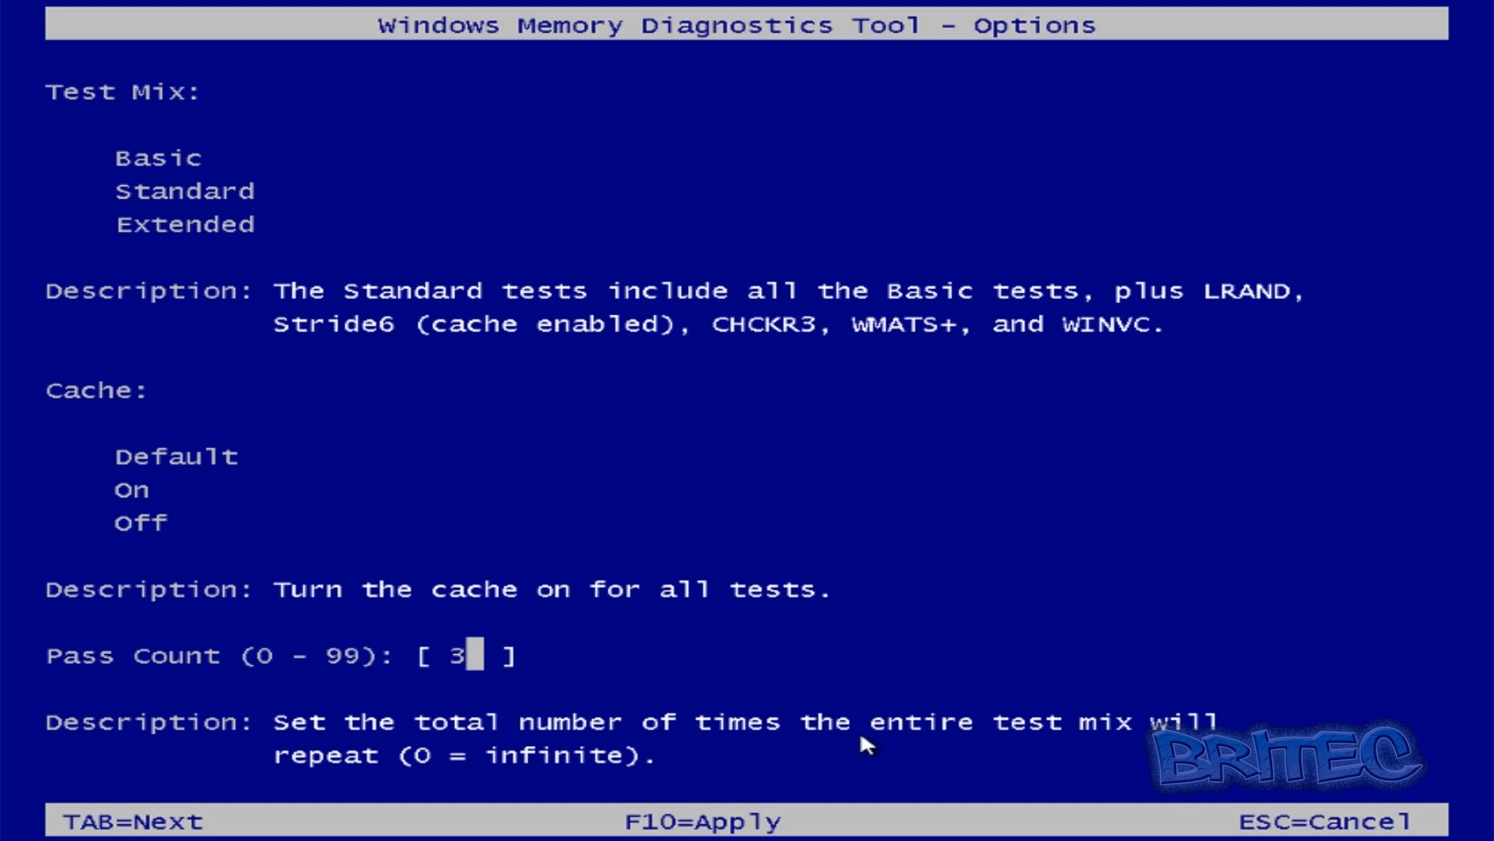
pyautogui.moveTo(1195, 761)
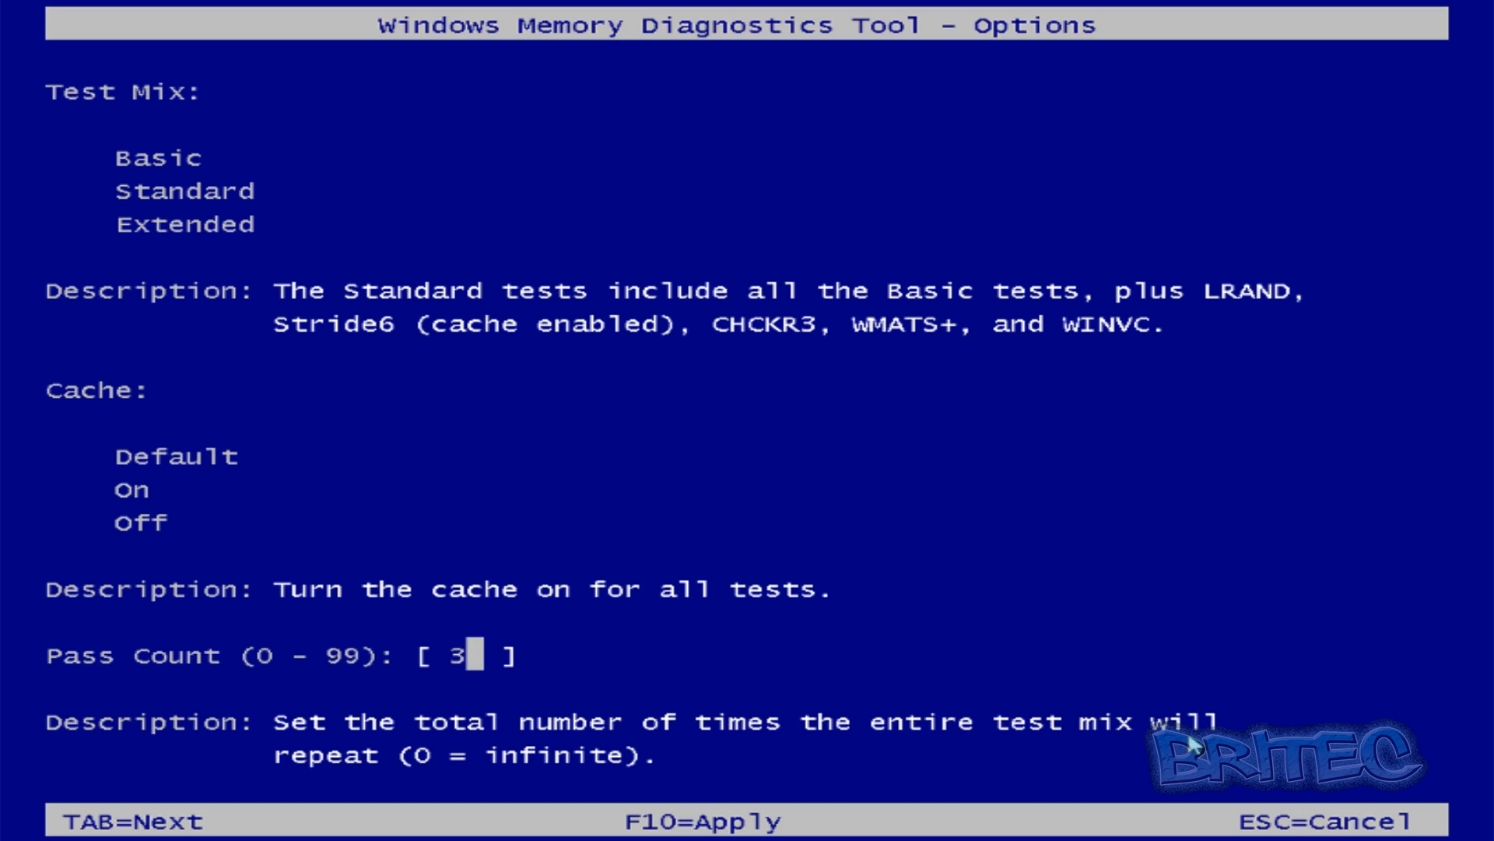
pyautogui.moveTo(458, 792)
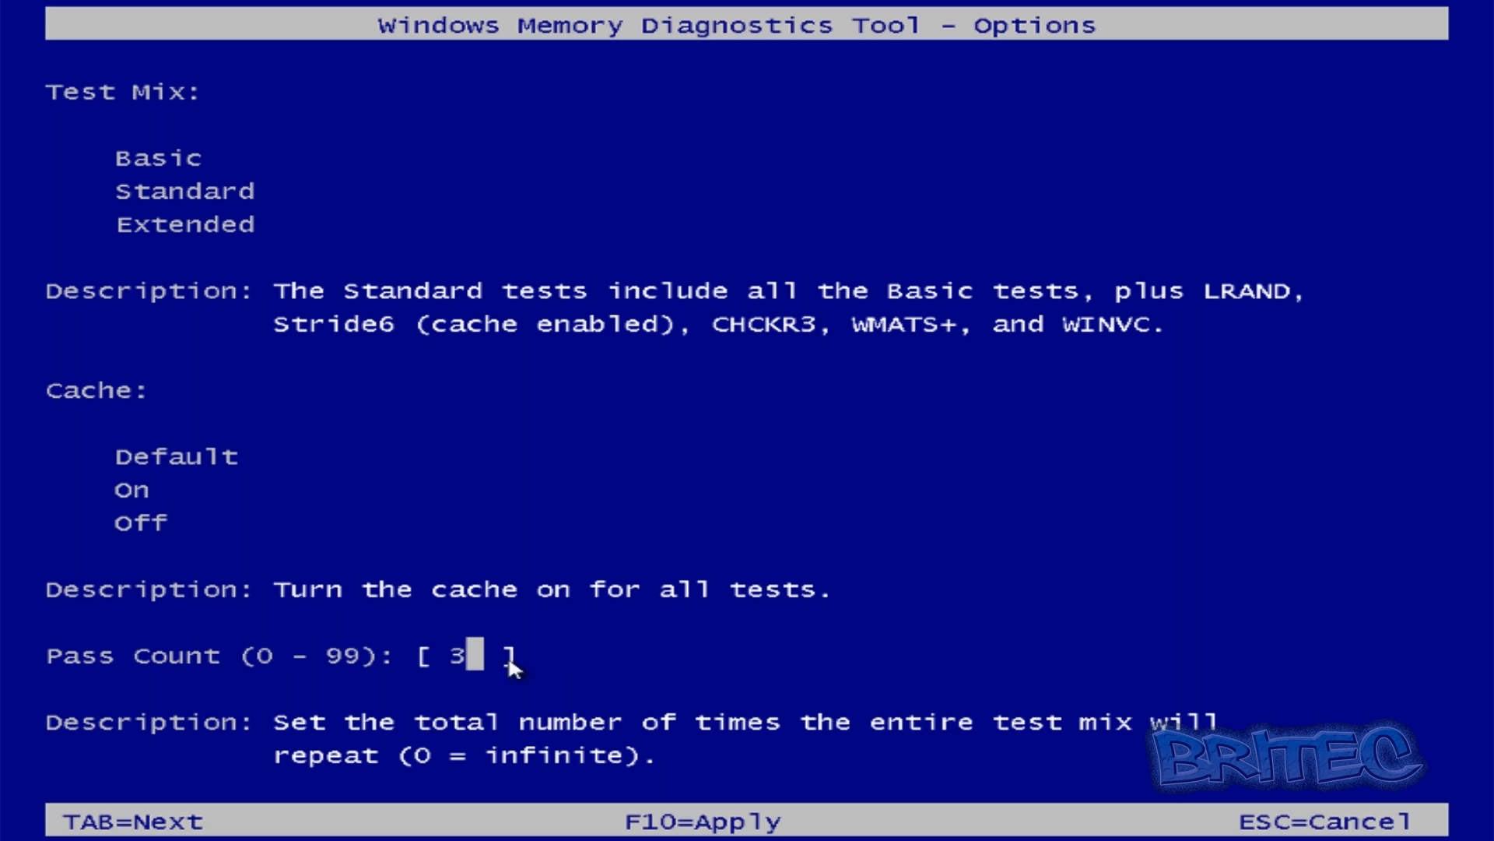
pyautogui.moveTo(402, 704)
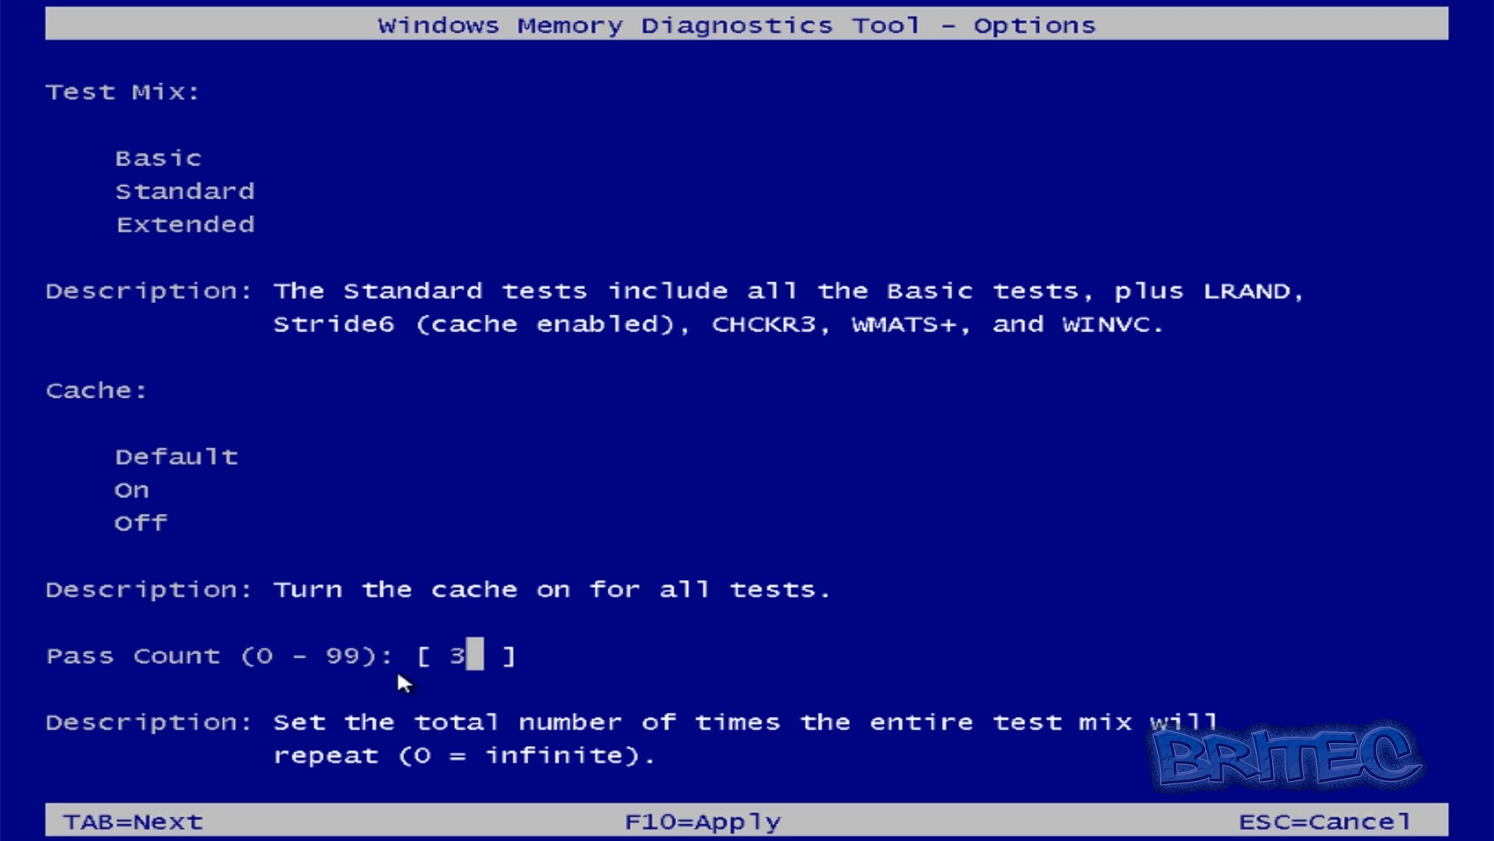
pyautogui.moveTo(623, 623)
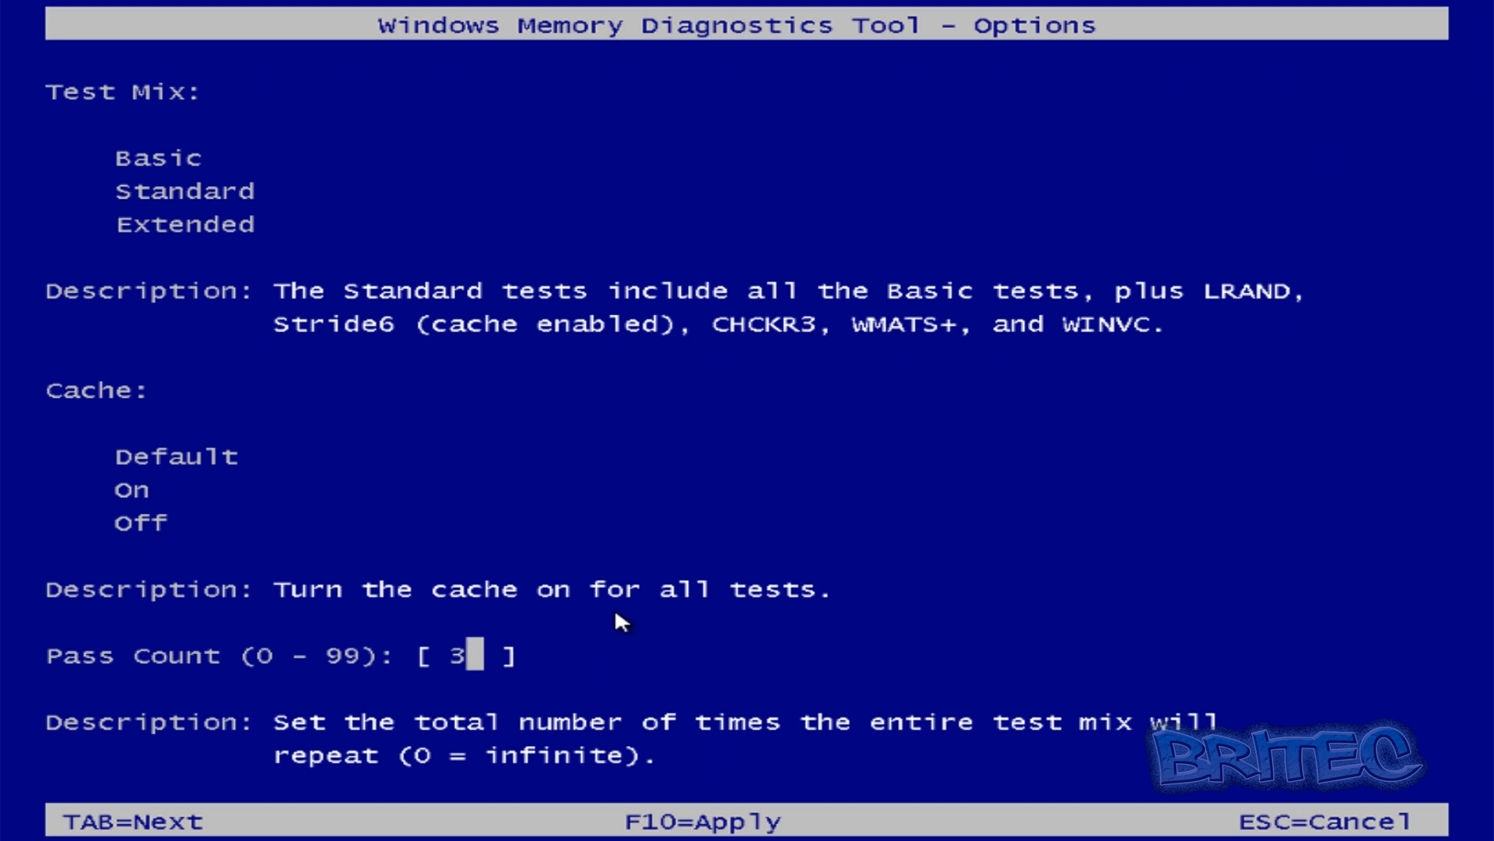
pyautogui.moveTo(604, 676)
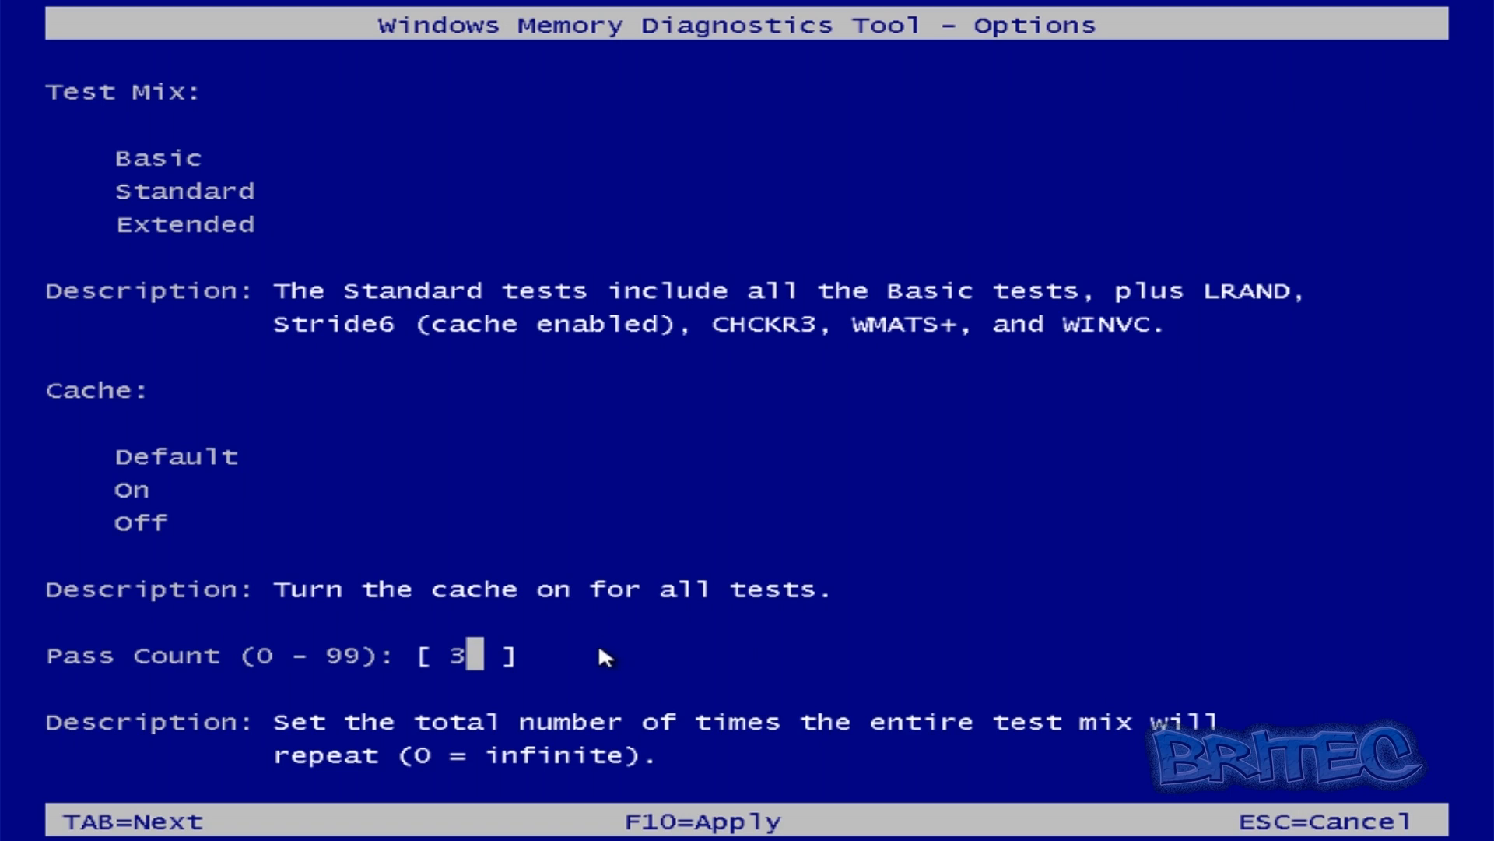
pyautogui.moveTo(474, 663)
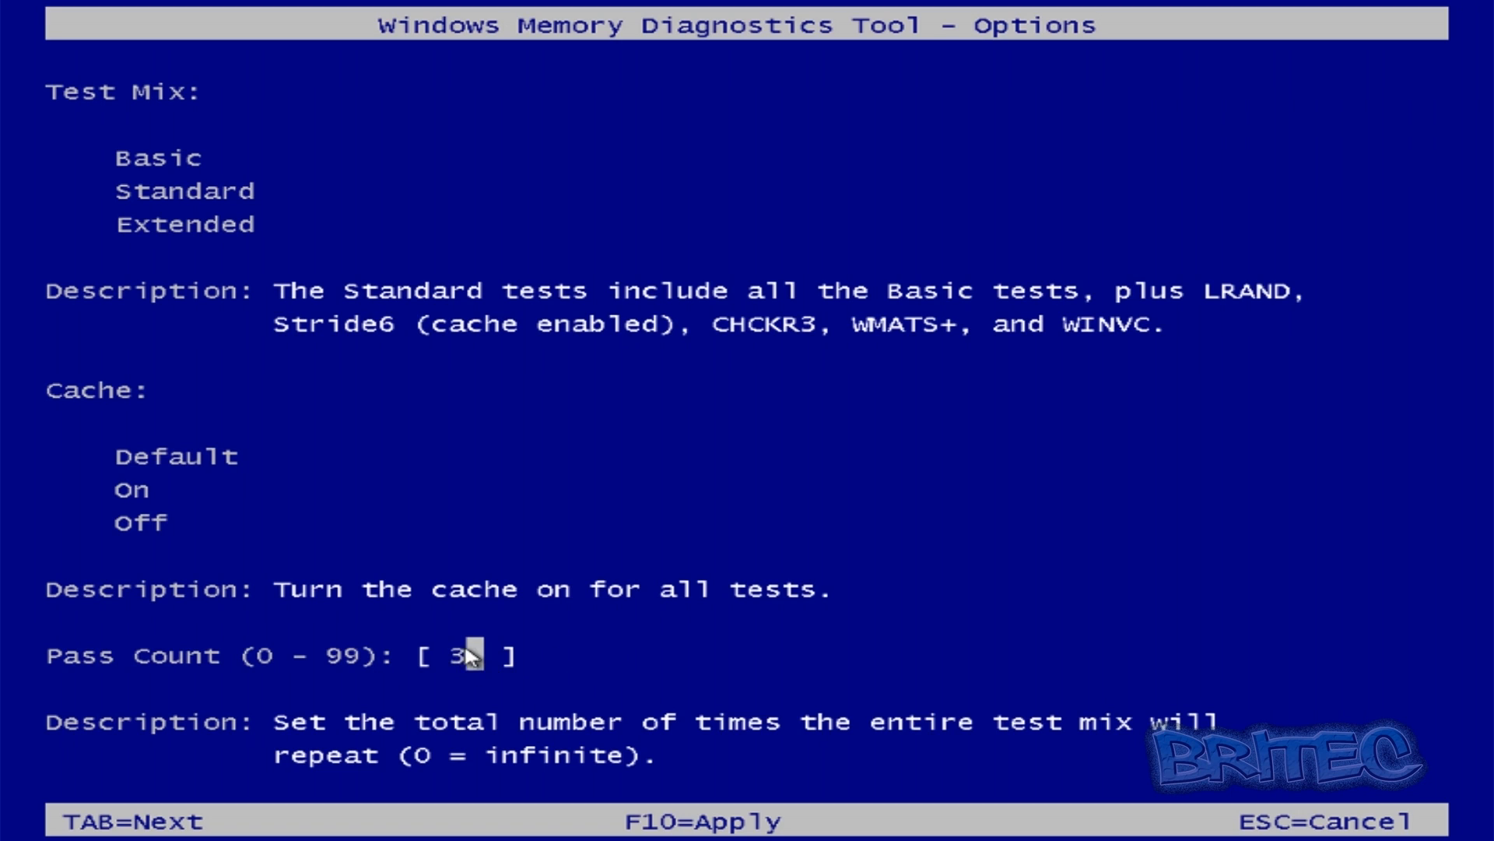
pyautogui.moveTo(608, 715)
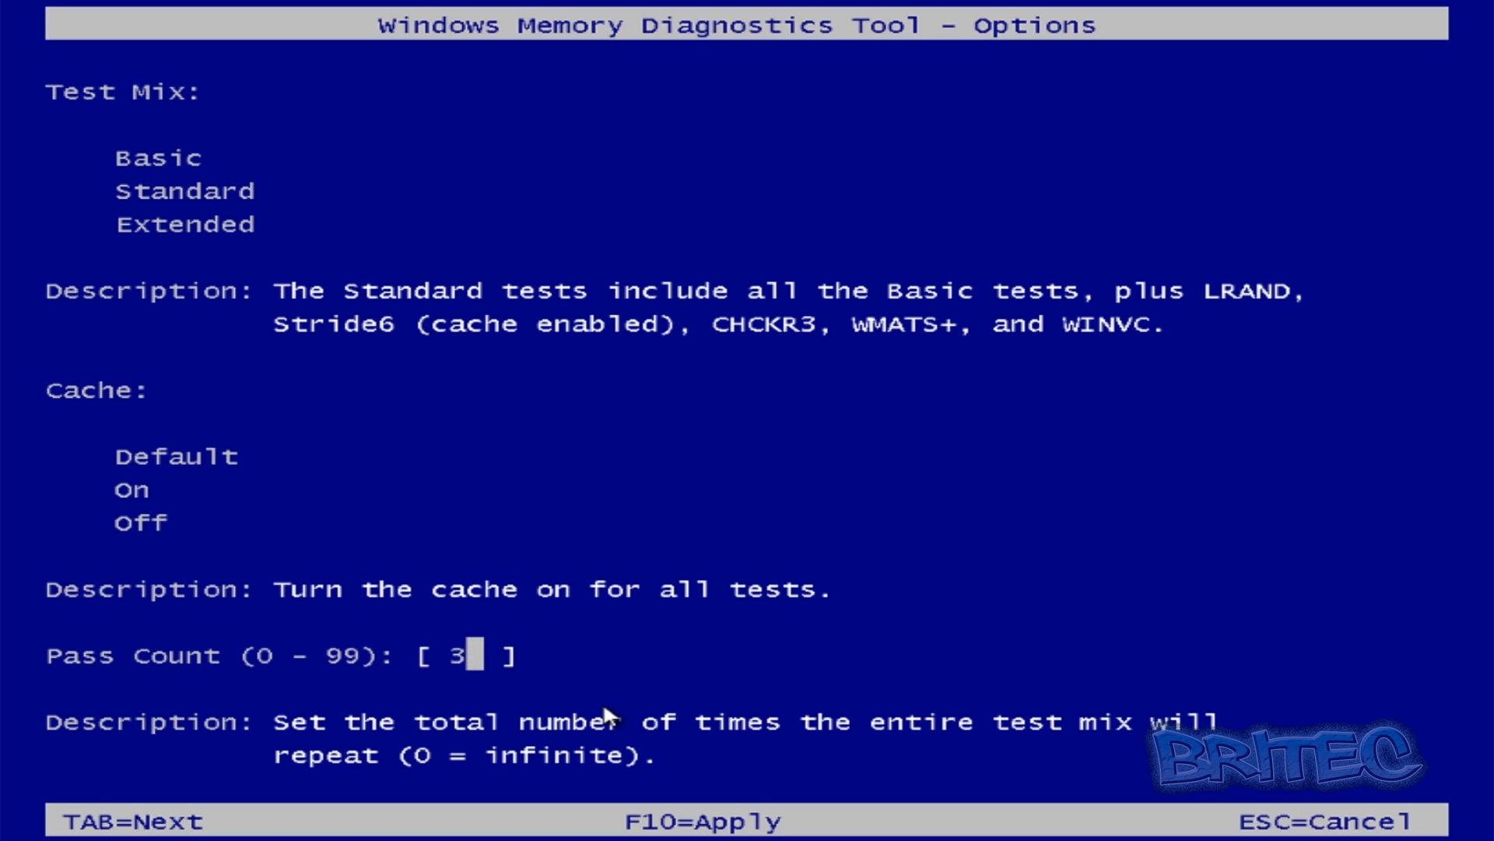
pyautogui.moveTo(768, 682)
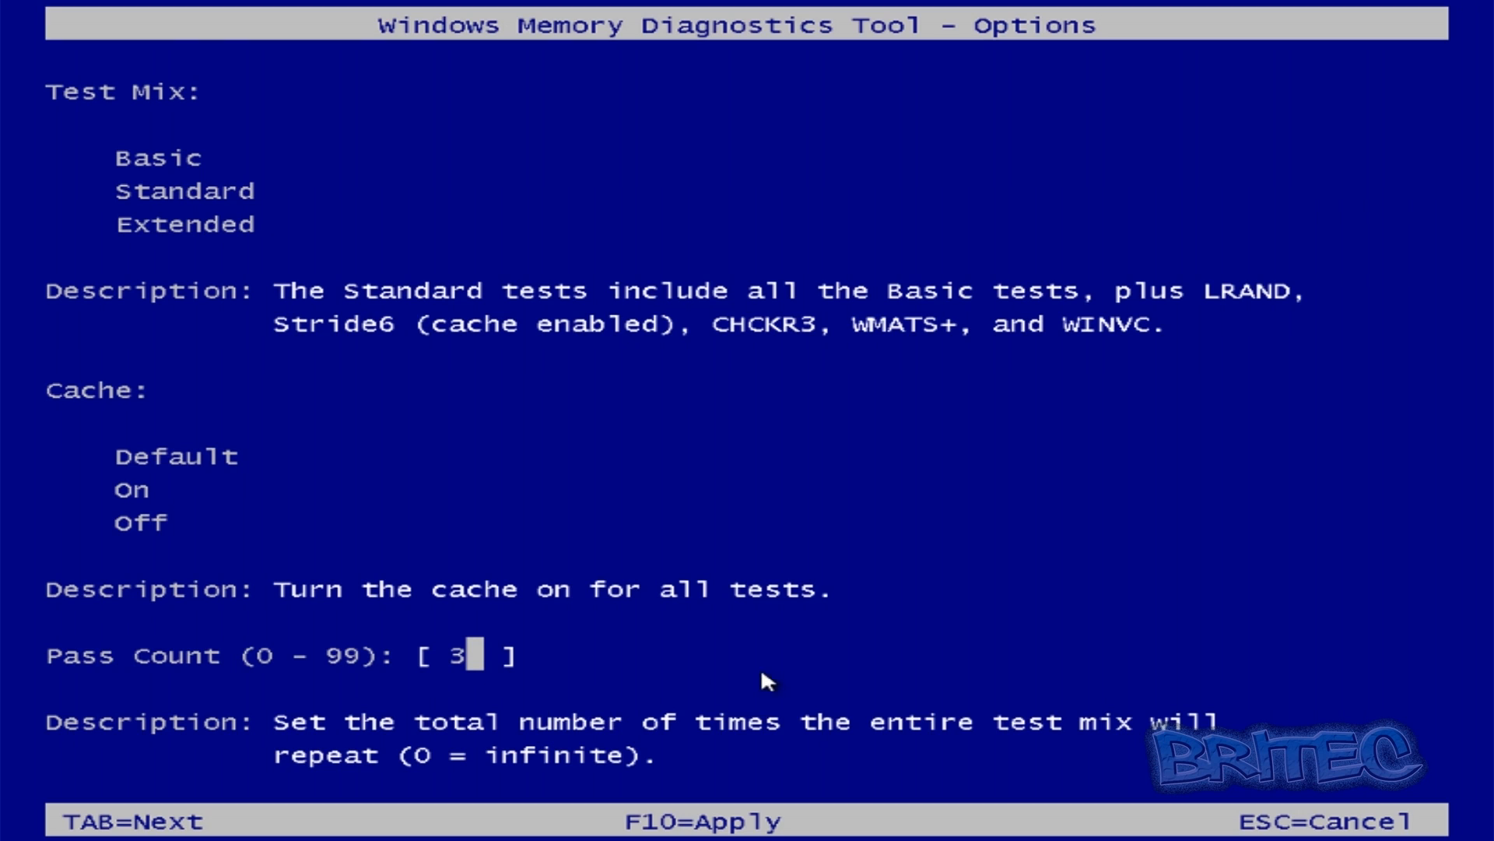
pyautogui.moveTo(700, 819)
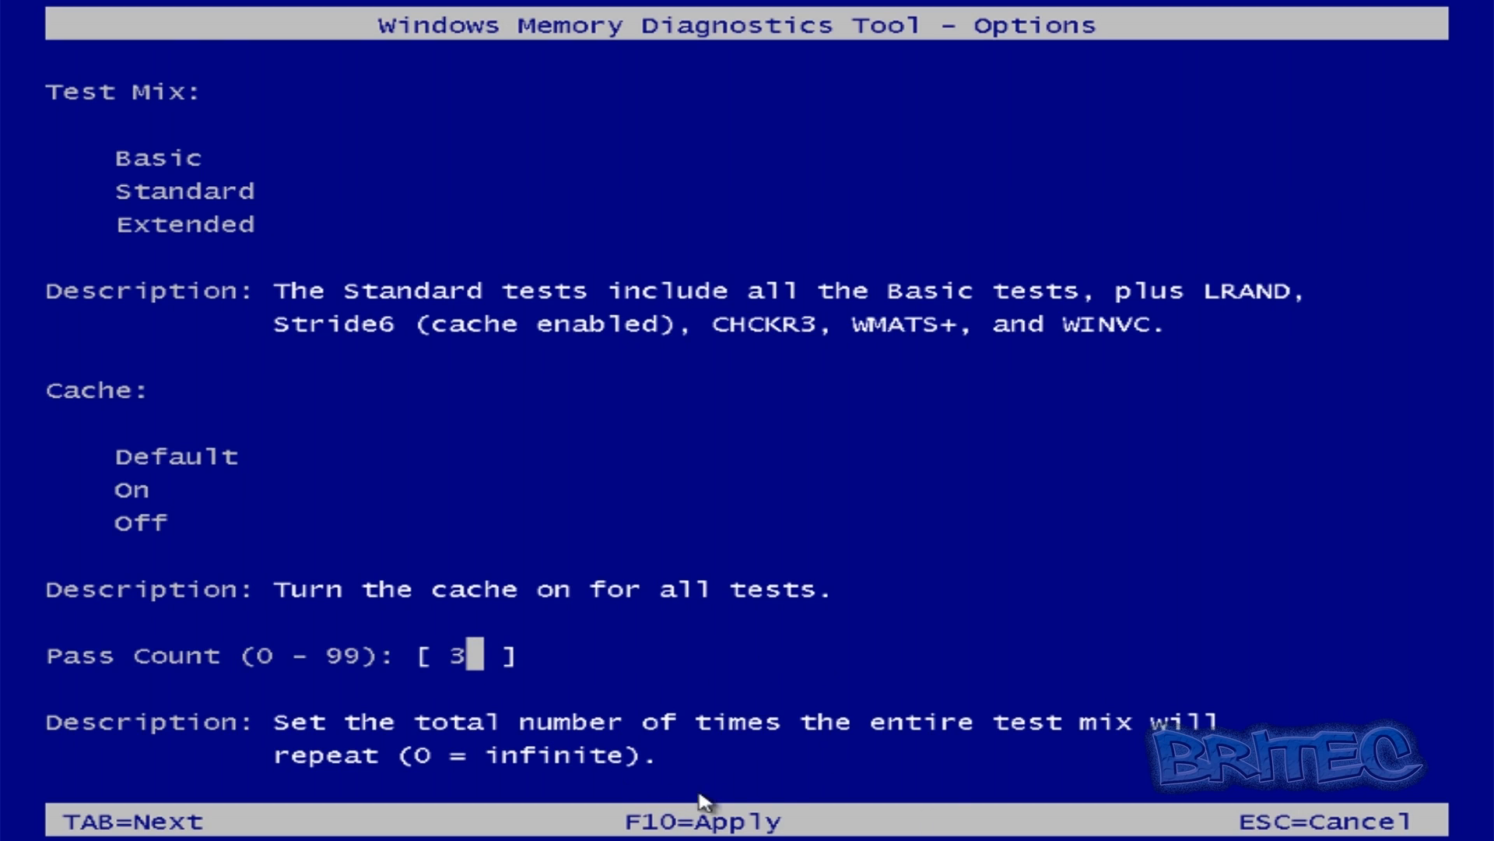
pyautogui.moveTo(833, 773)
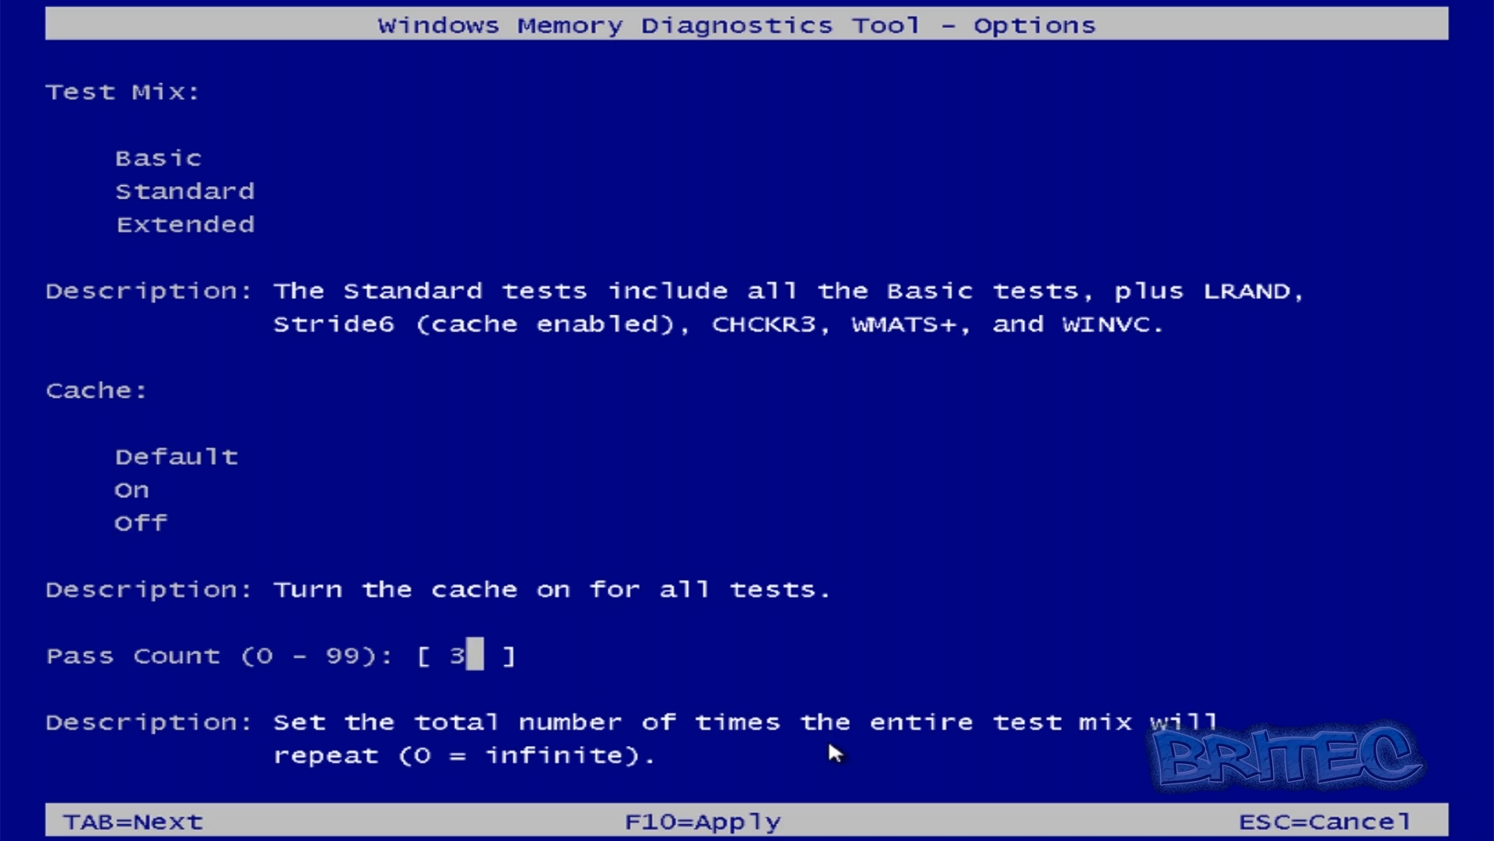
# Apply the options with F10 and start pass 1 of the 3-pass memory test.
pyautogui.press('F10')
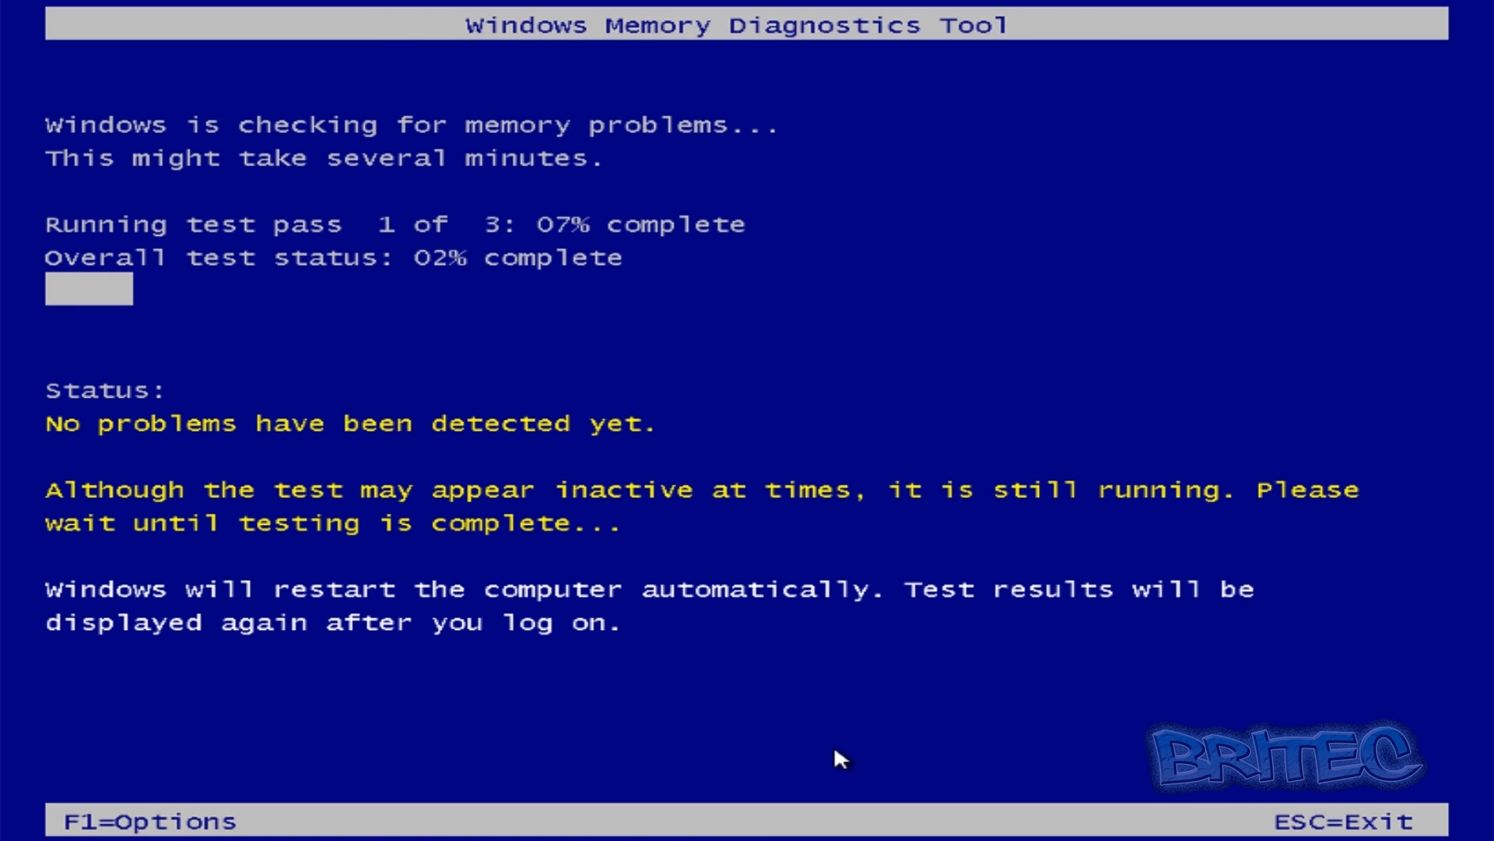
pyautogui.moveTo(493, 386)
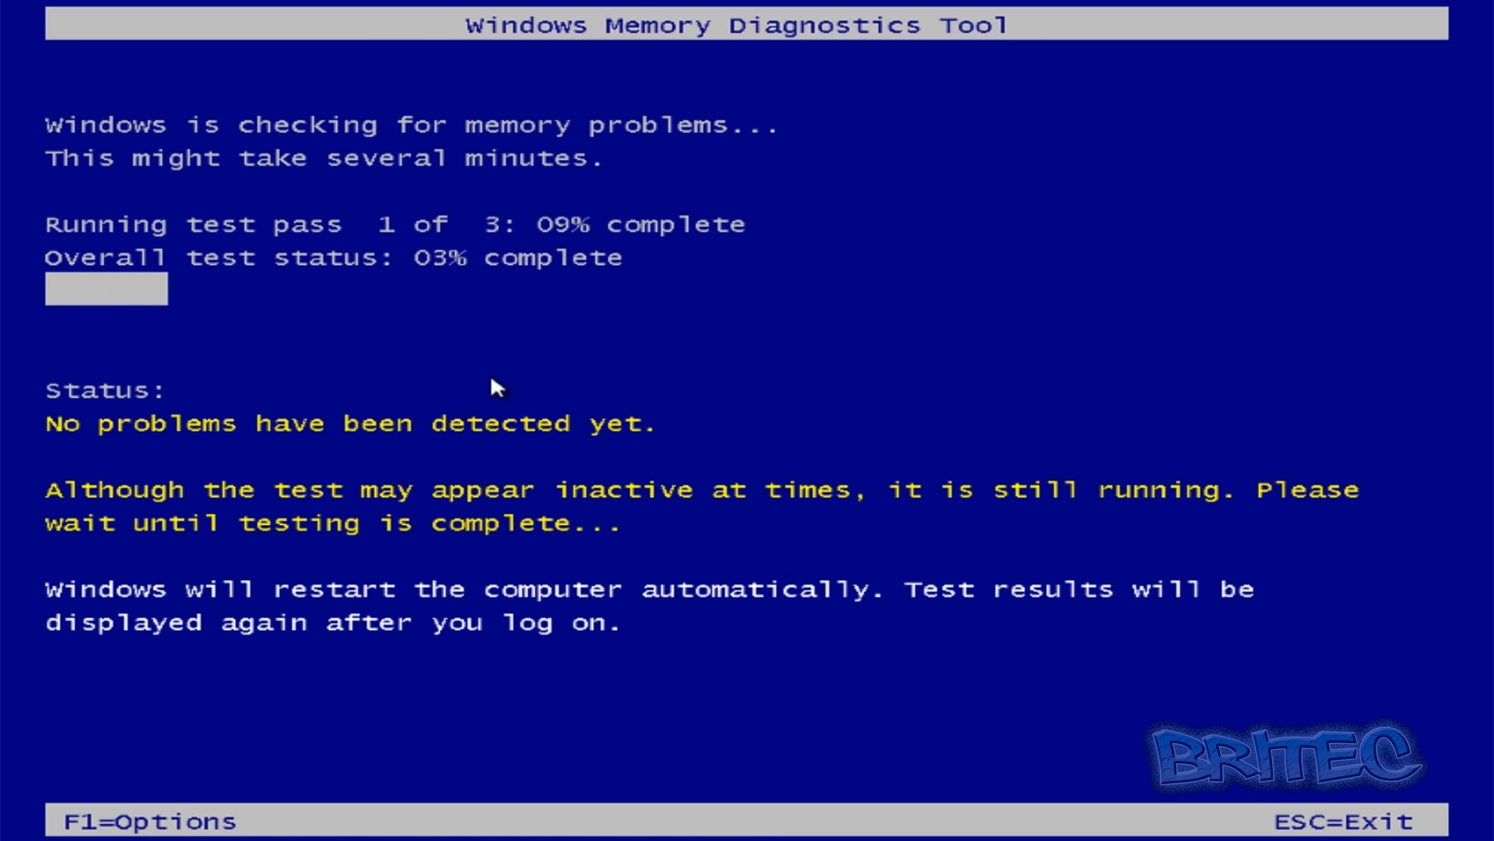
pyautogui.moveTo(535, 542)
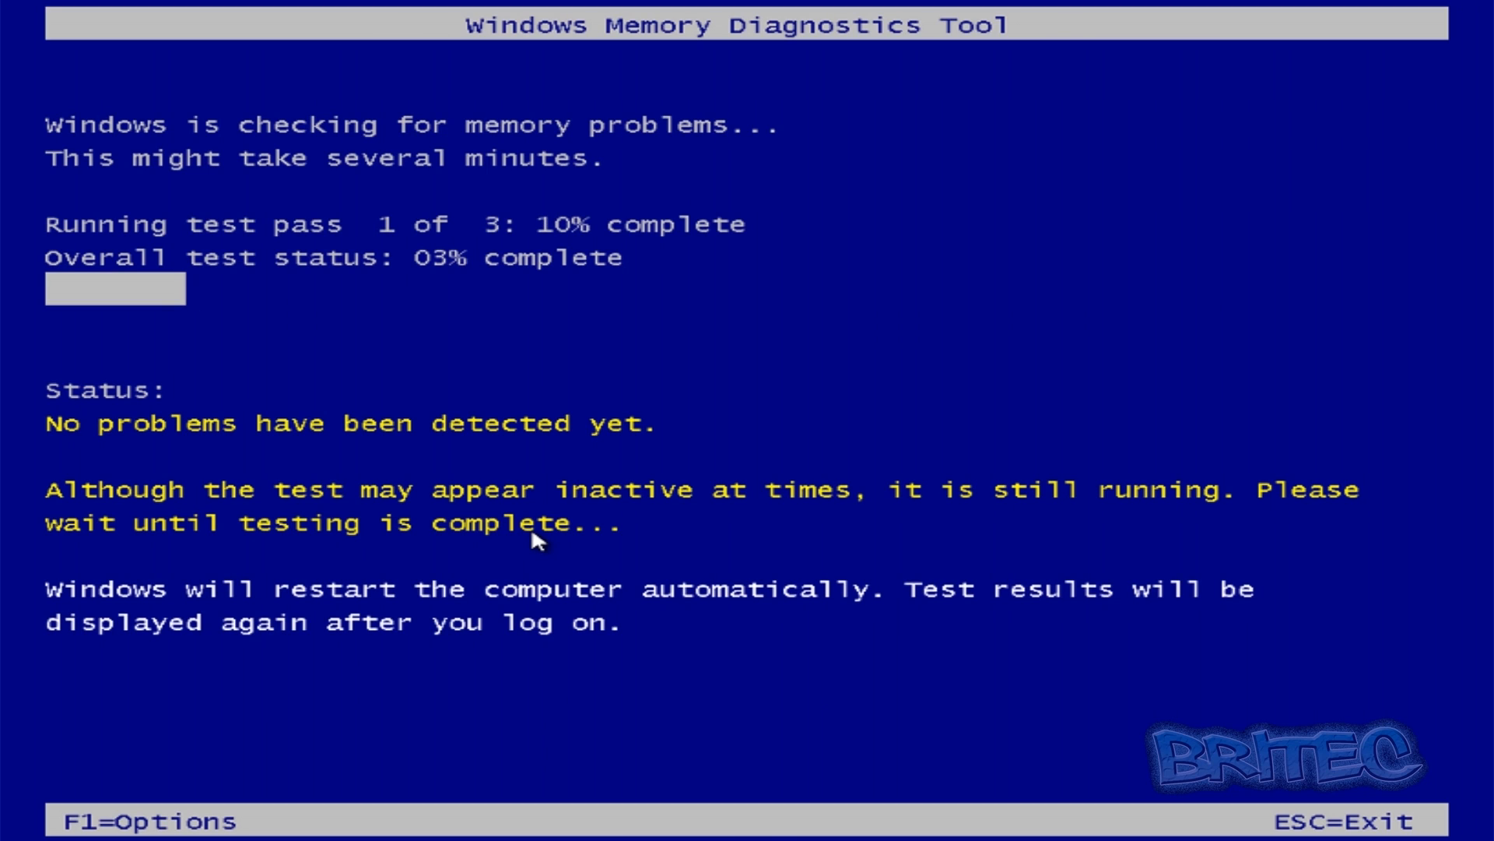
pyautogui.moveTo(472, 435)
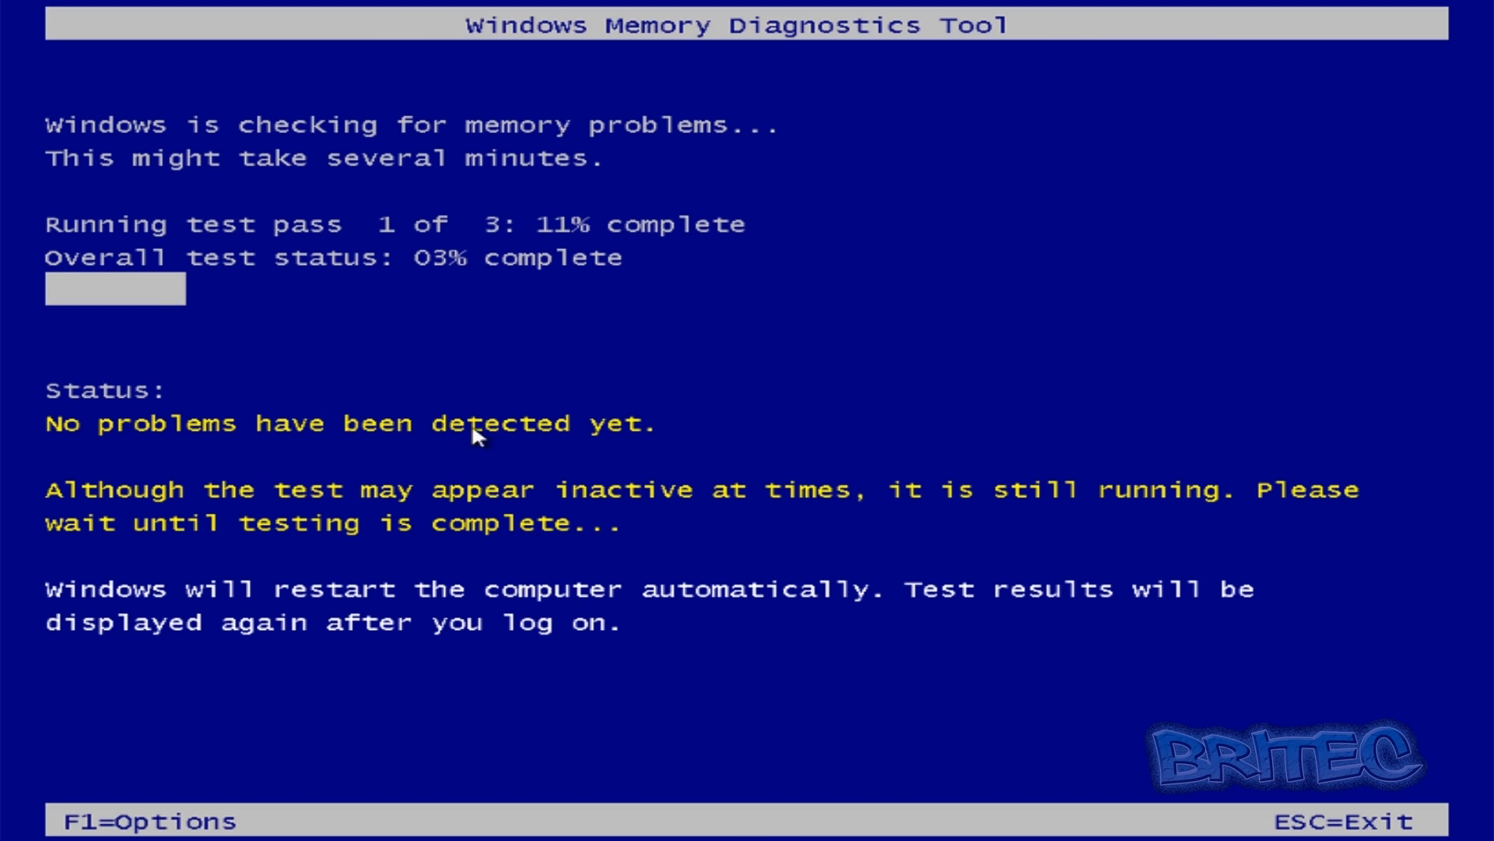
pyautogui.moveTo(263, 451)
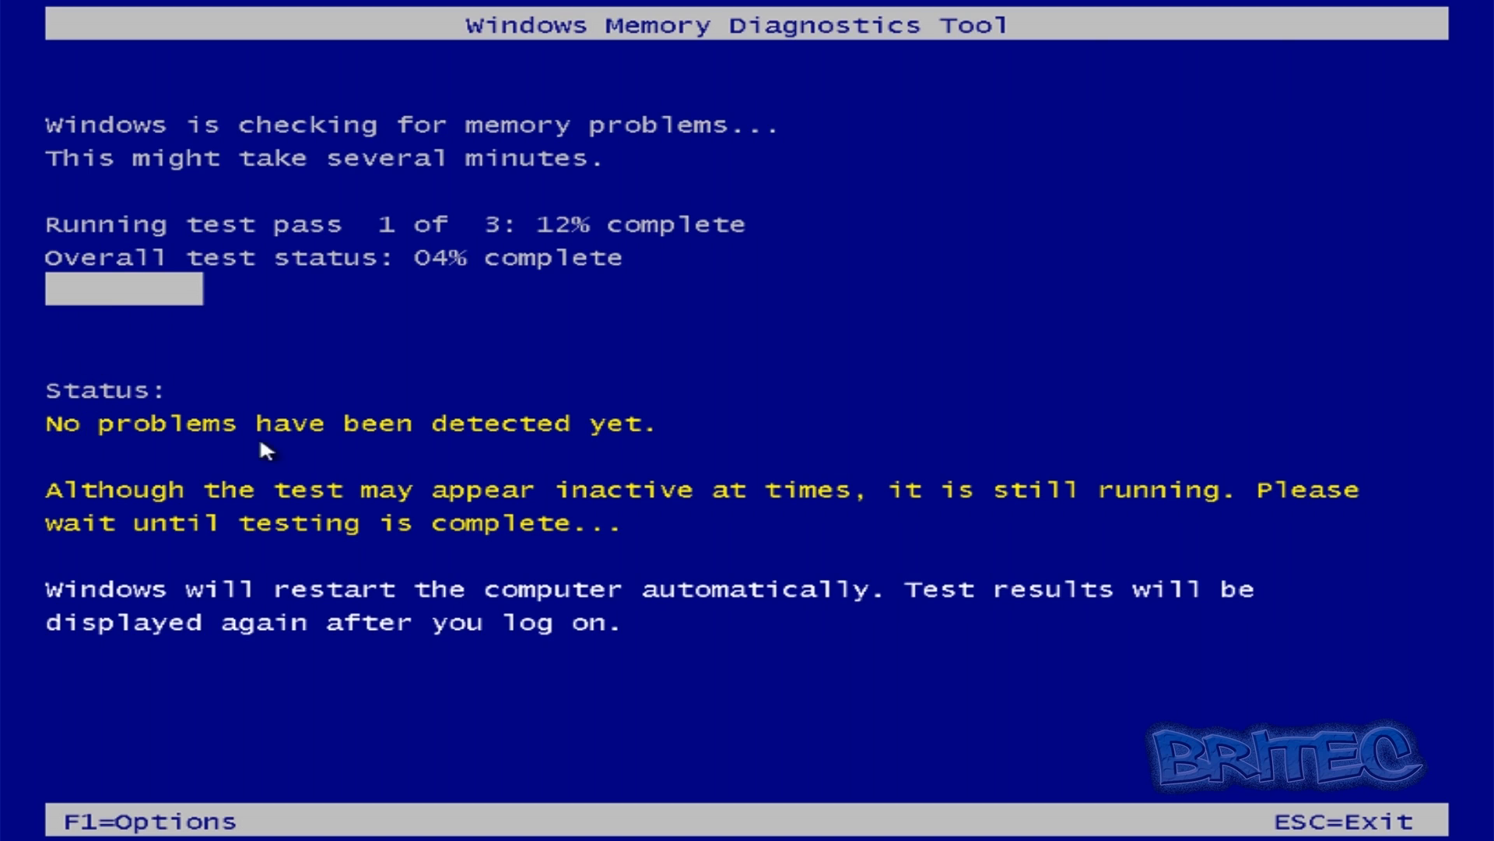
pyautogui.moveTo(698, 445)
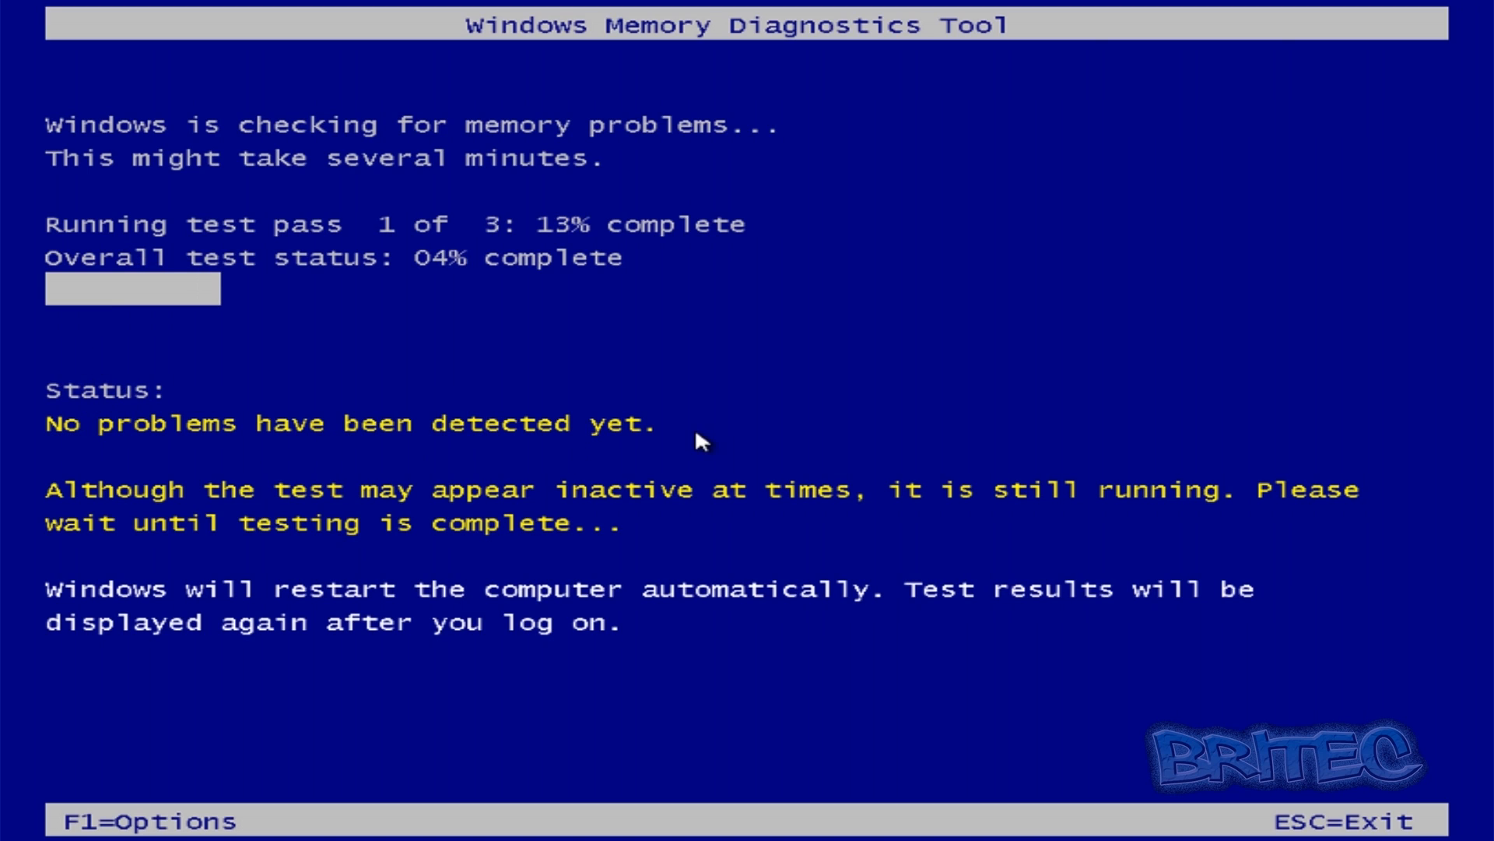
pyautogui.moveTo(305, 444)
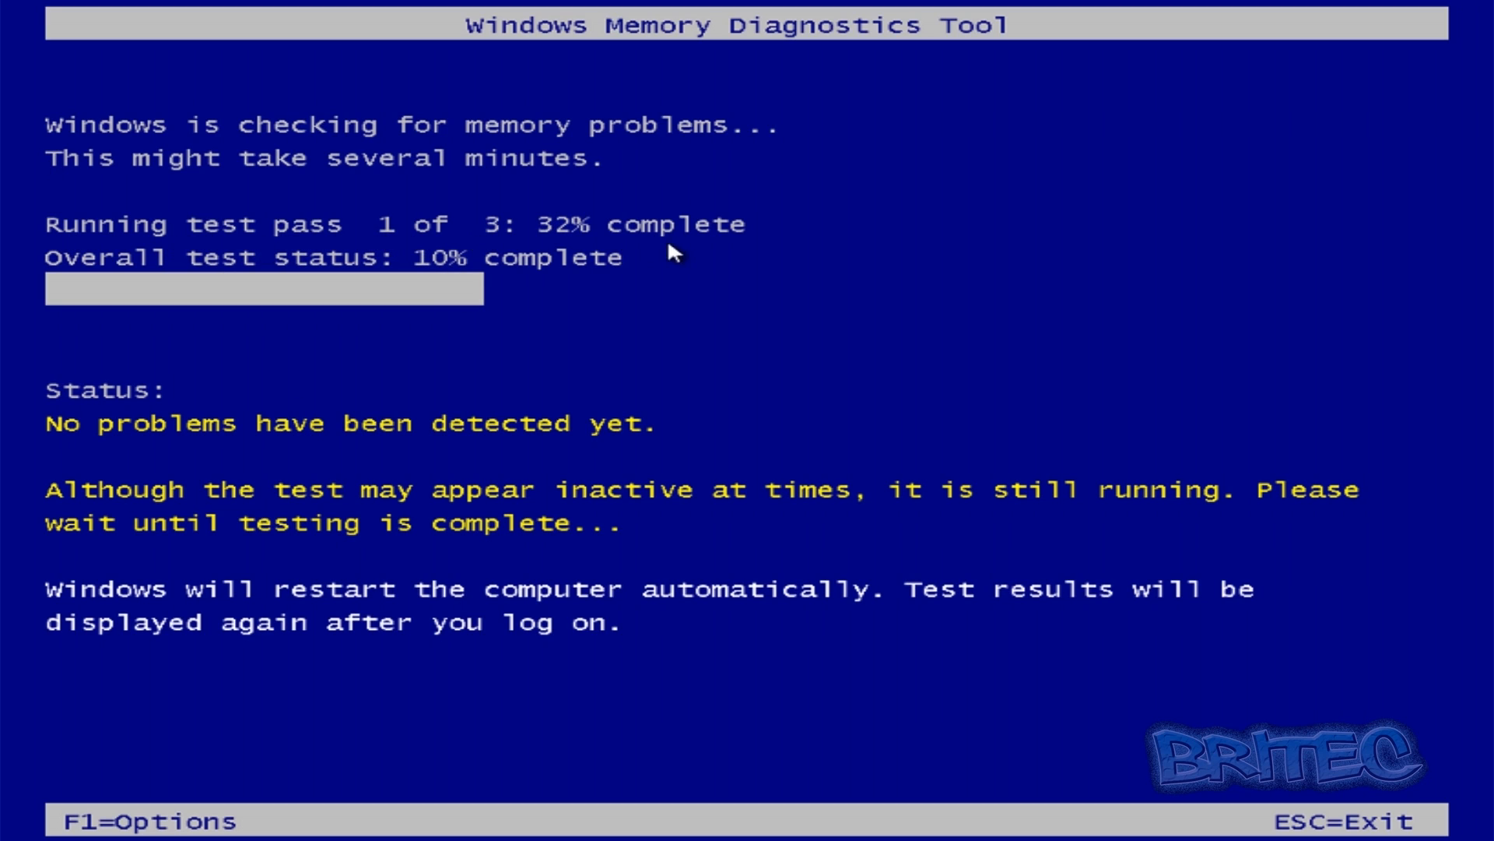
pyautogui.moveTo(545, 233)
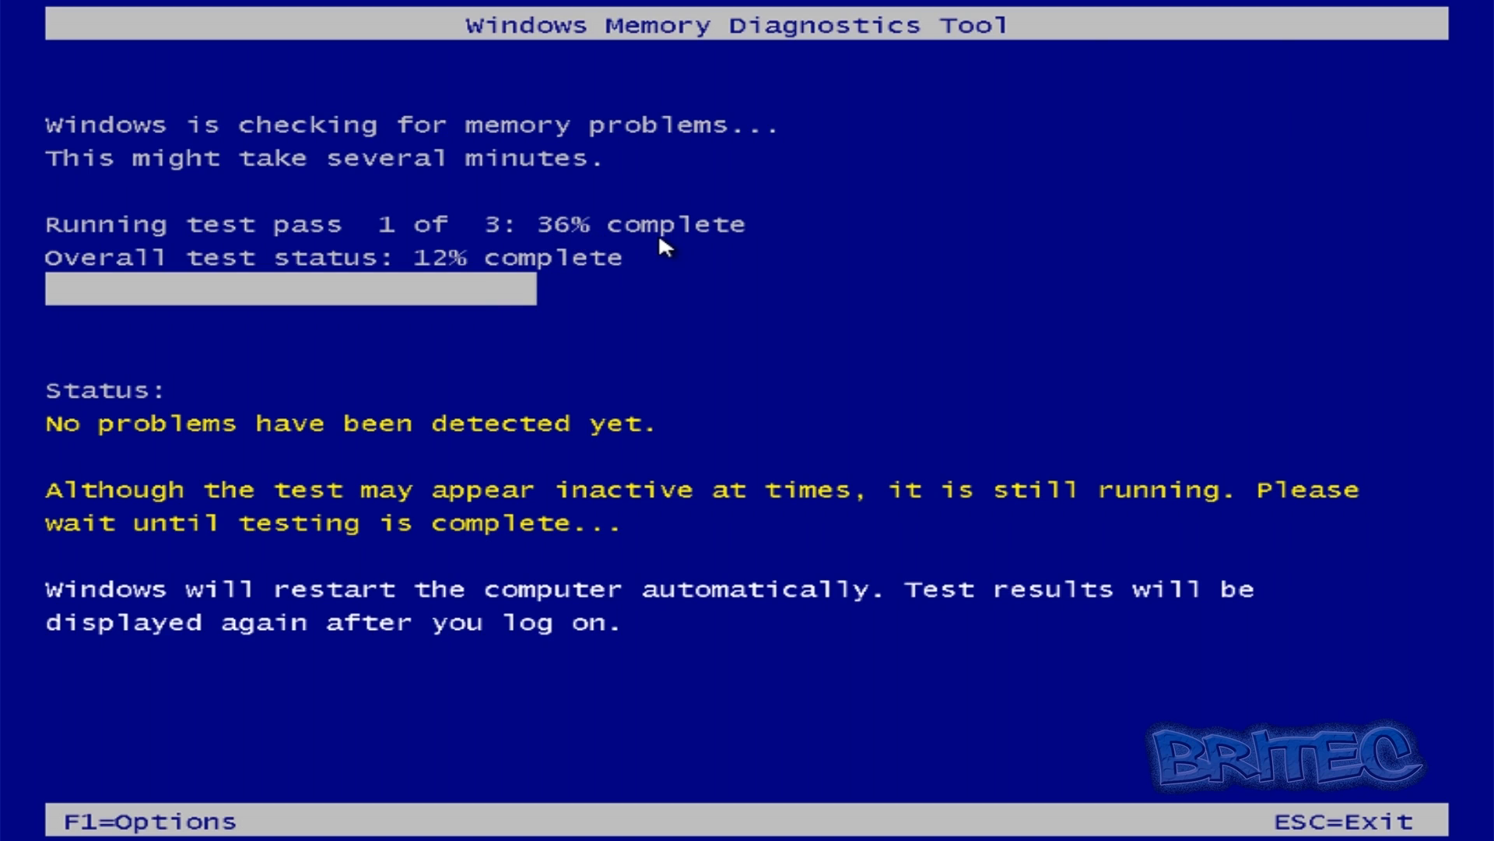
pyautogui.moveTo(371, 271)
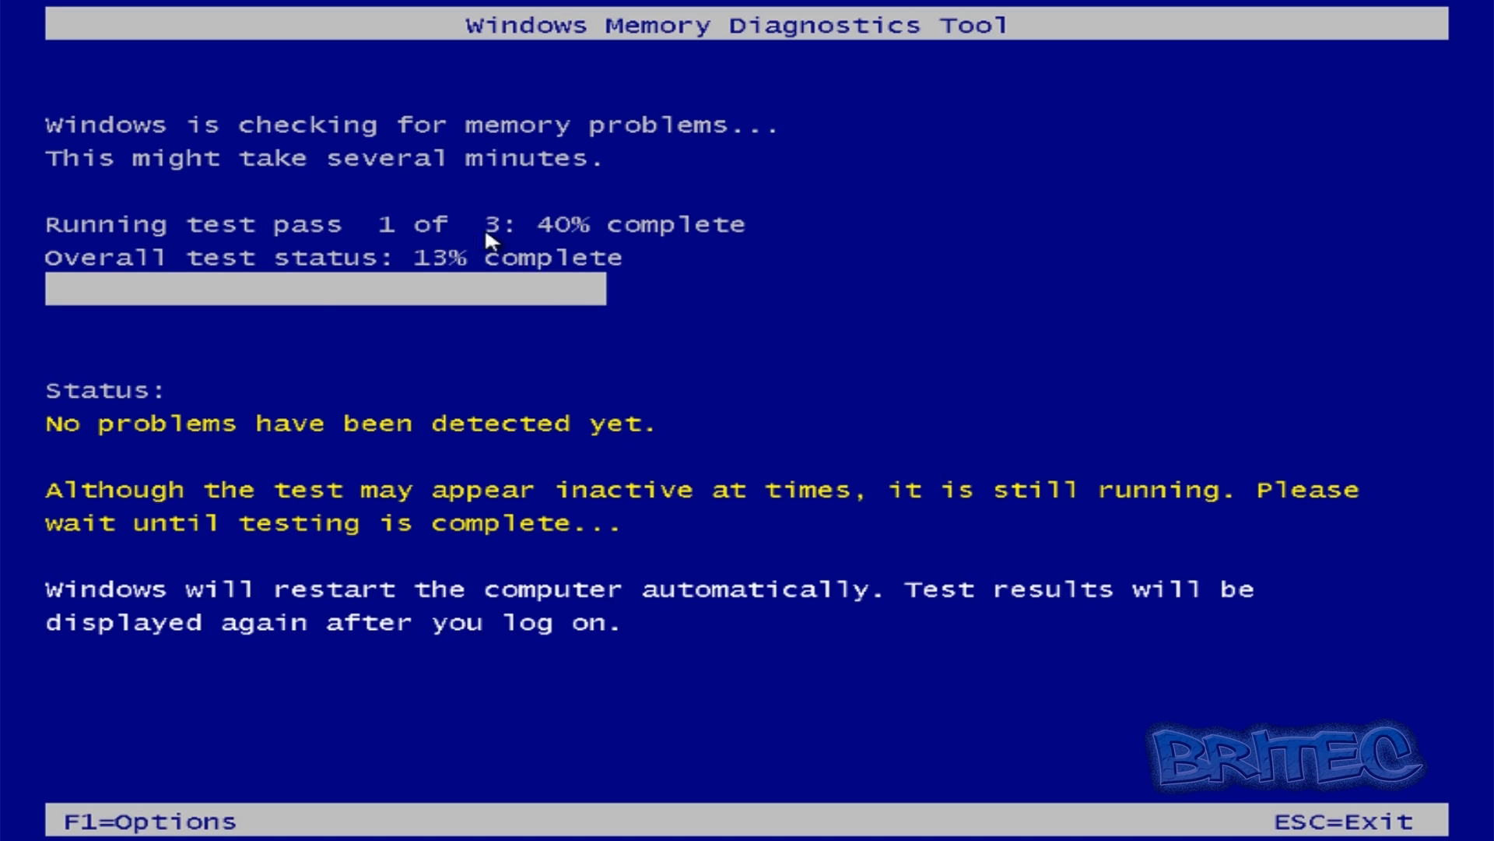
pyautogui.moveTo(312, 292)
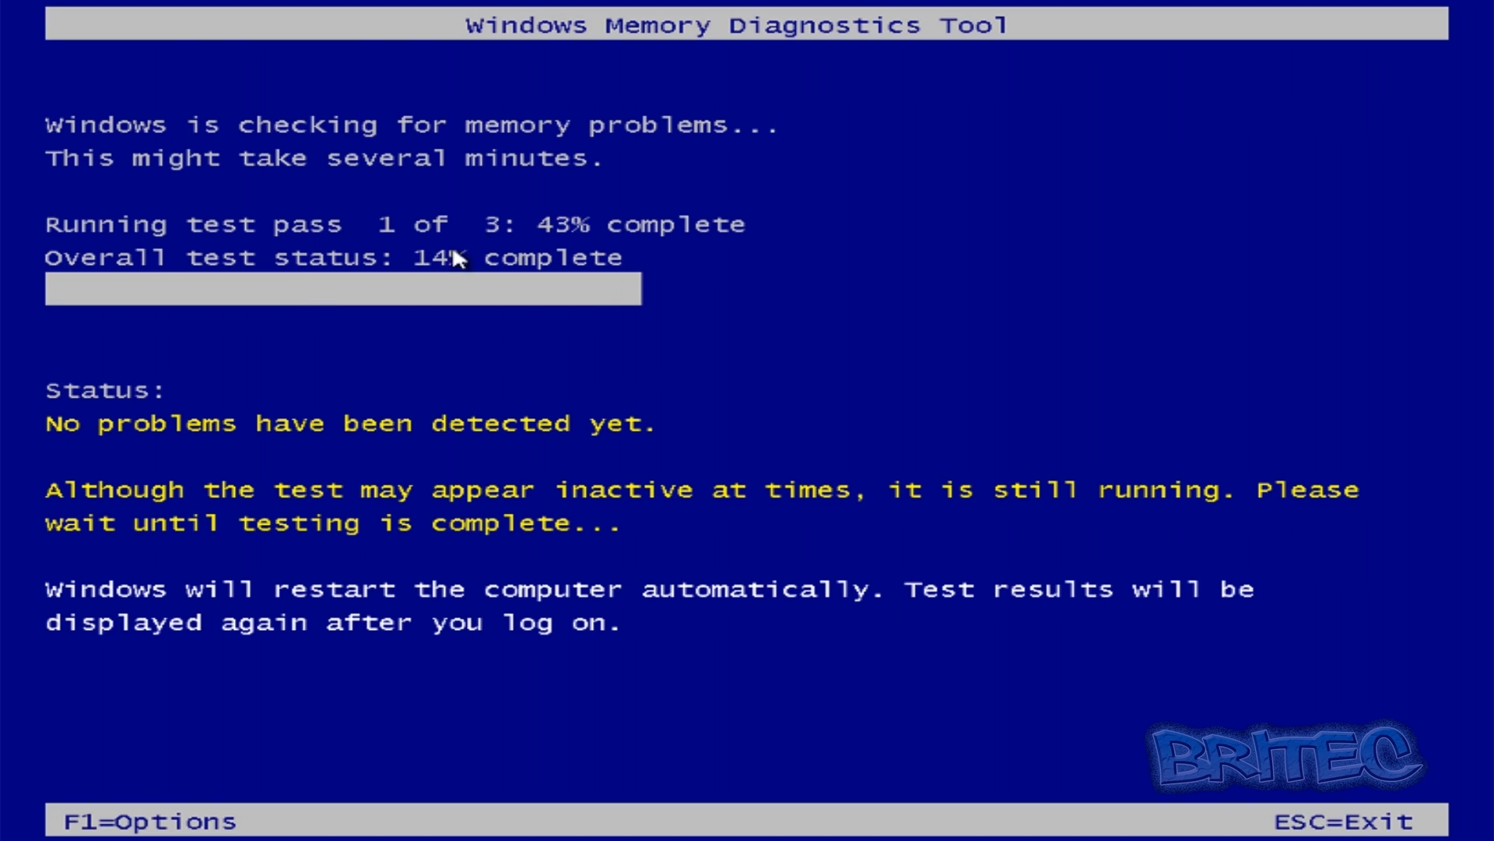
pyautogui.moveTo(904, 268)
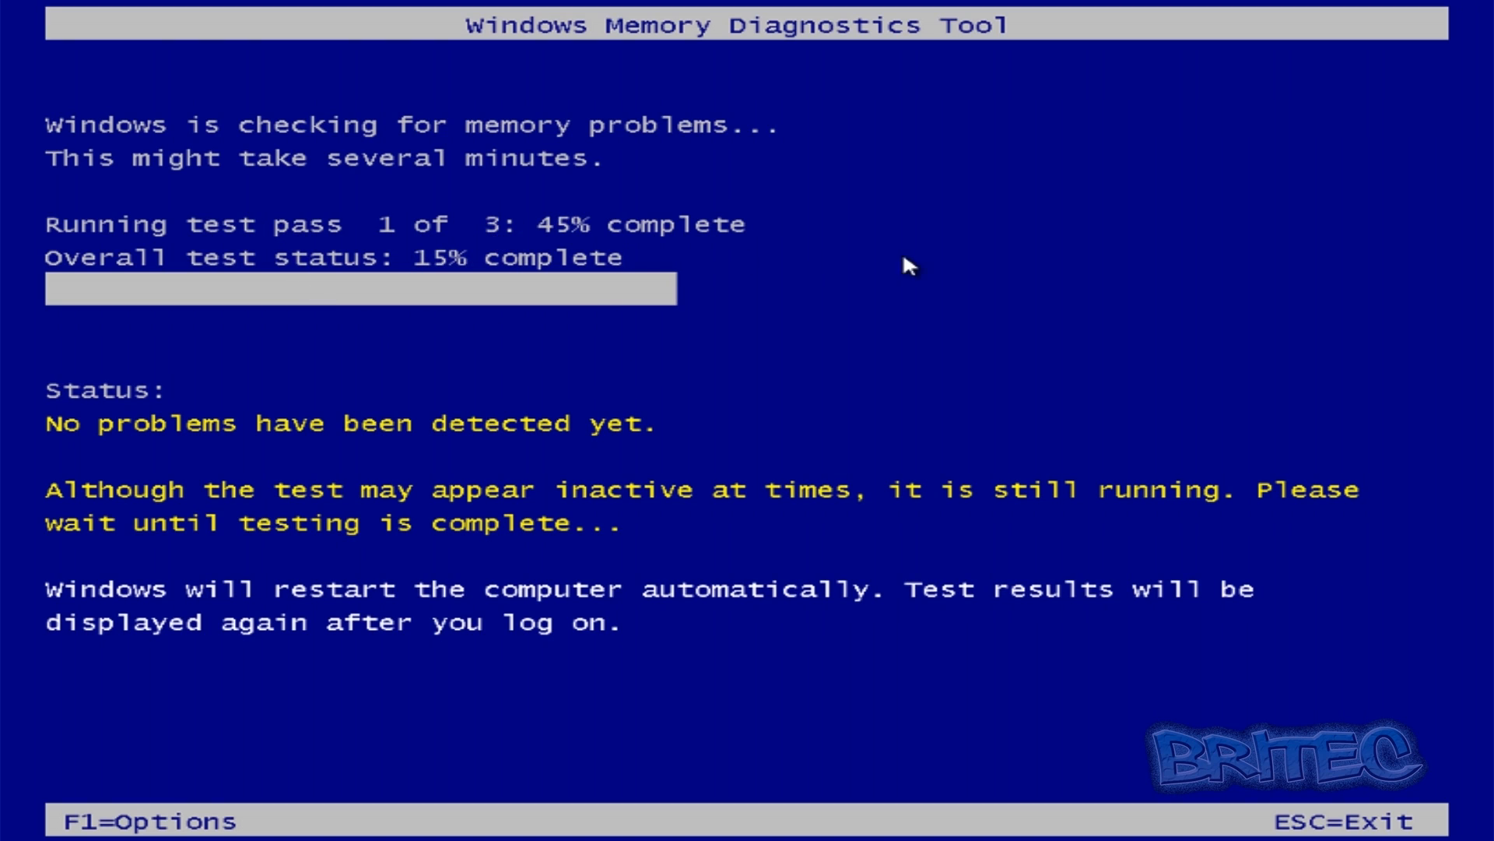
pyautogui.moveTo(732, 674)
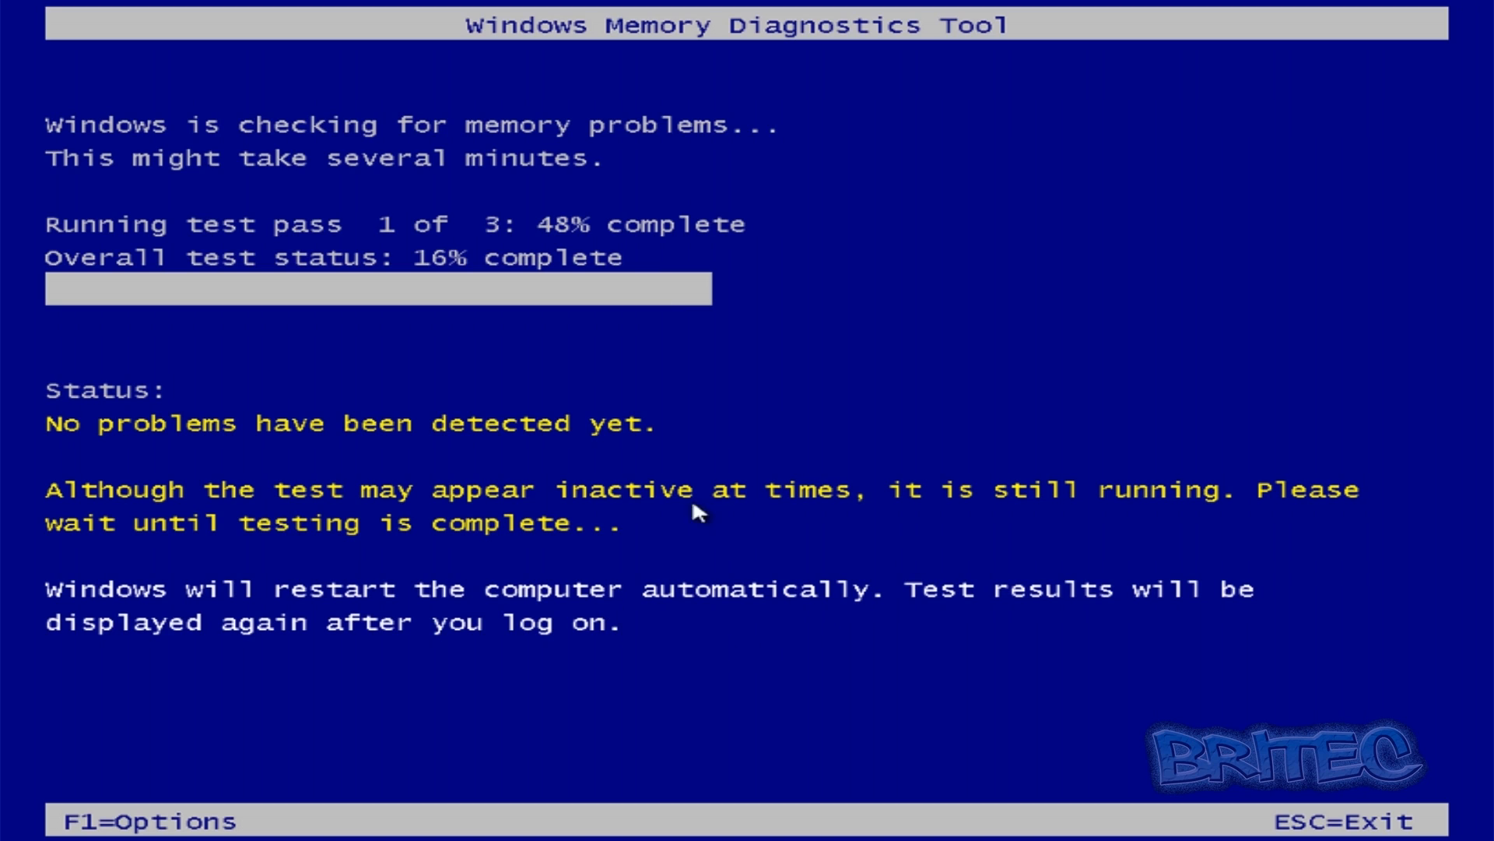
pyautogui.moveTo(561, 479)
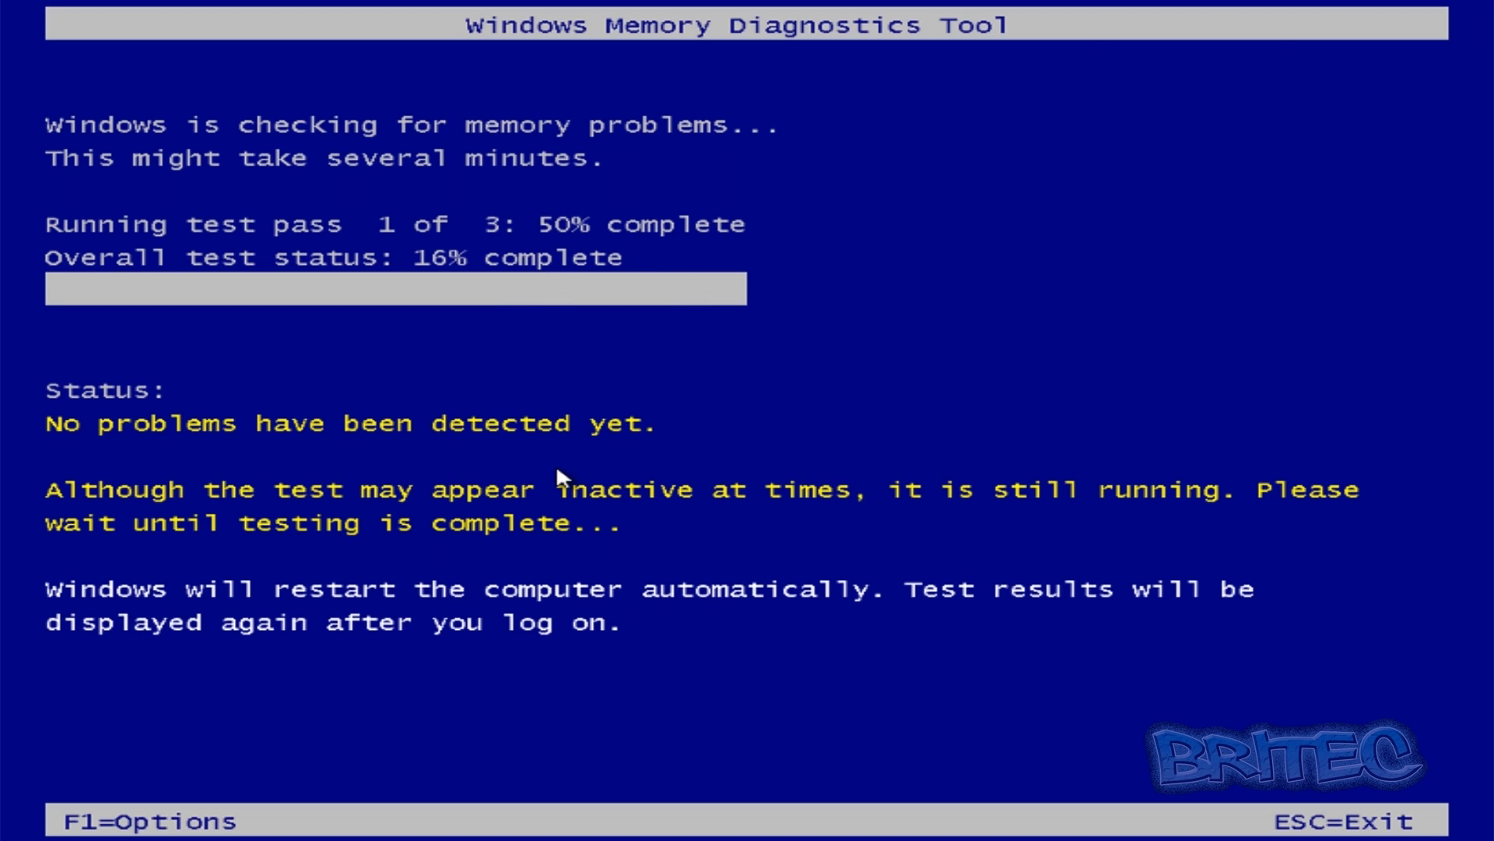
pyautogui.moveTo(626, 620)
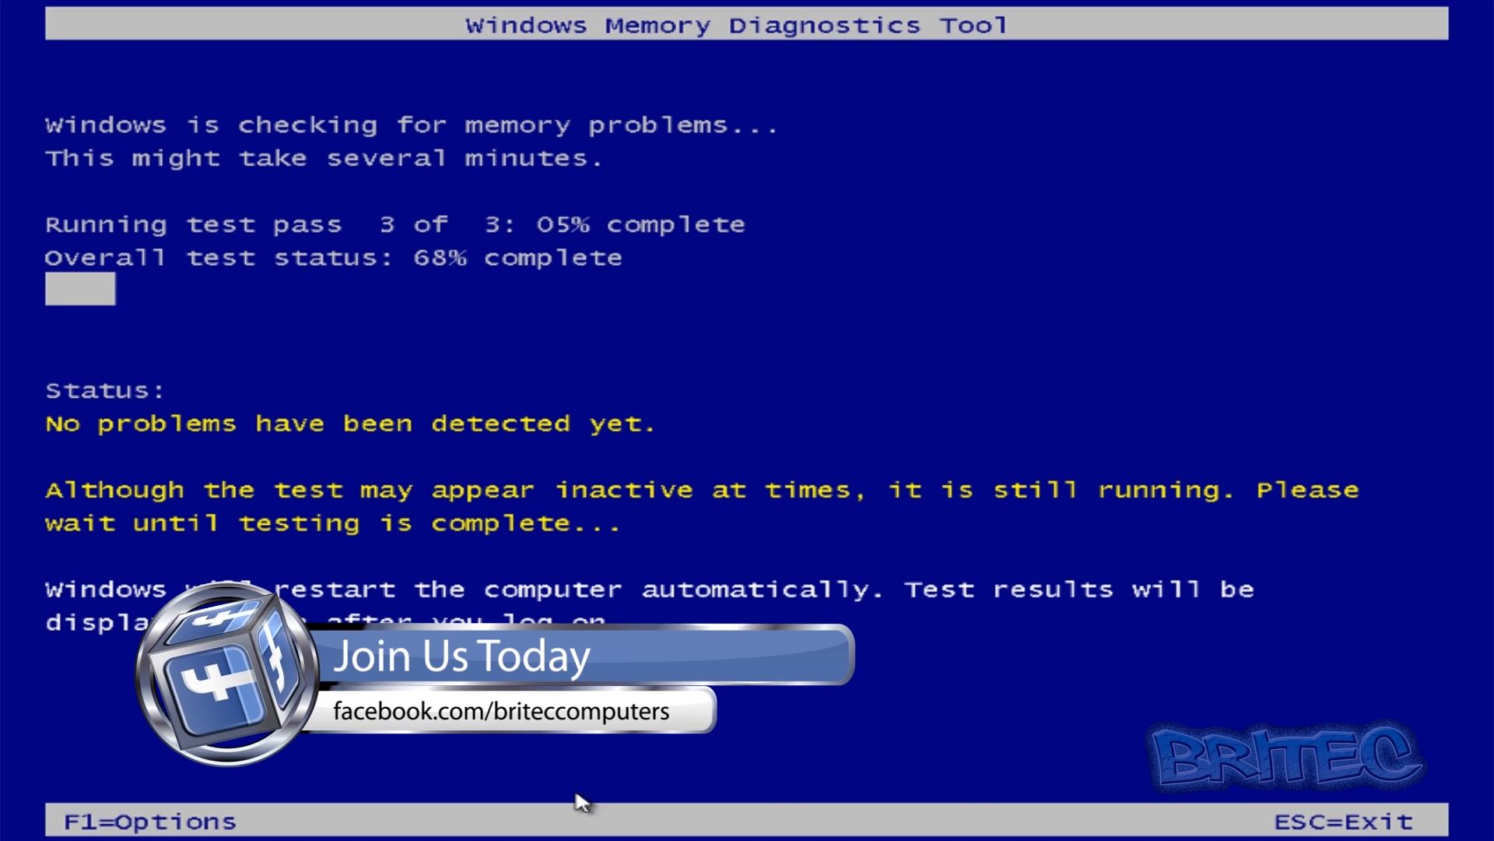
pyautogui.moveTo(482, 505)
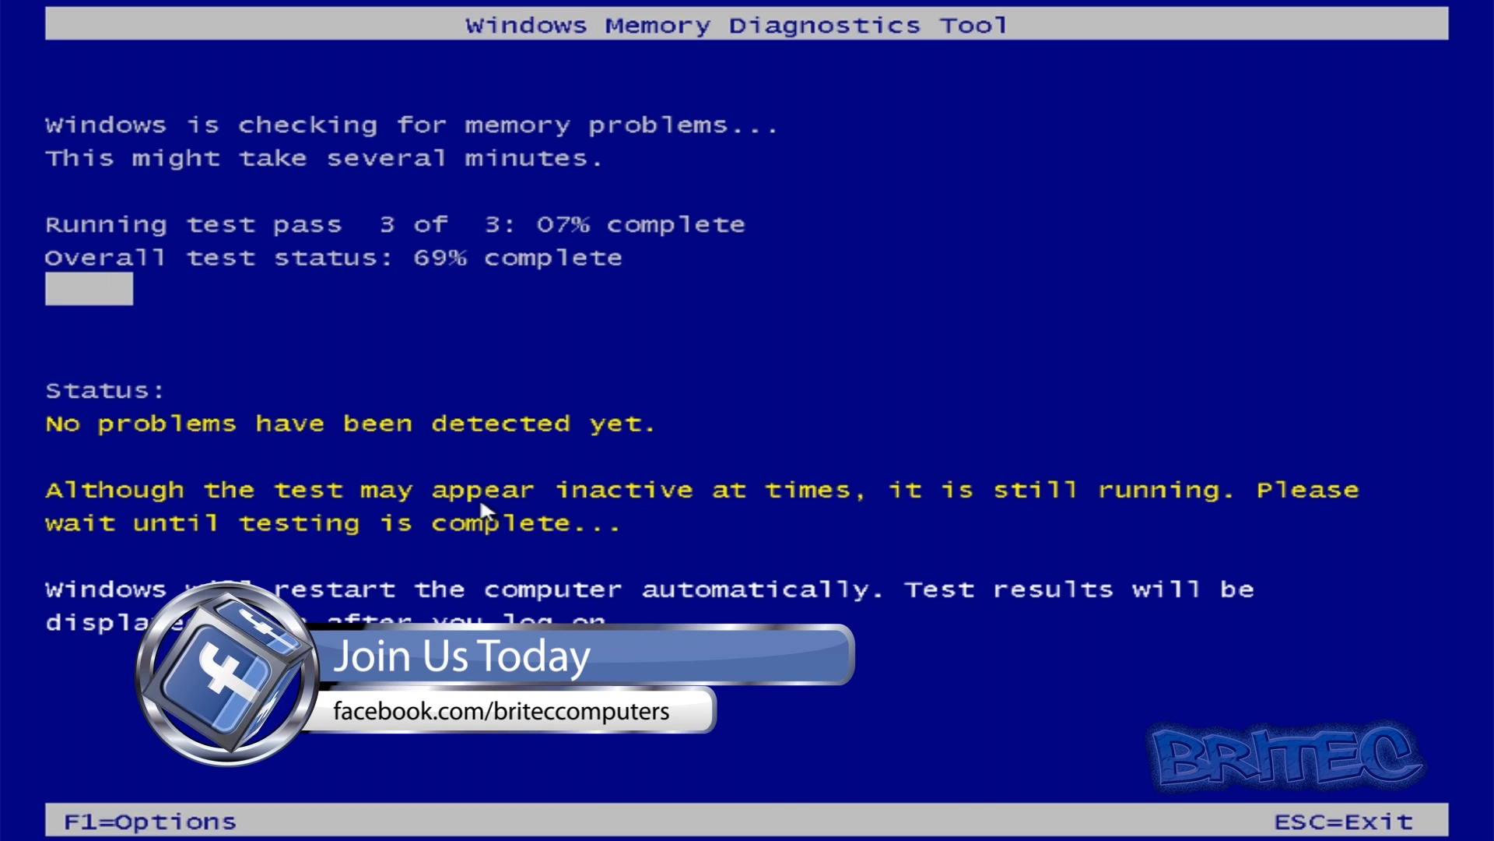